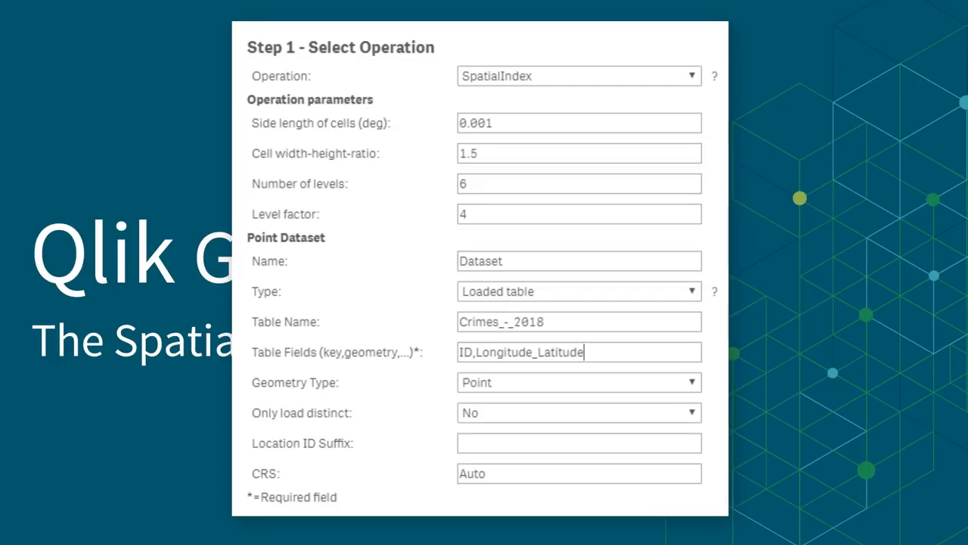
Zoom the hex-bin map into central Chicago, narrowing the view to about 6,272 reports.
click(579, 76)
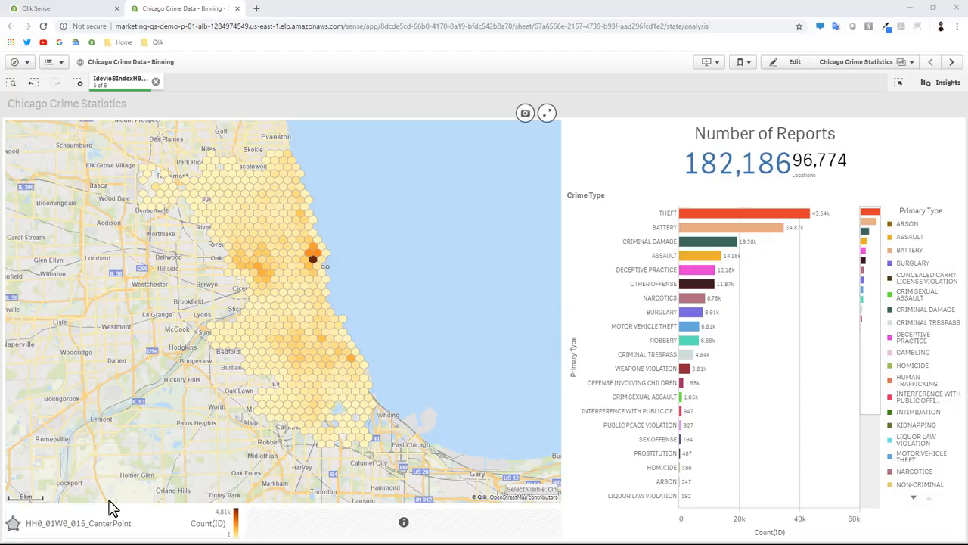
mouse_move(121, 502)
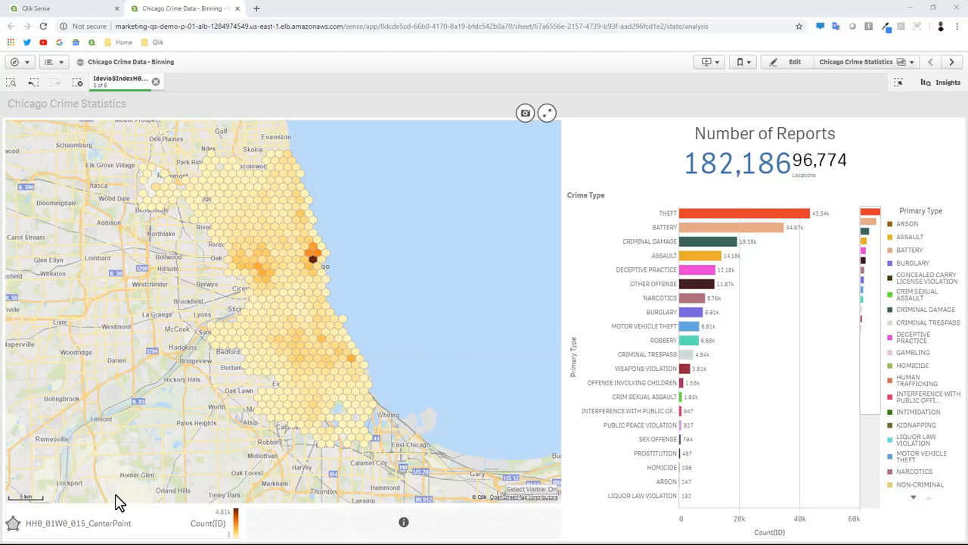
mouse_move(180, 405)
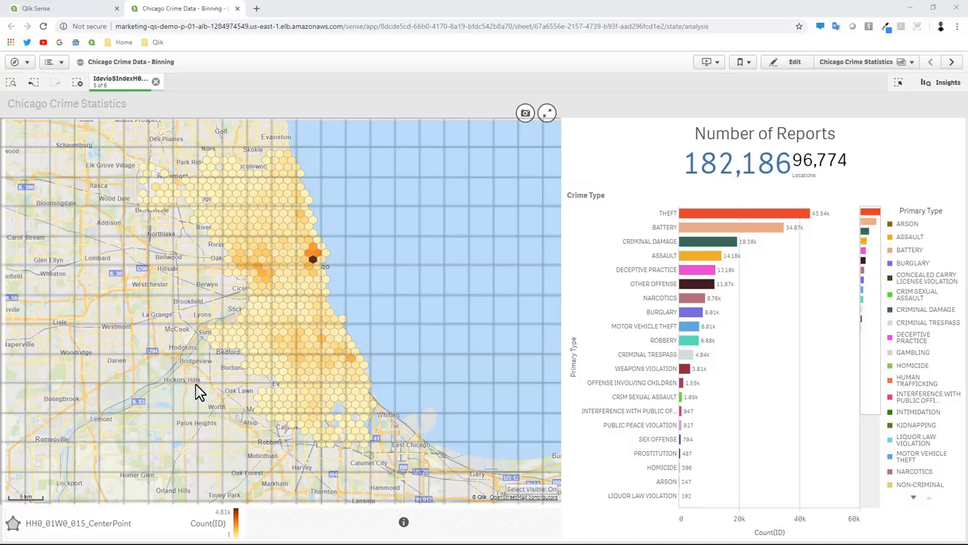
mouse_move(337, 342)
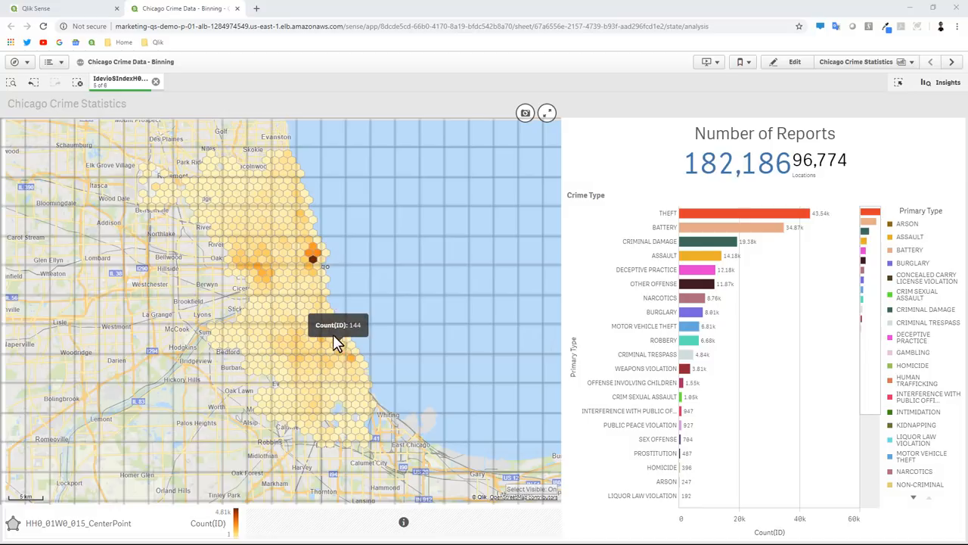
mouse_move(312, 325)
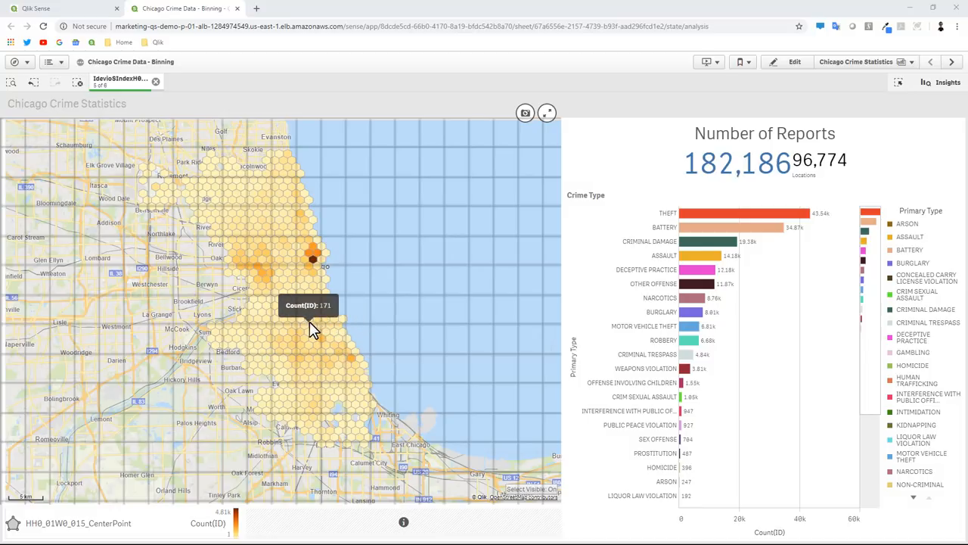
mouse_move(348, 303)
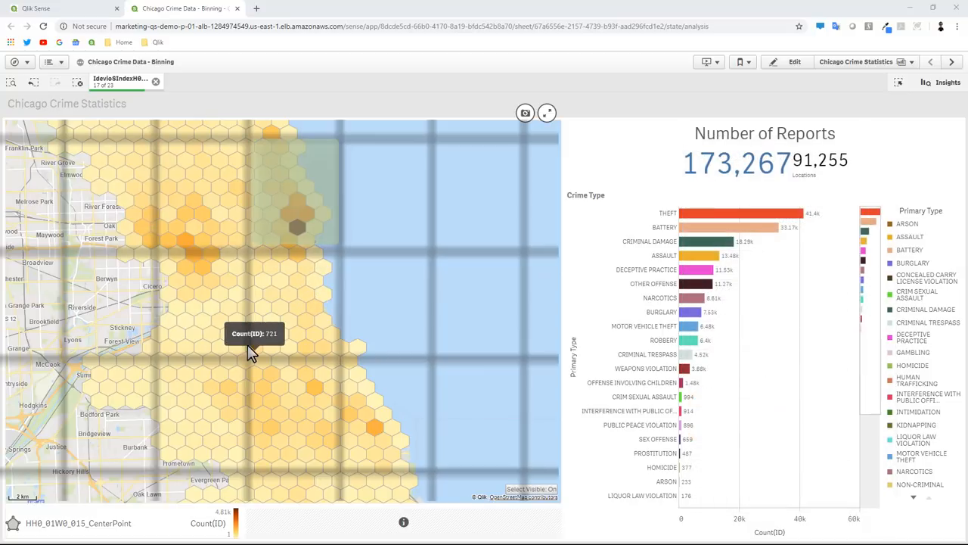
mouse_move(339, 346)
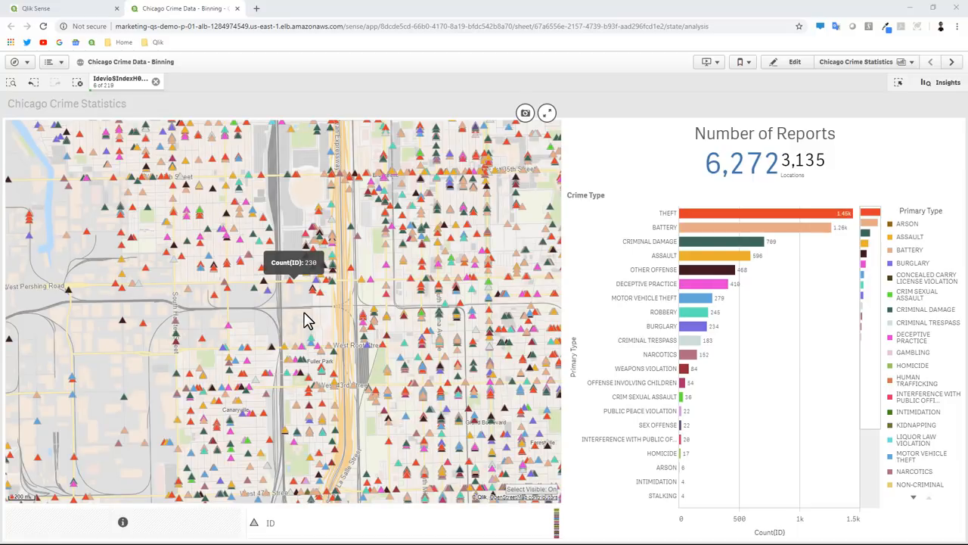
mouse_move(352, 318)
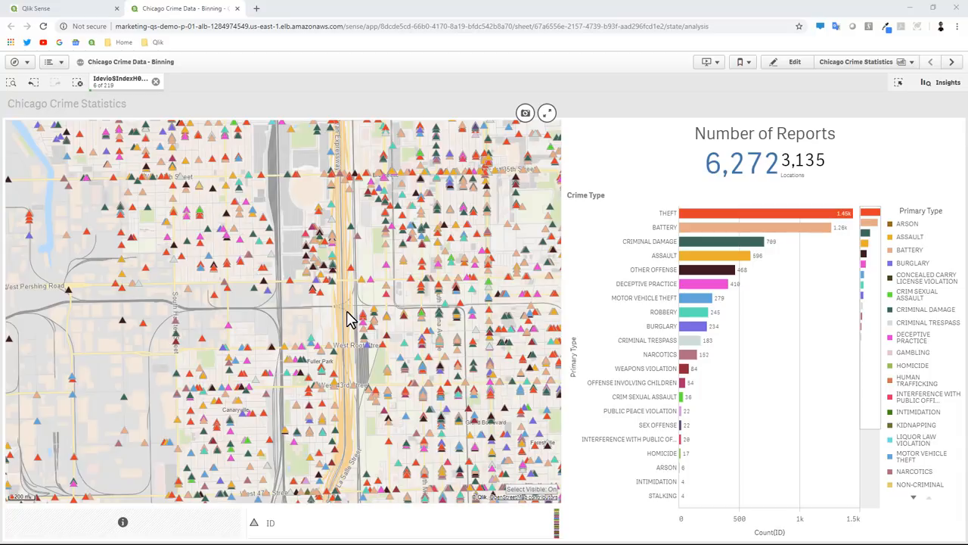
mouse_move(493, 290)
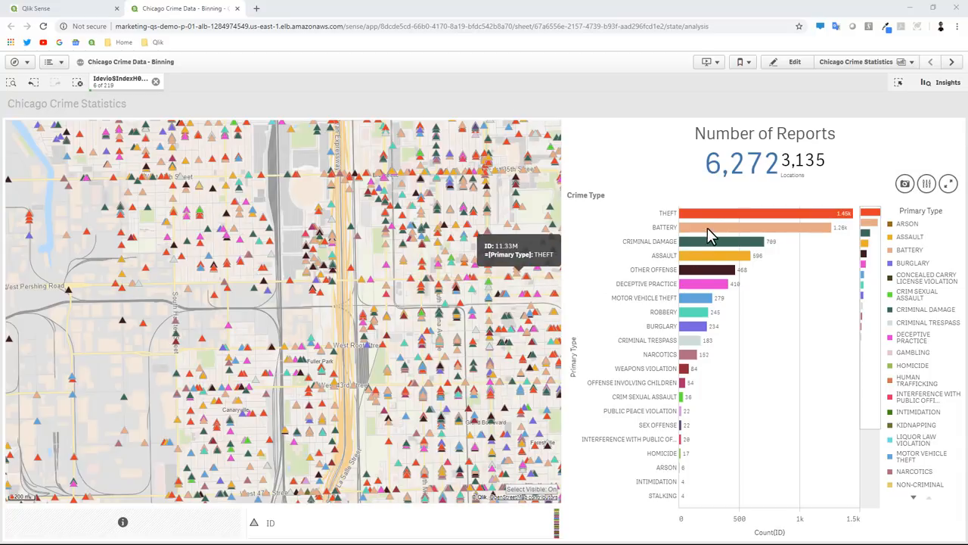
Filter the street-level crime points to THEFT in the Crime Type chart.
click(757, 213)
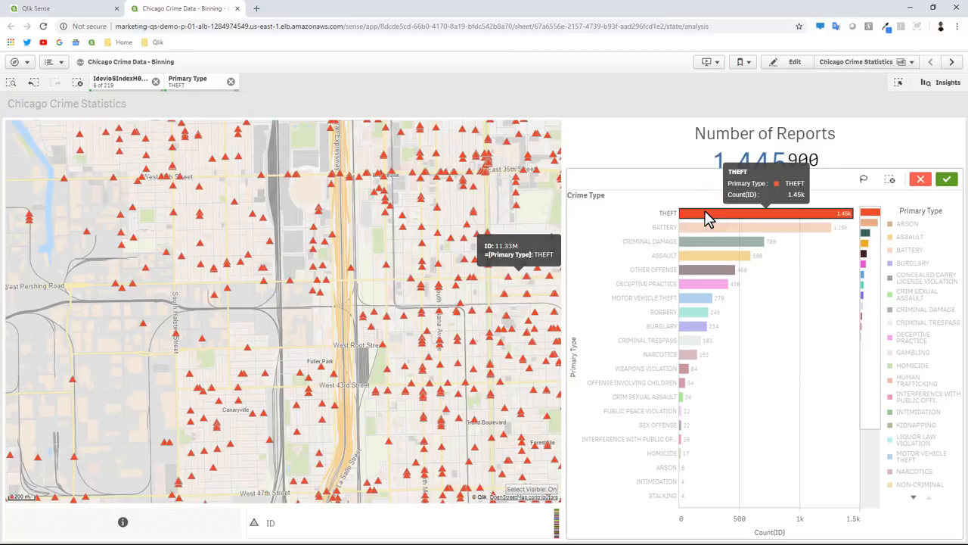
mouse_move(335, 303)
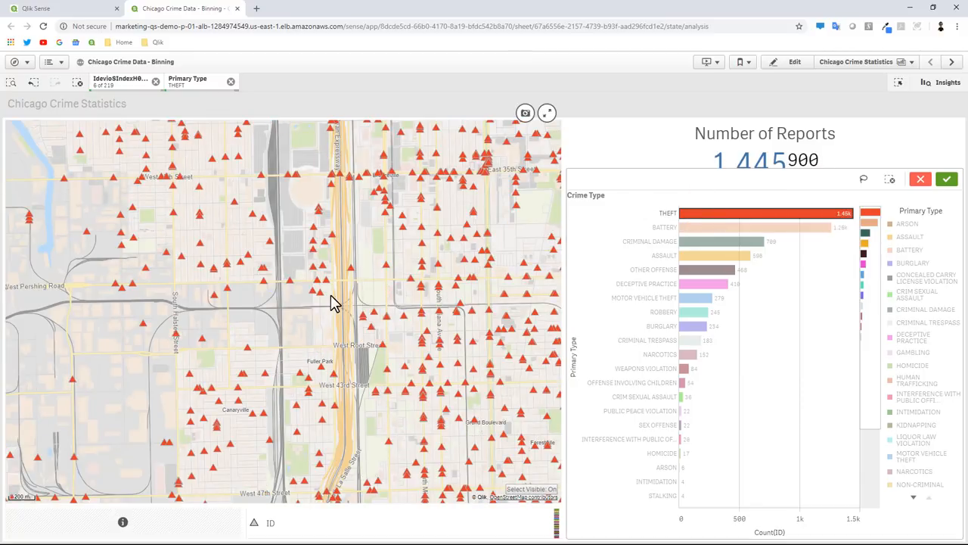
mouse_move(693, 326)
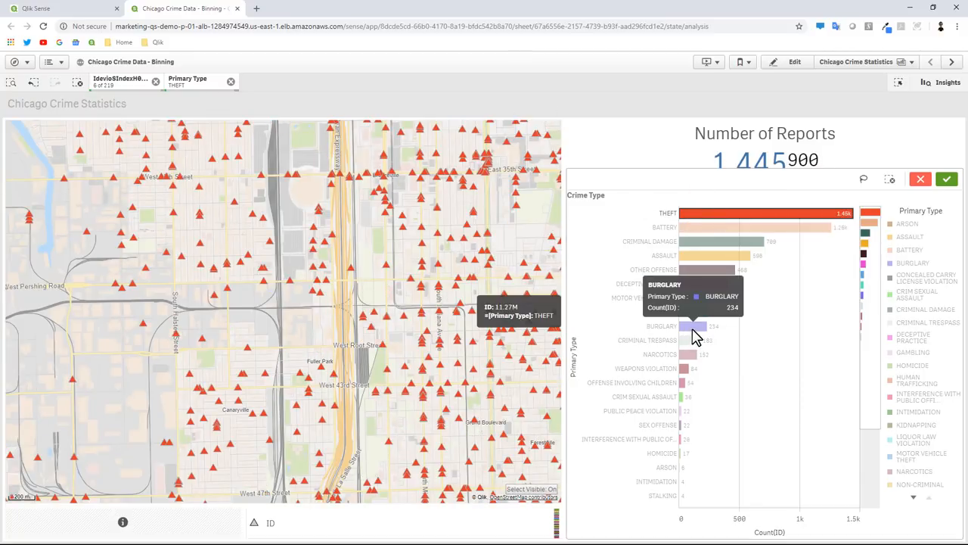
mouse_move(685, 272)
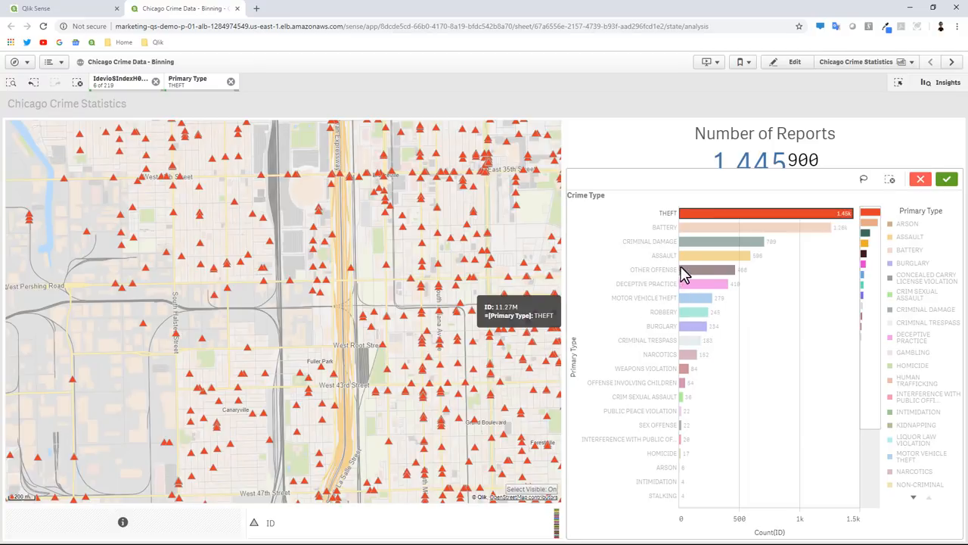
click(688, 255)
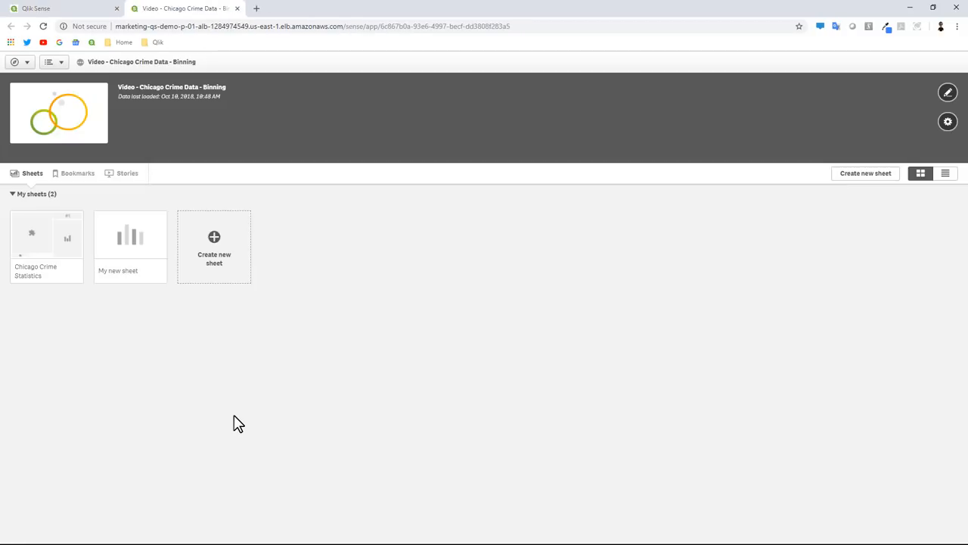
Open the Chicago Crime Statistics sheet showing 183,121 unfiltered hex-binned reports.
double_click(46, 238)
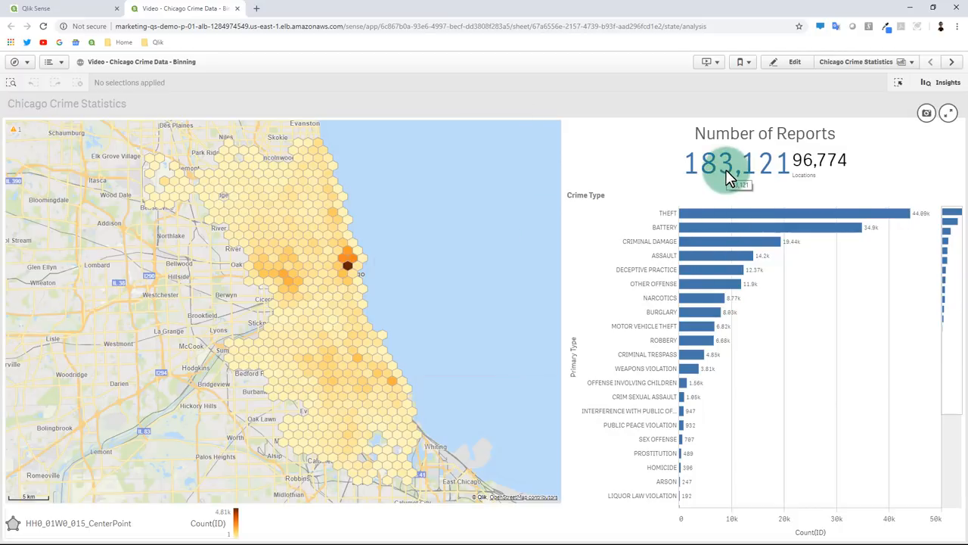
mouse_move(436, 231)
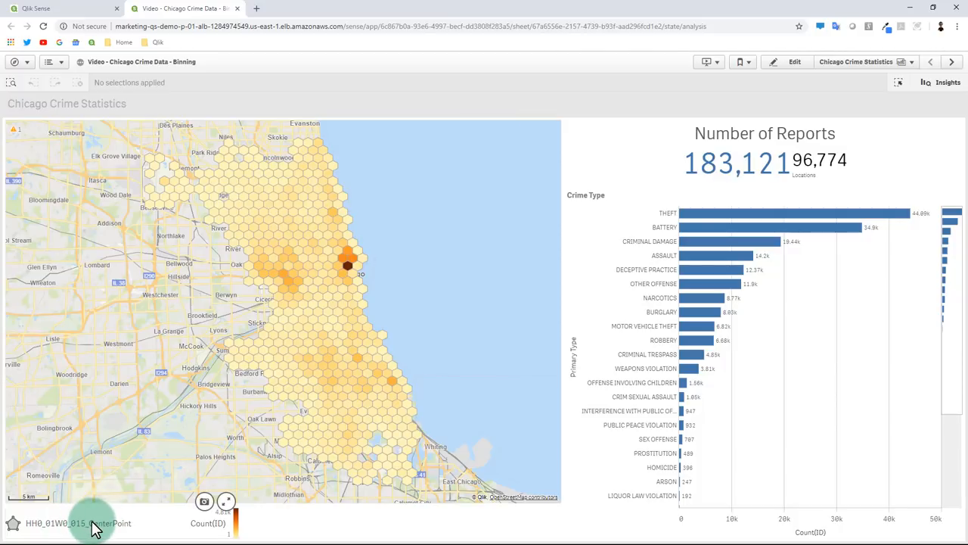
mouse_move(168, 443)
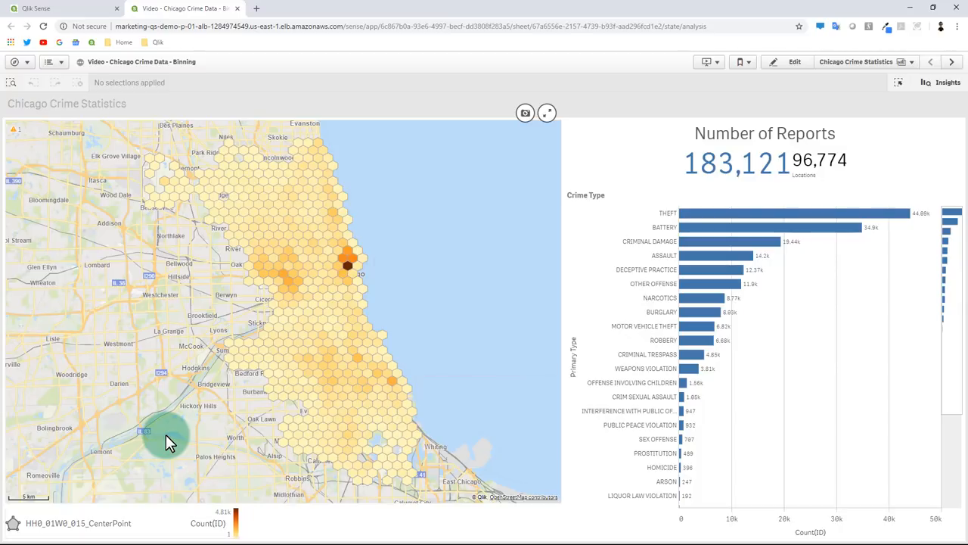
mouse_move(444, 325)
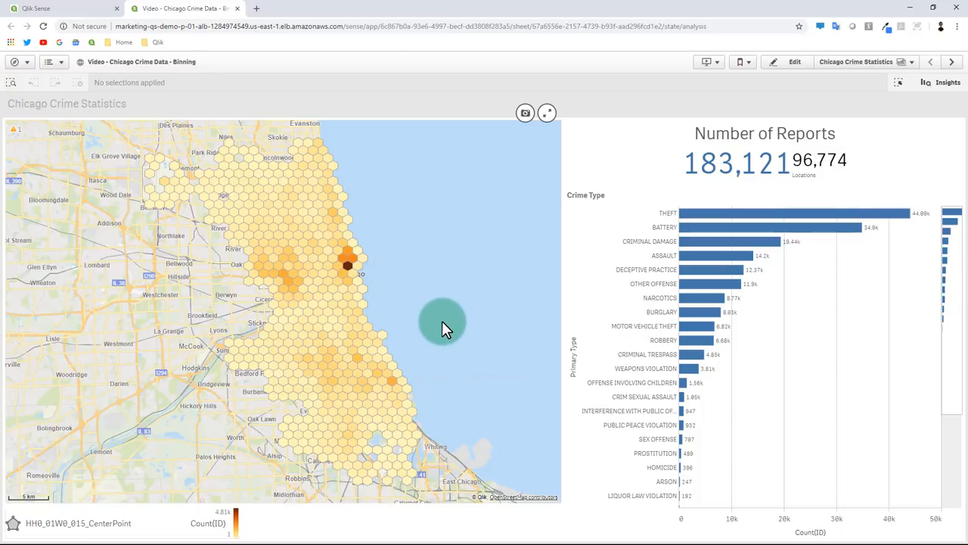
mouse_move(337, 301)
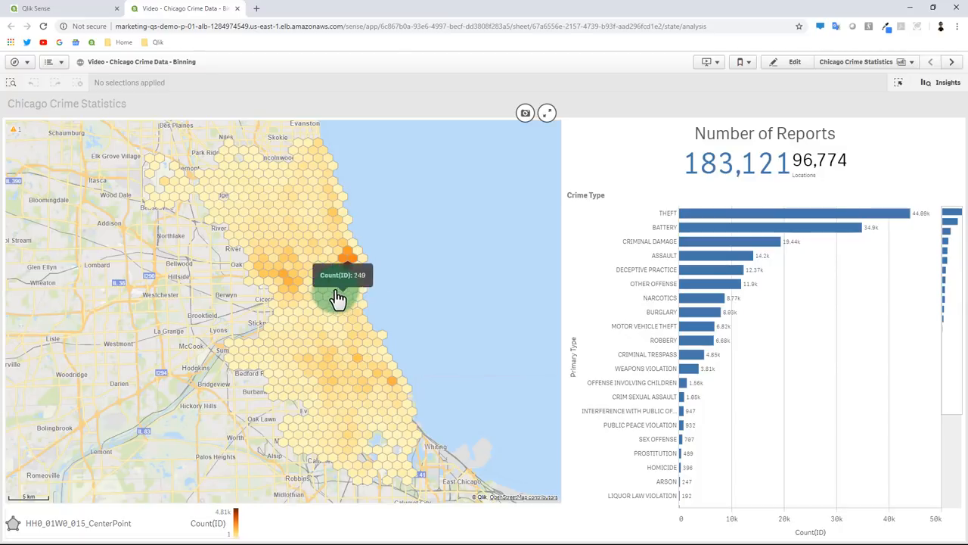
mouse_move(295, 249)
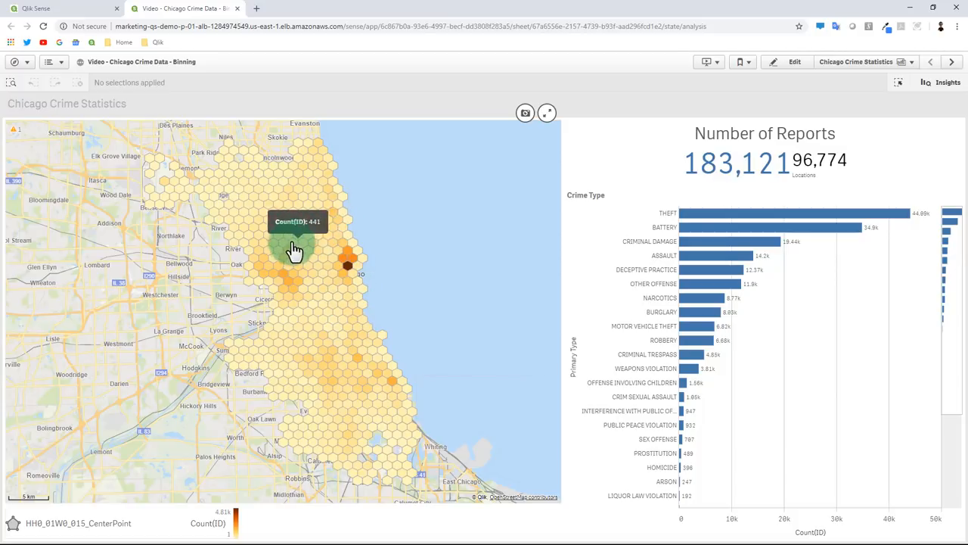
mouse_move(362, 390)
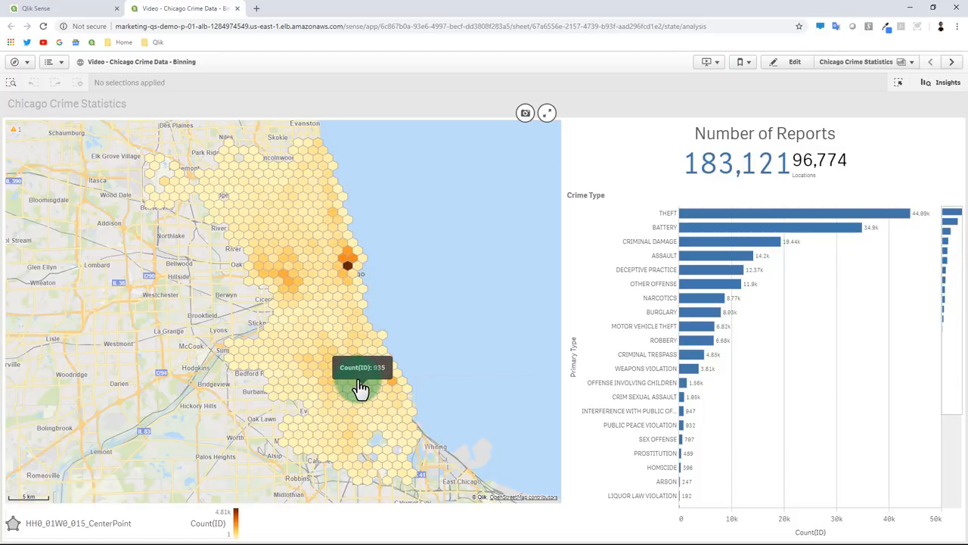
mouse_move(331, 364)
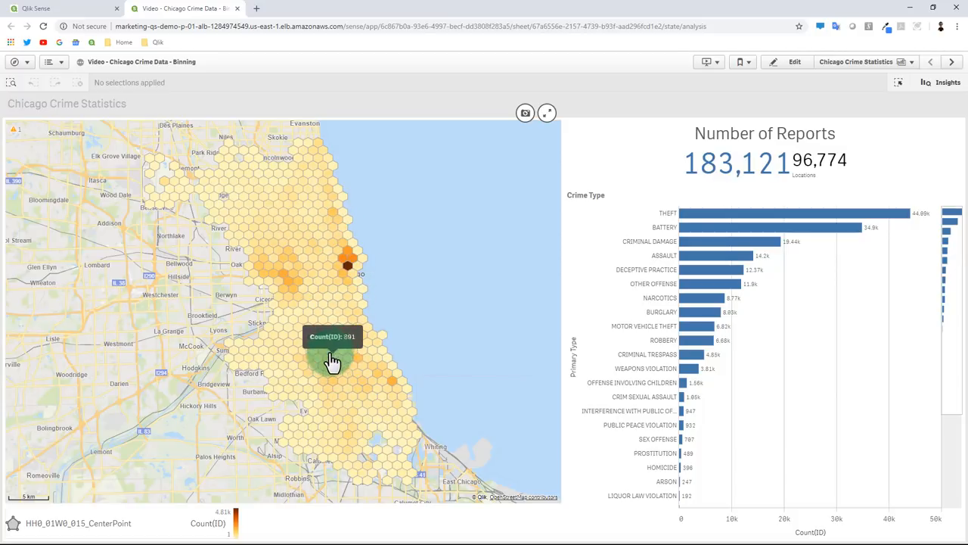
mouse_move(344, 253)
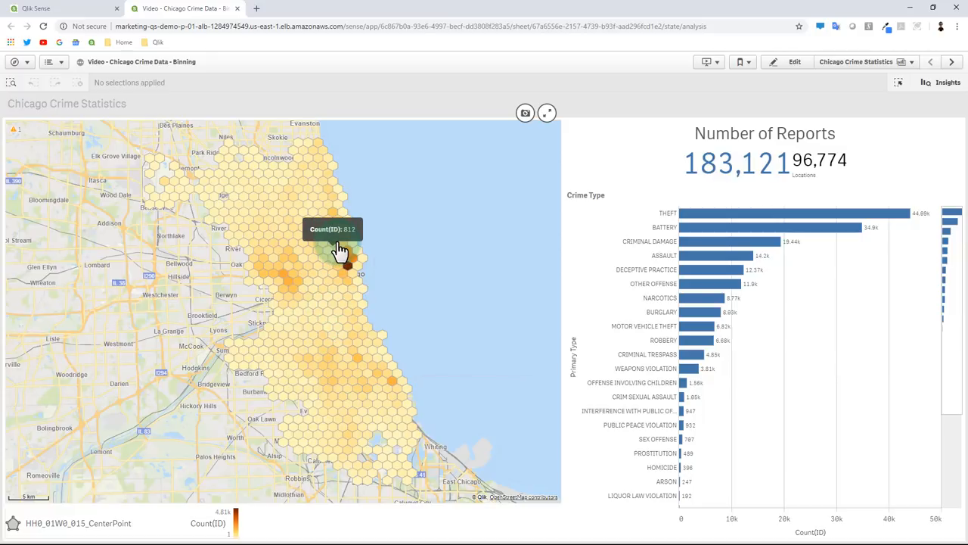
mouse_move(335, 289)
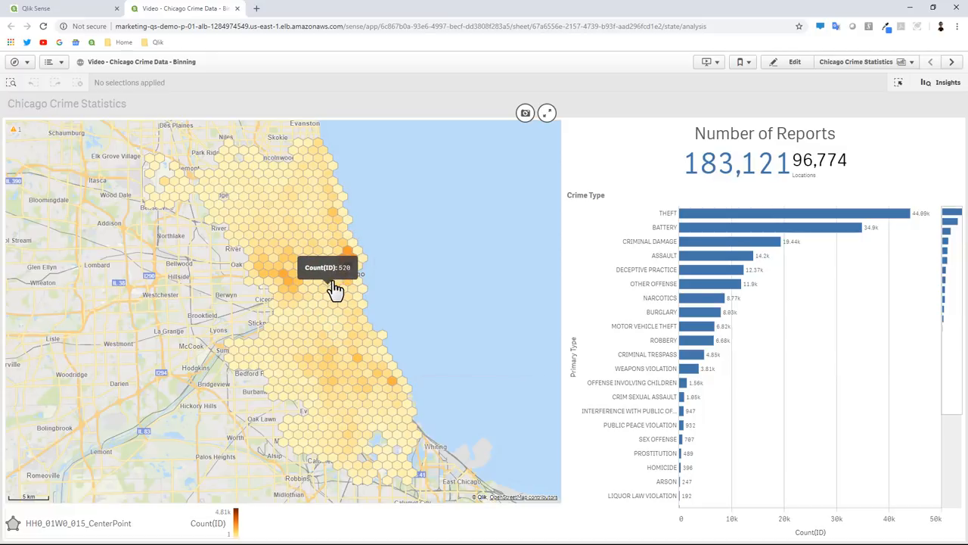
mouse_move(340, 294)
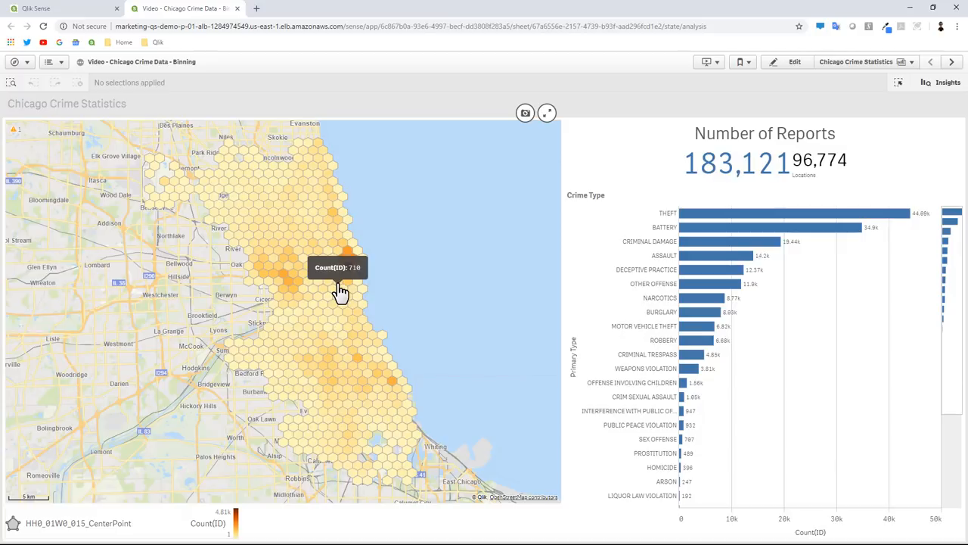
mouse_move(348, 355)
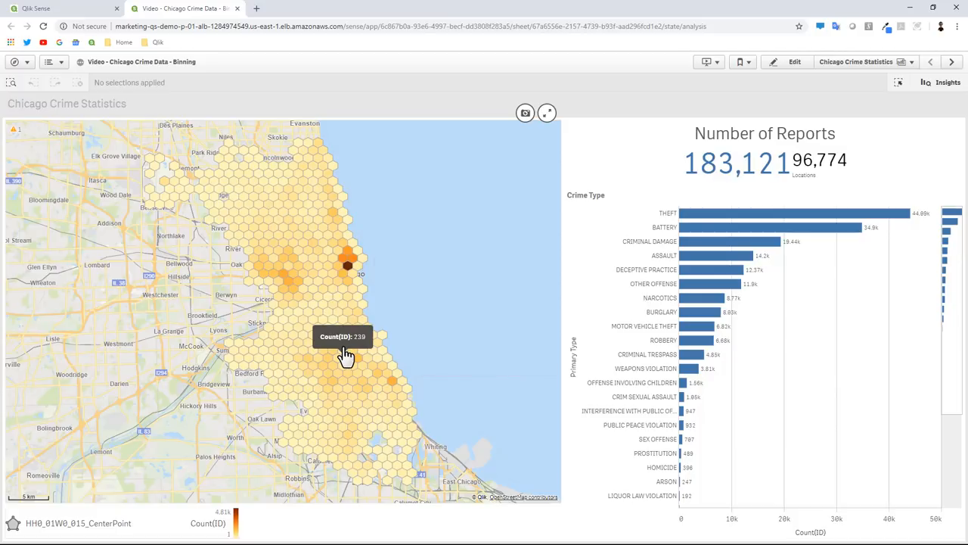
mouse_move(427, 338)
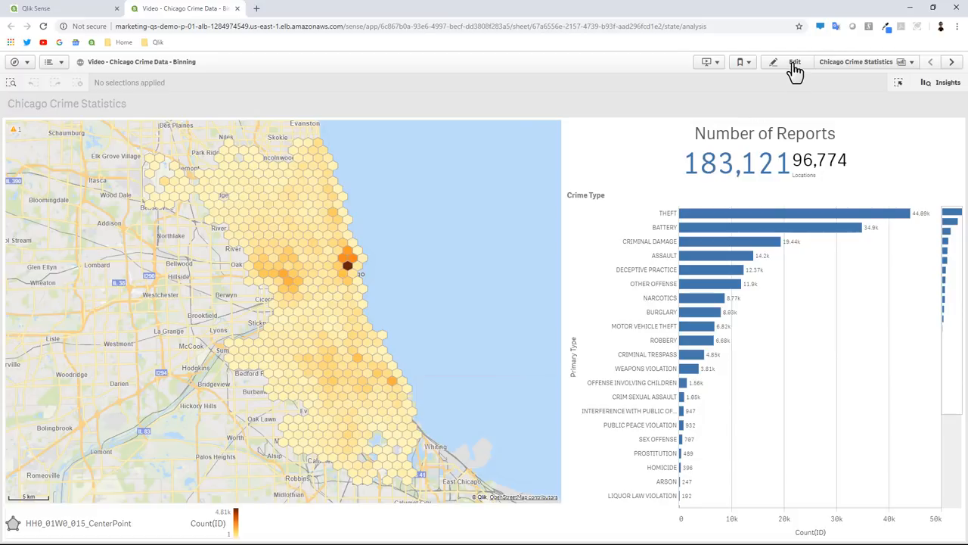
Put the Chicago Crime Statistics sheet in edit mode and browse the custom extension objects.
click(793, 62)
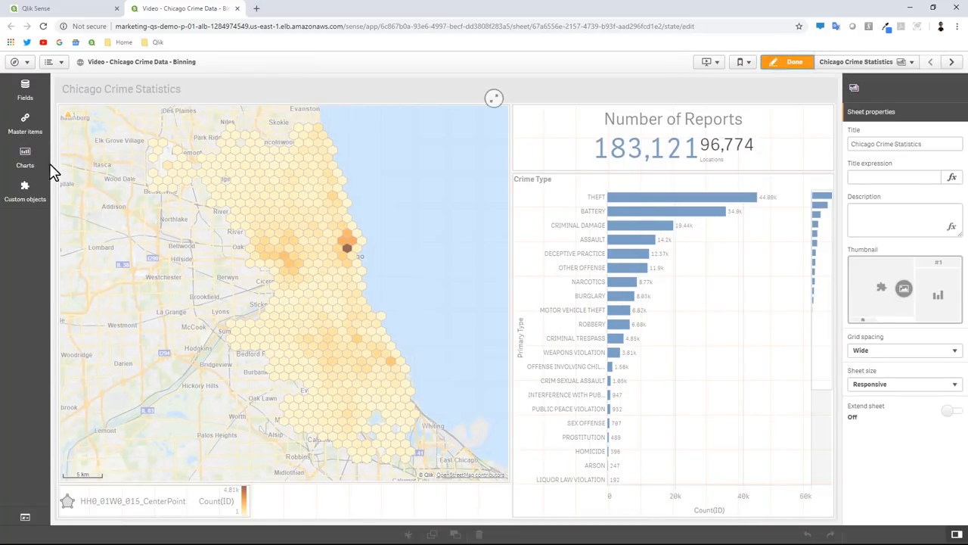
click(25, 188)
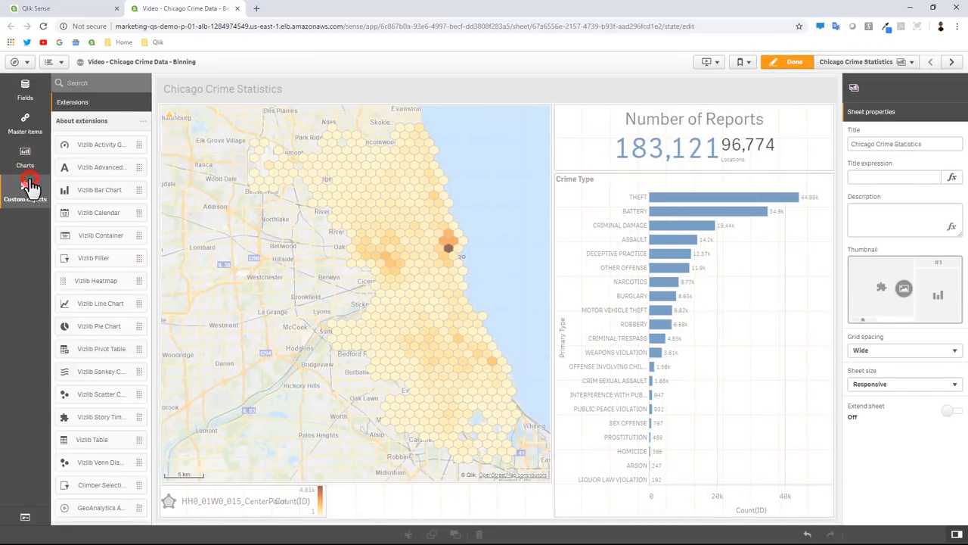
scroll(down, 3)
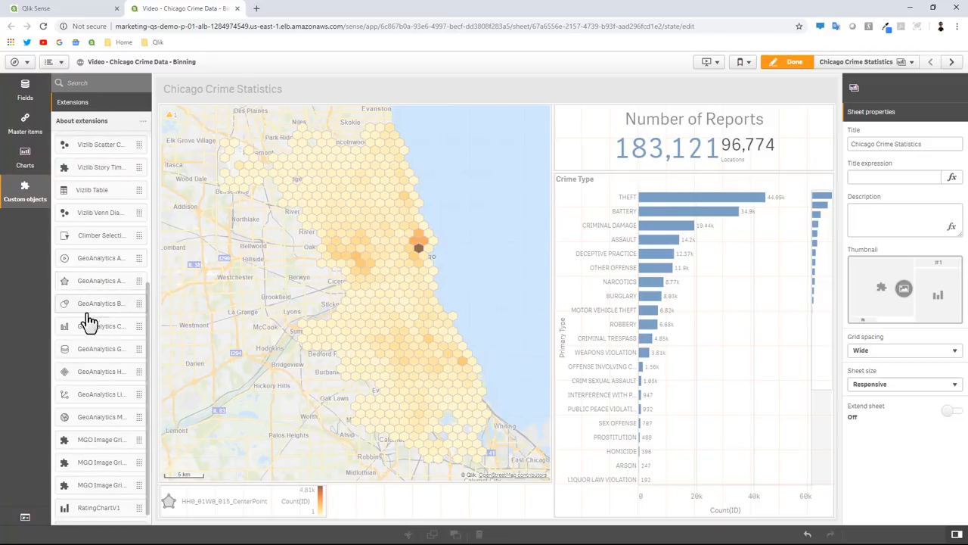
mouse_move(105, 310)
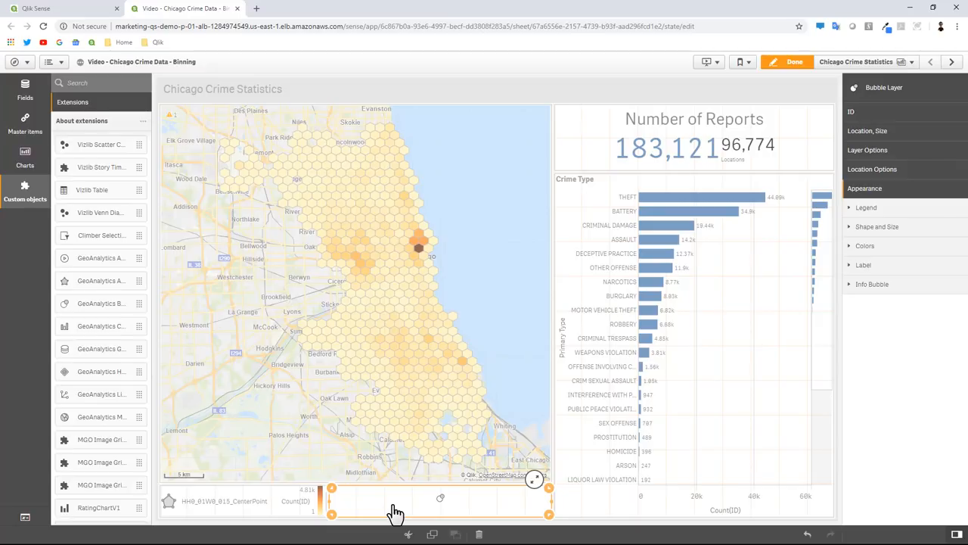
mouse_move(412, 510)
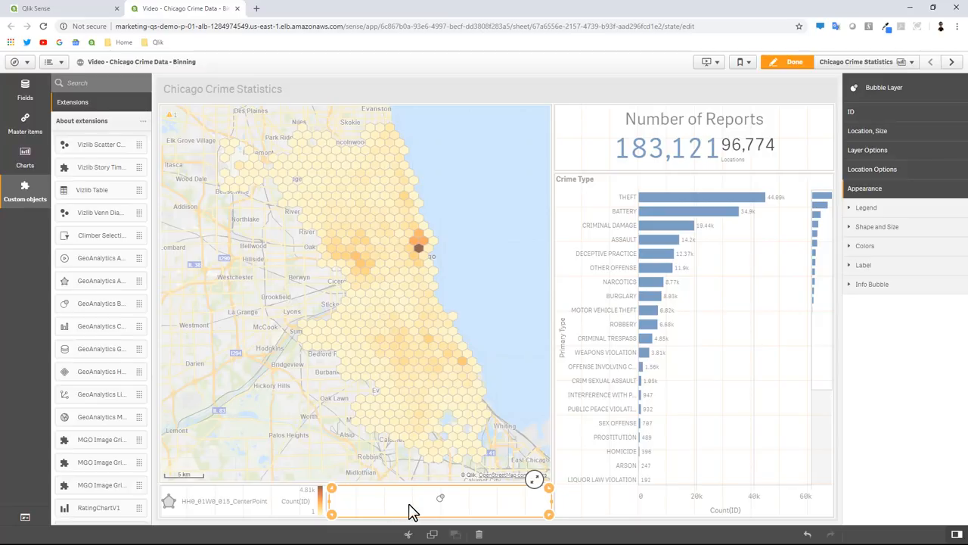
Set the bubble layer's dimension to the ID field.
click(851, 111)
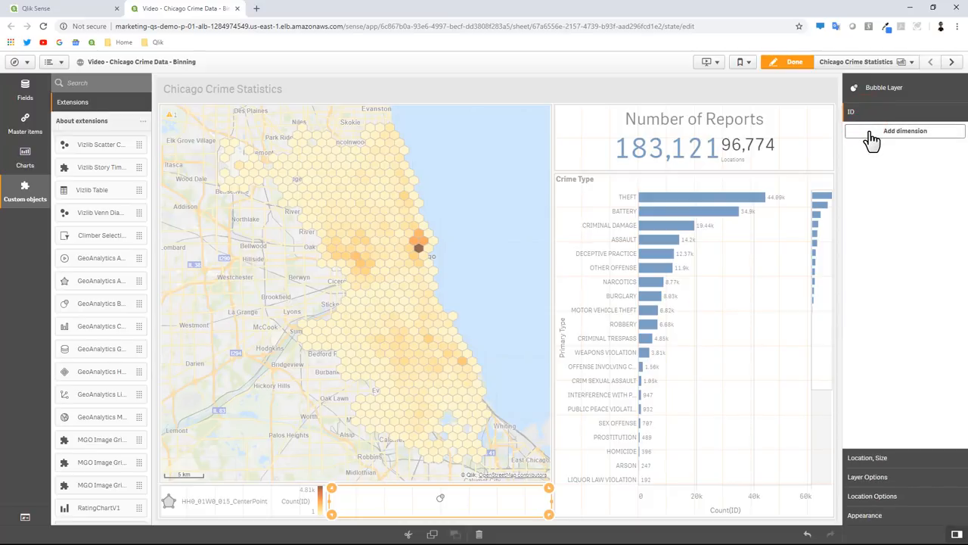
click(904, 131)
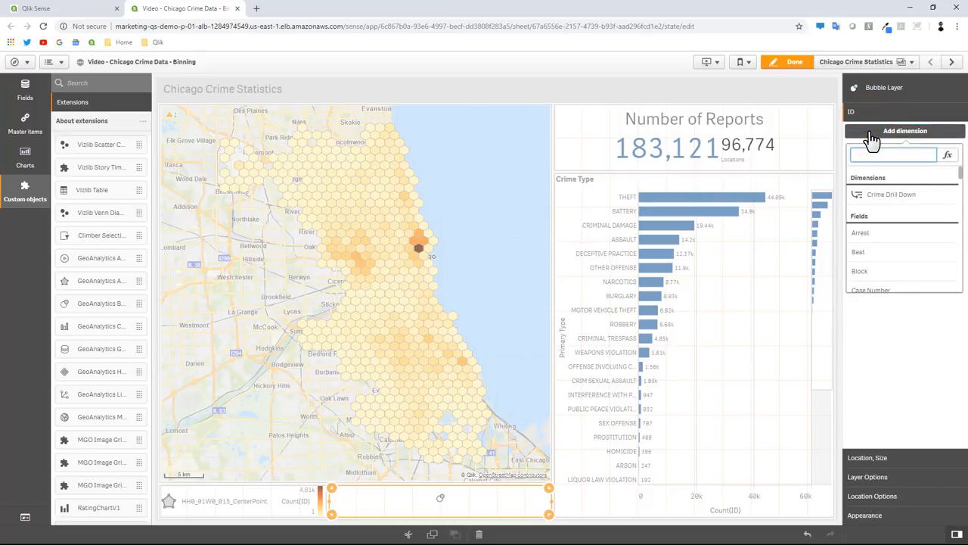
text(ID)
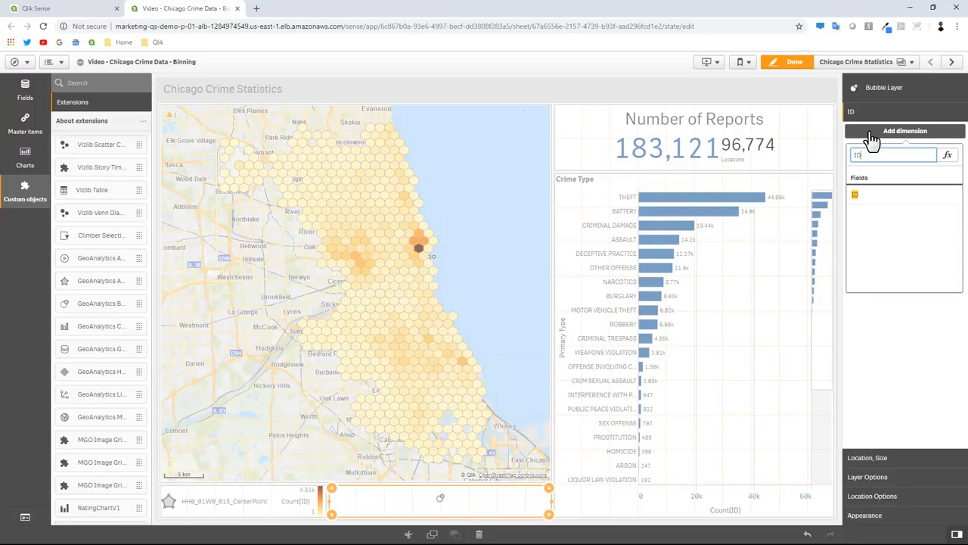
click(855, 194)
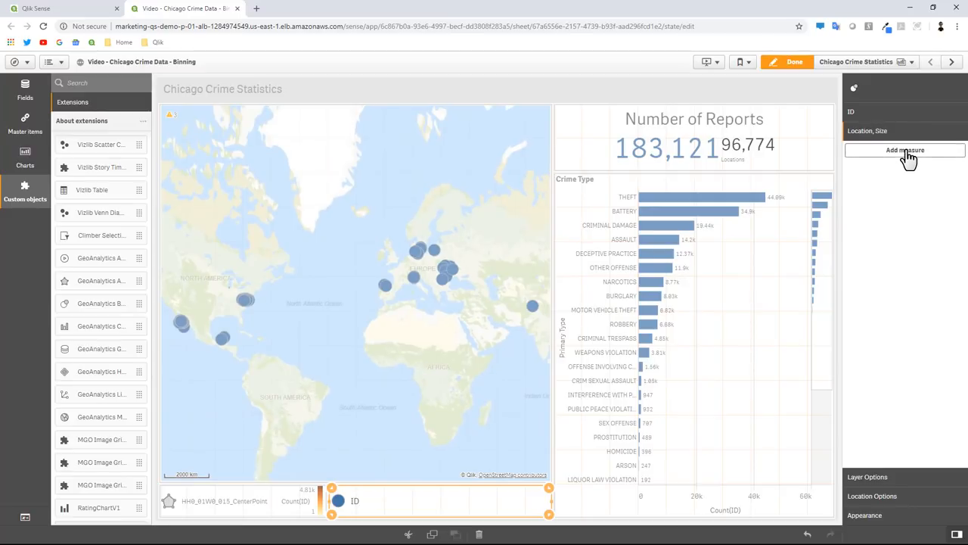
Set the bubble location measure to an aggregation of Longitude_Latitude.
click(904, 149)
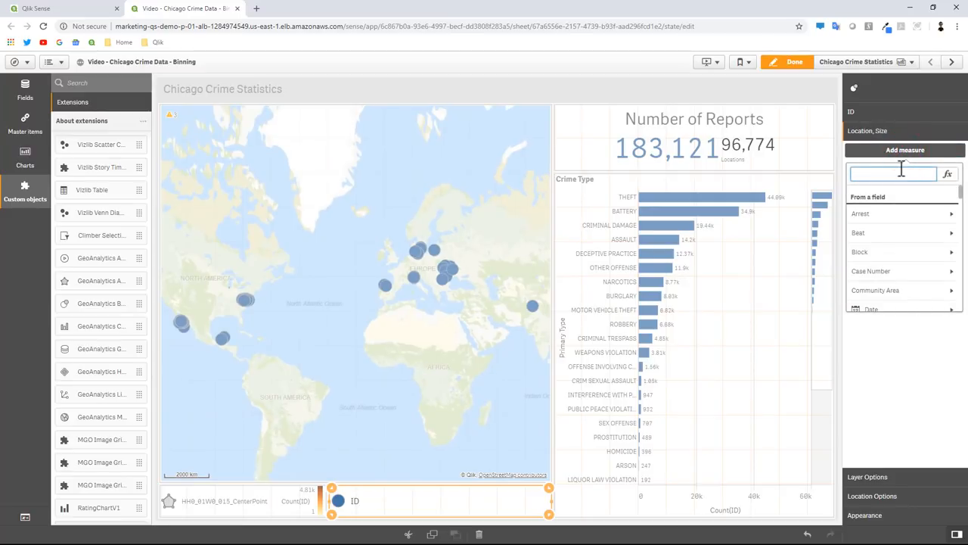
text(Lo)
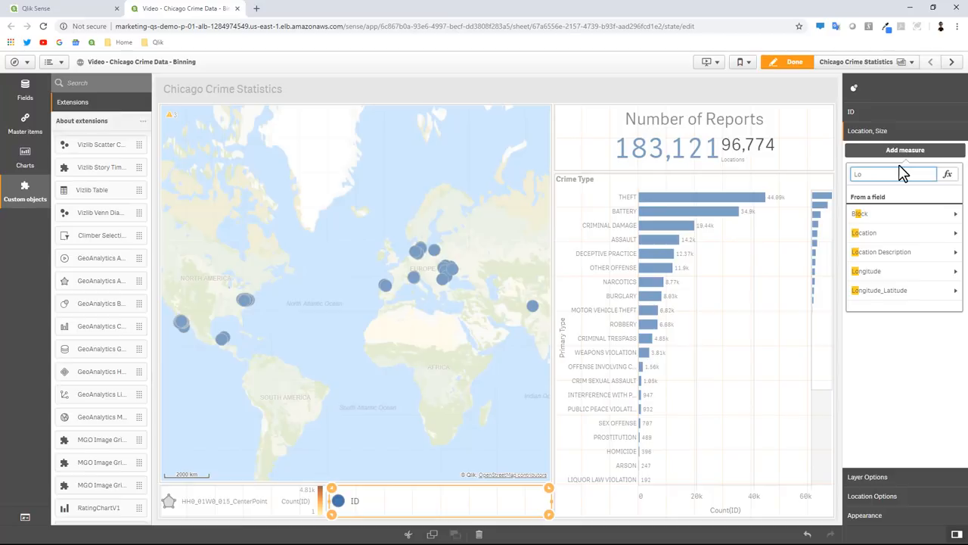
mouse_move(894, 291)
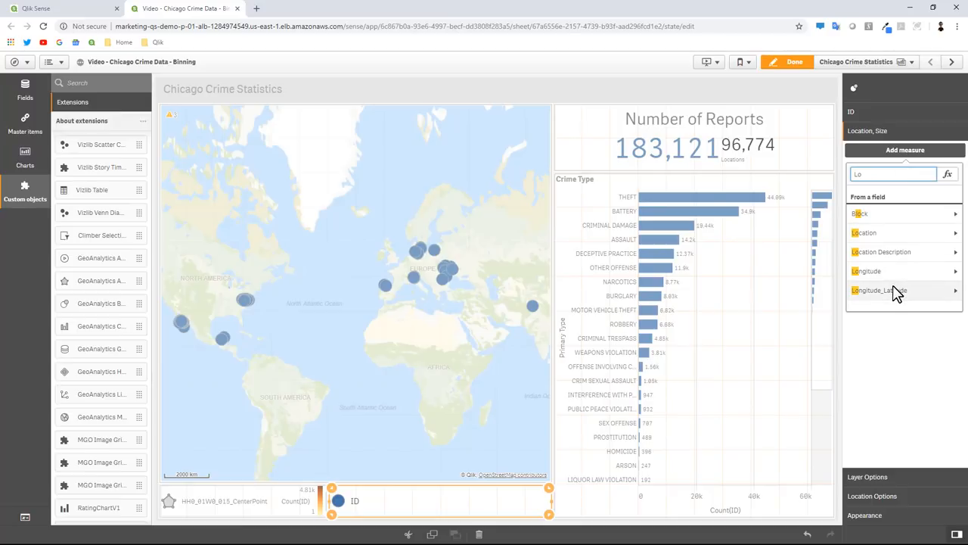
click(902, 290)
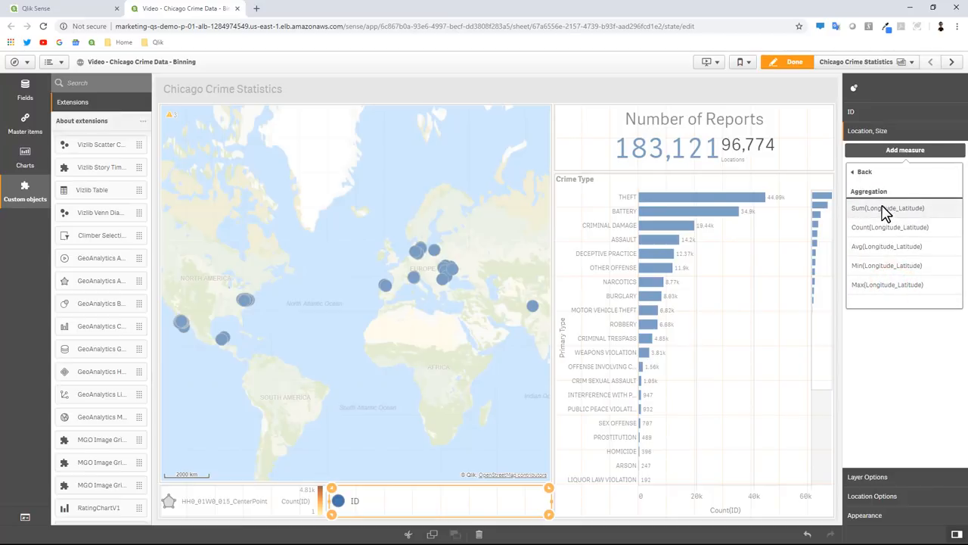
click(887, 207)
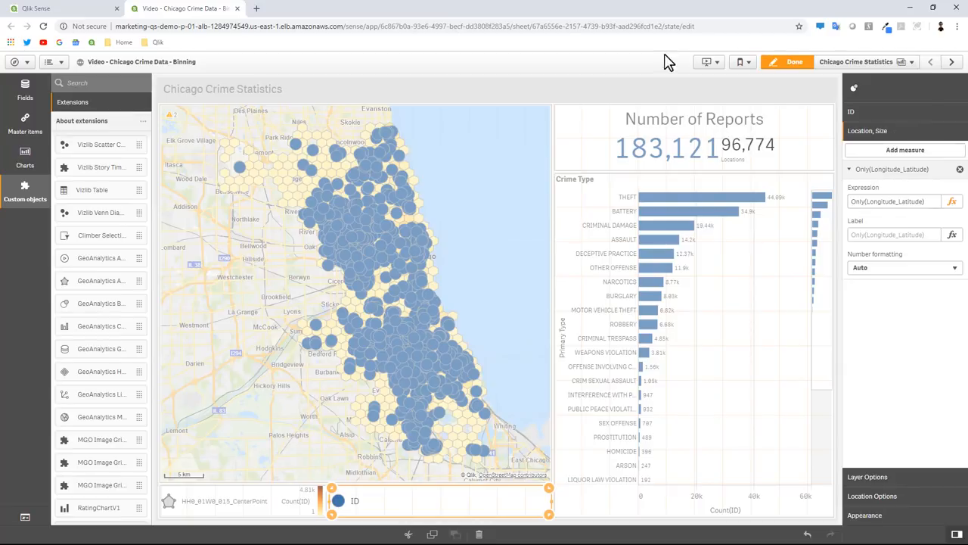
mouse_move(370, 225)
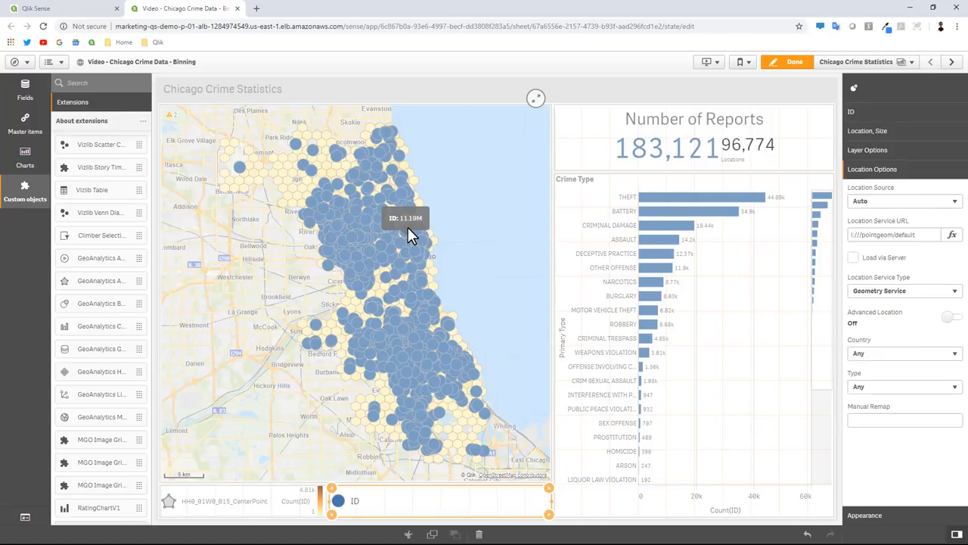
mouse_move(762, 314)
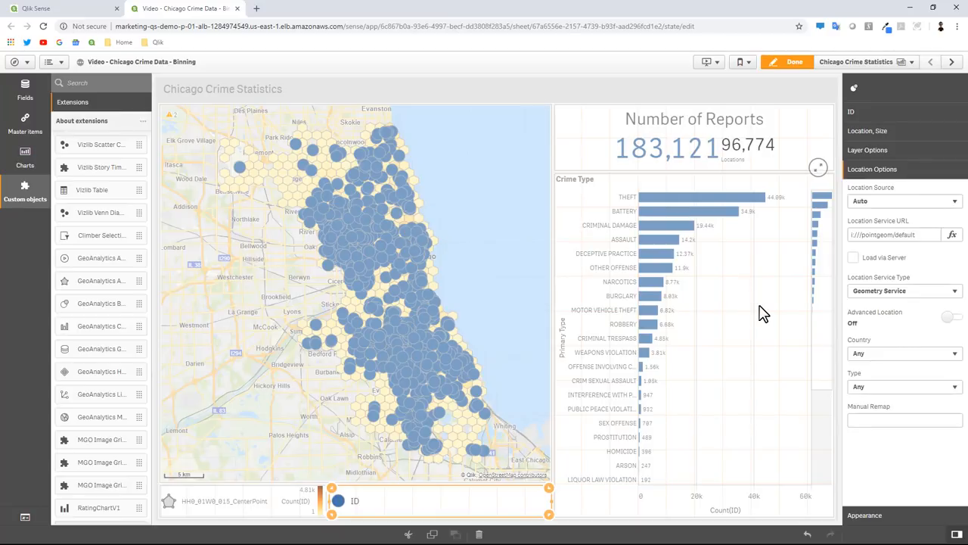
mouse_move(762, 363)
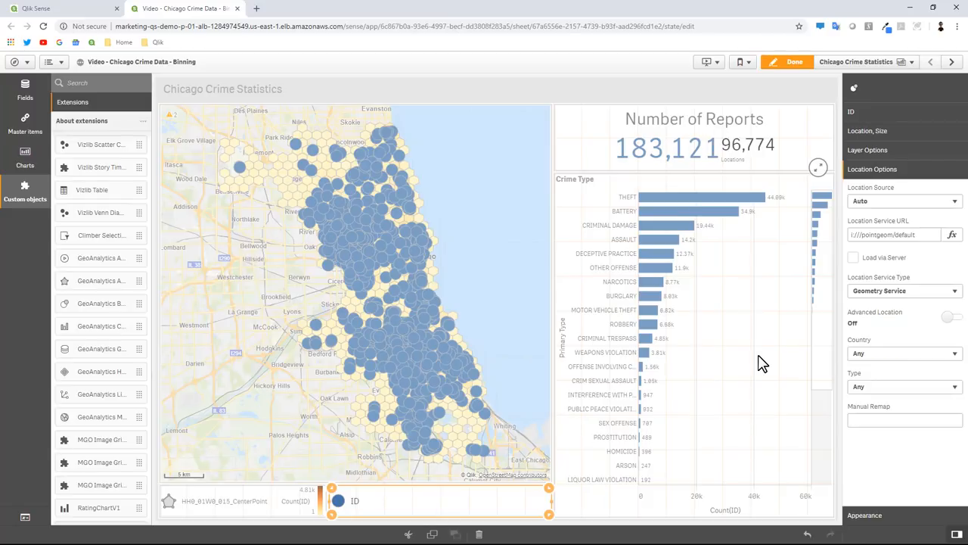
mouse_move(692, 406)
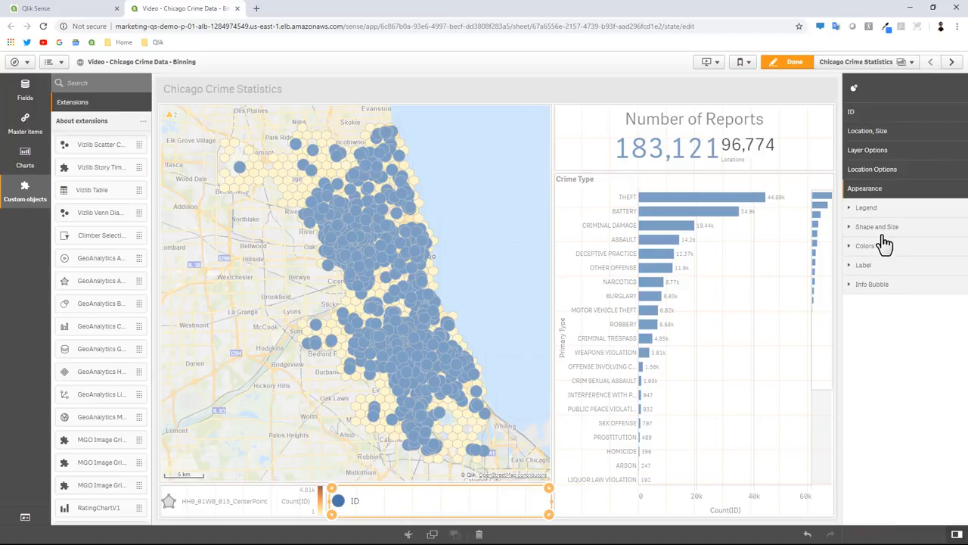
Change the point shape to triangles with a maximum radius of 12.
click(875, 226)
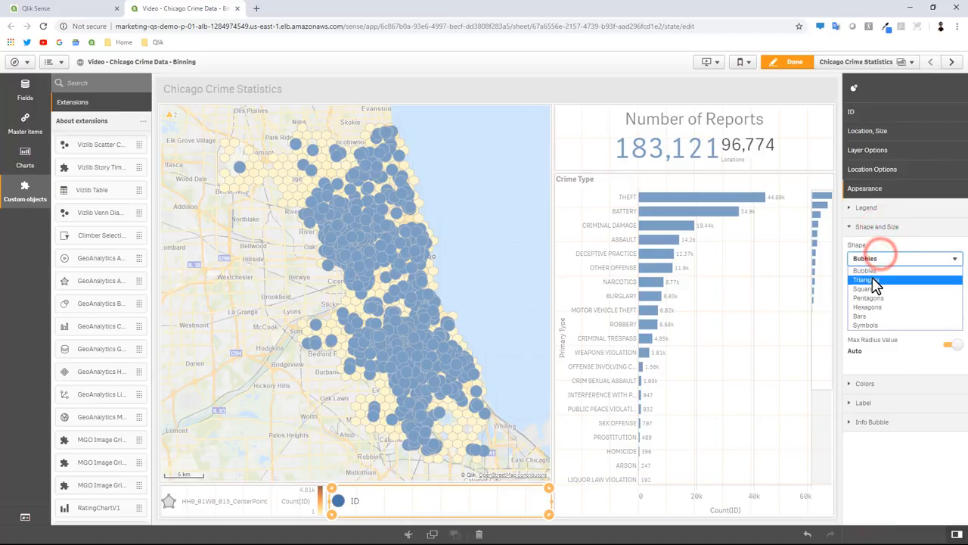
click(867, 279)
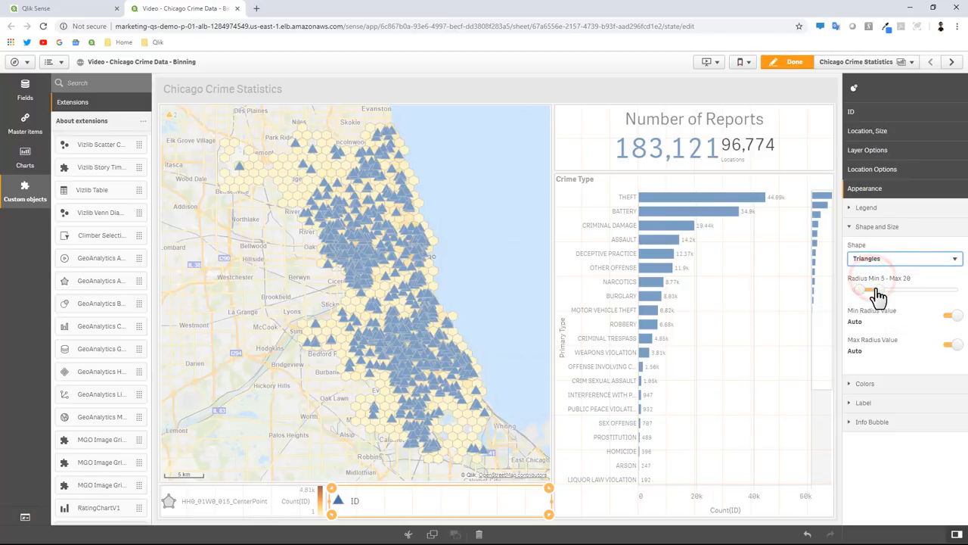
drag(870, 290, 866, 290)
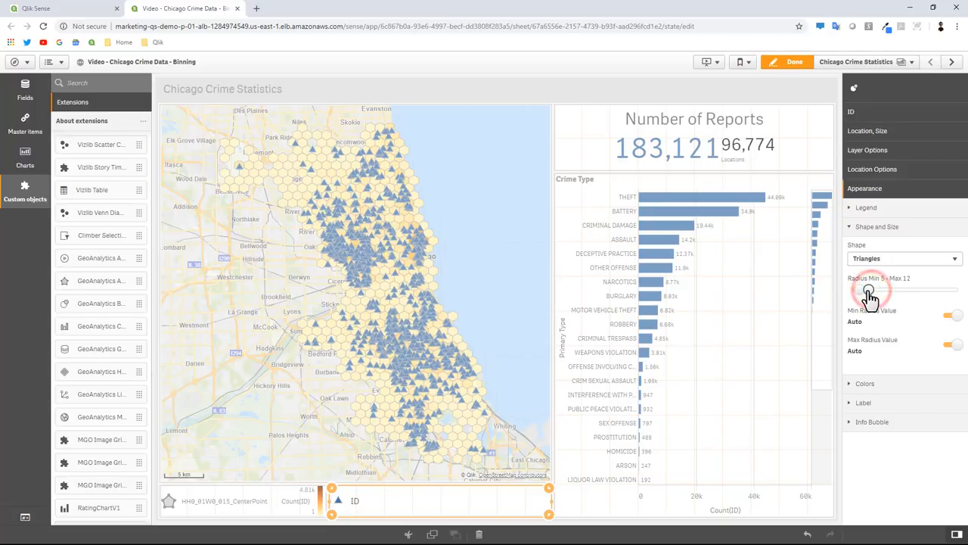
mouse_move(878, 387)
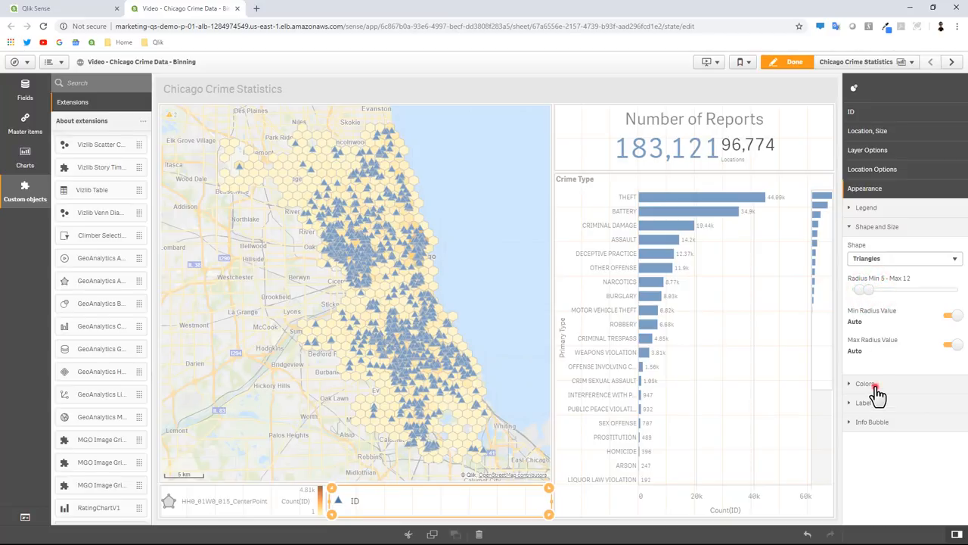
Colour the triangles by Primary Type with the 100-colour scheme and persistent colours.
click(860, 384)
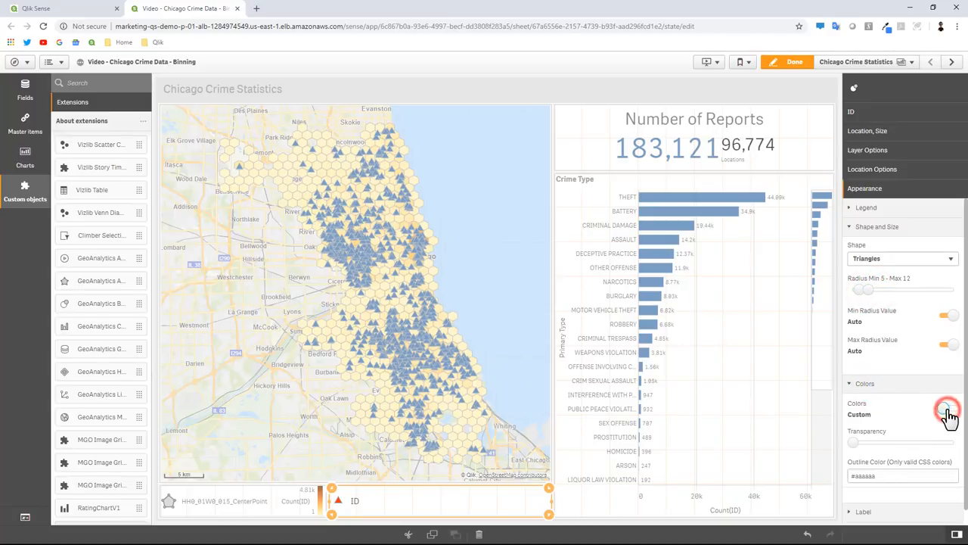
click(945, 408)
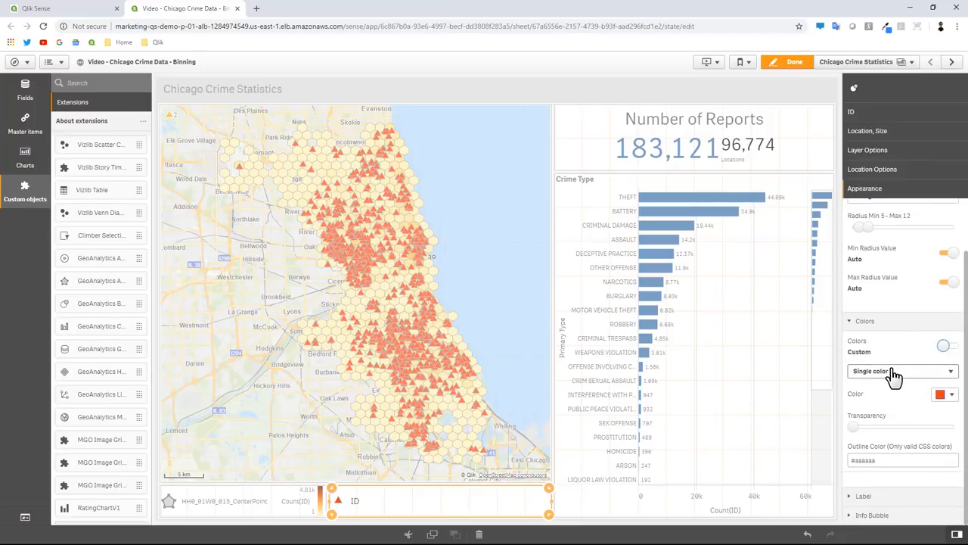
click(902, 371)
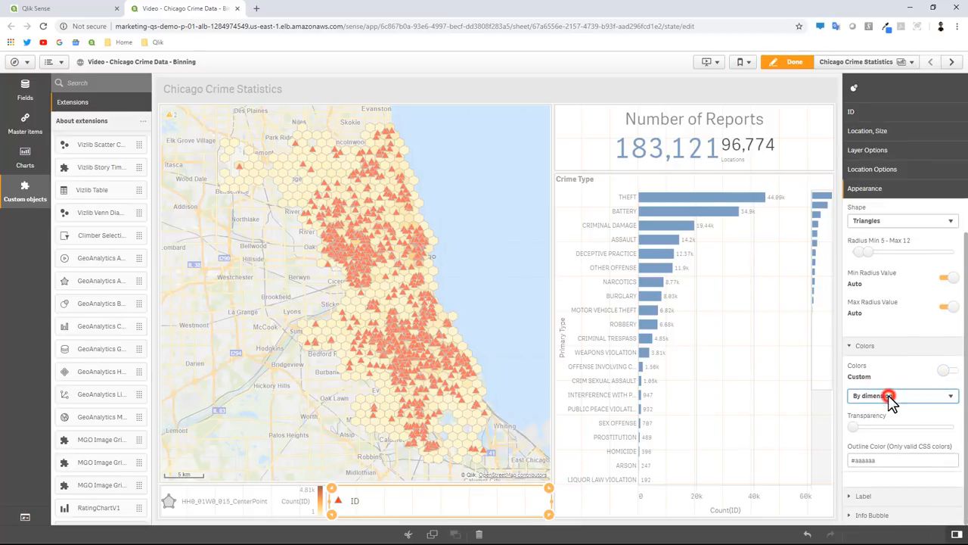
click(900, 395)
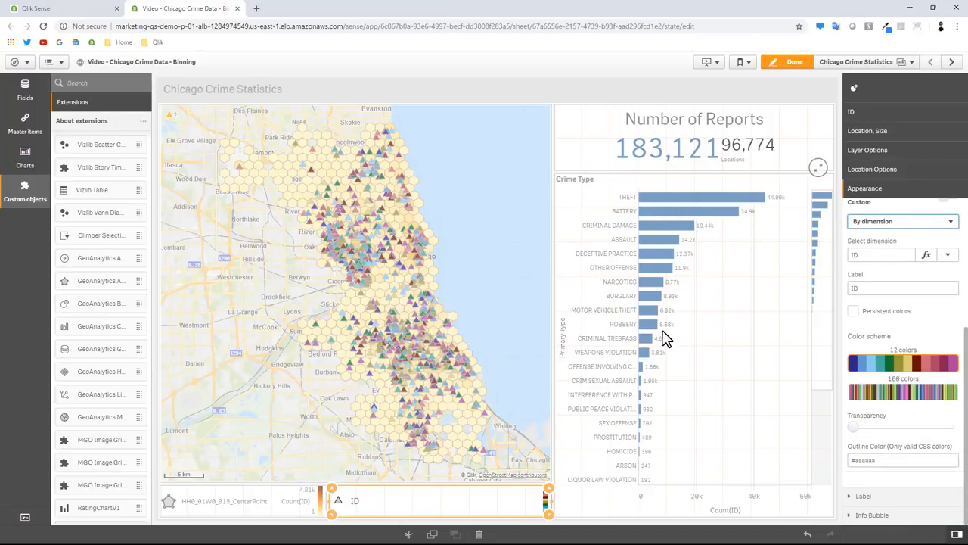
click(949, 254)
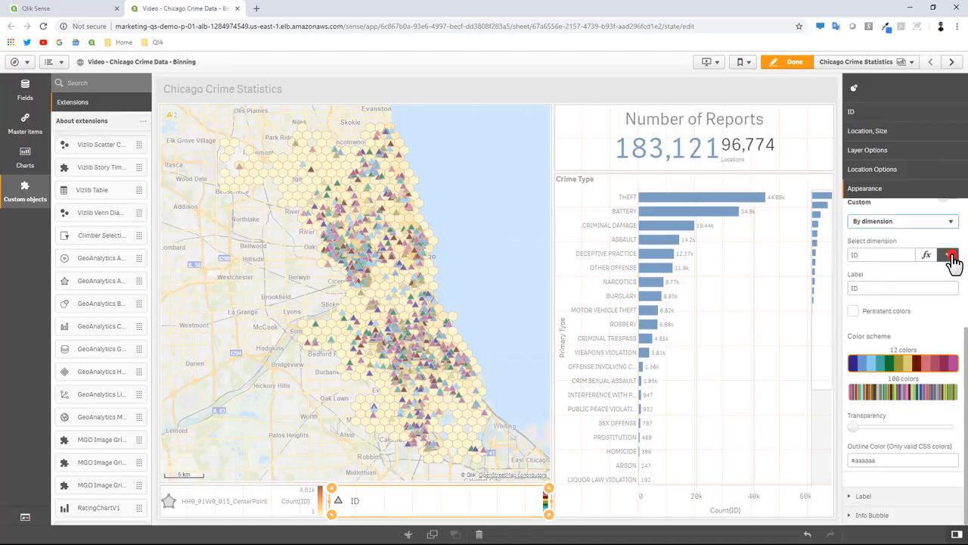
click(948, 254)
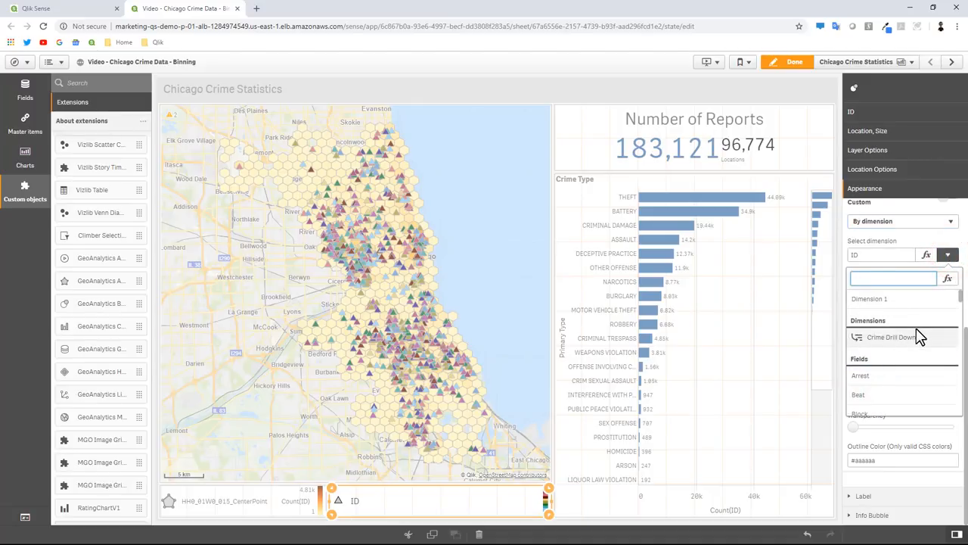
text(pri)
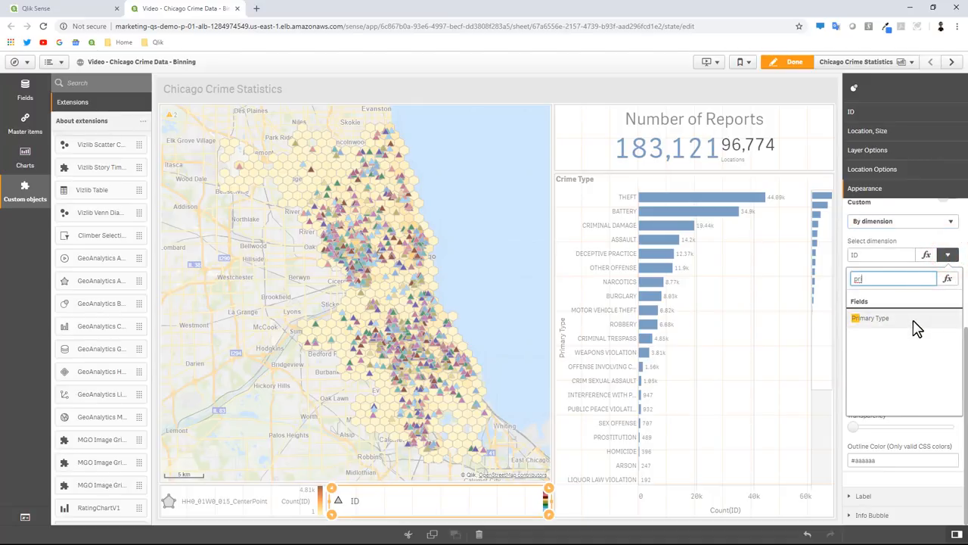
click(872, 317)
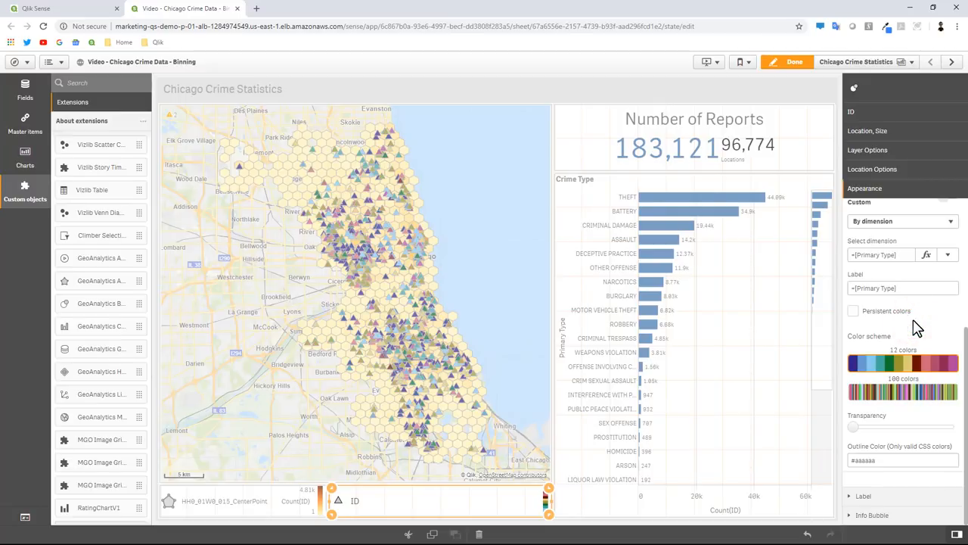
mouse_move(901, 361)
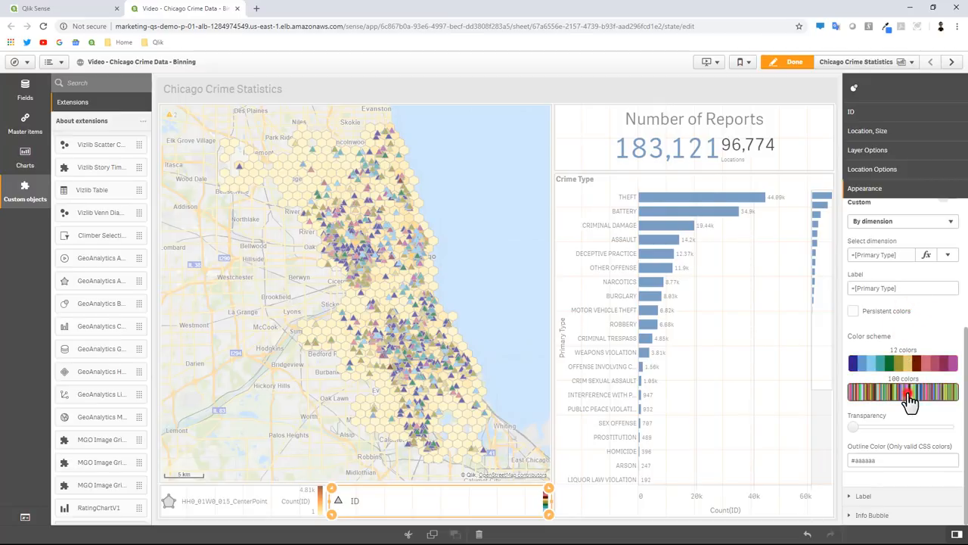
click(904, 393)
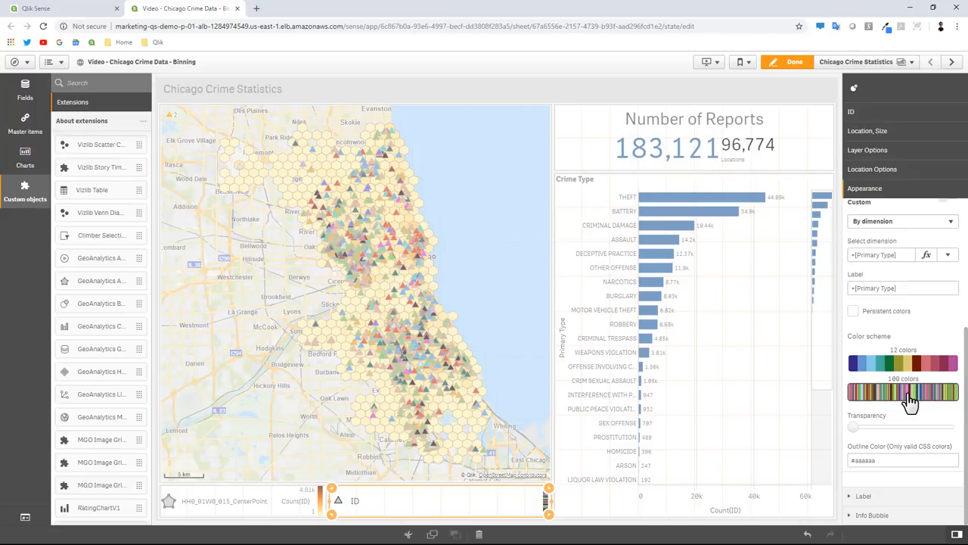
click(854, 311)
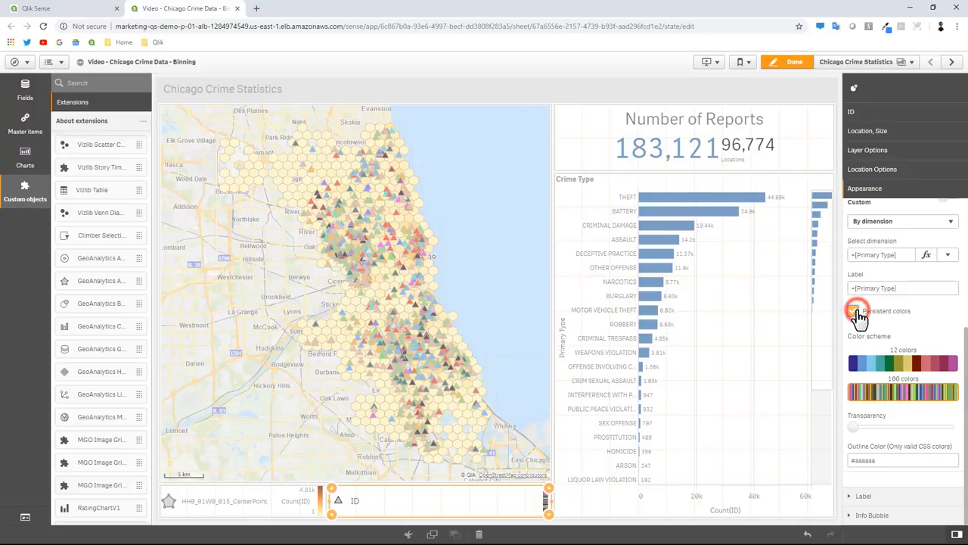
click(852, 311)
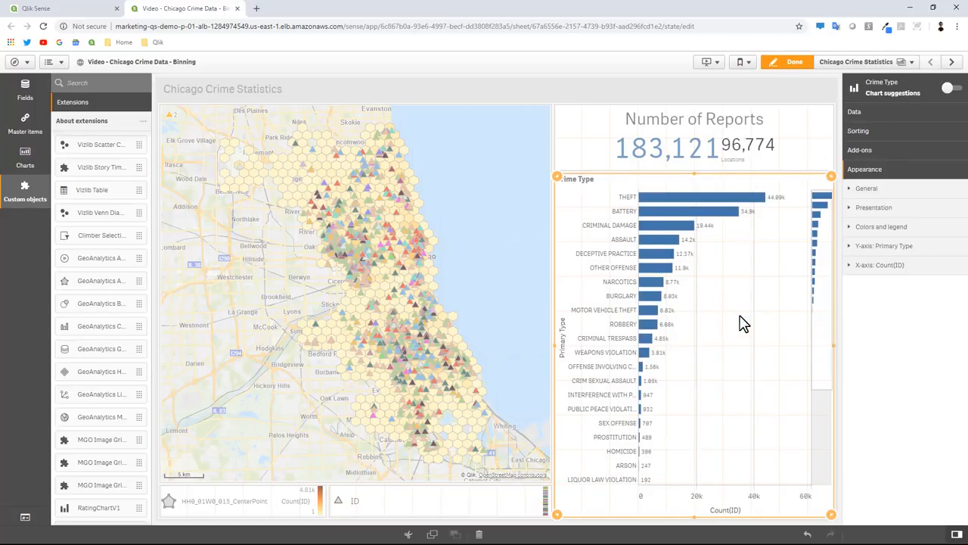
mouse_move(881, 231)
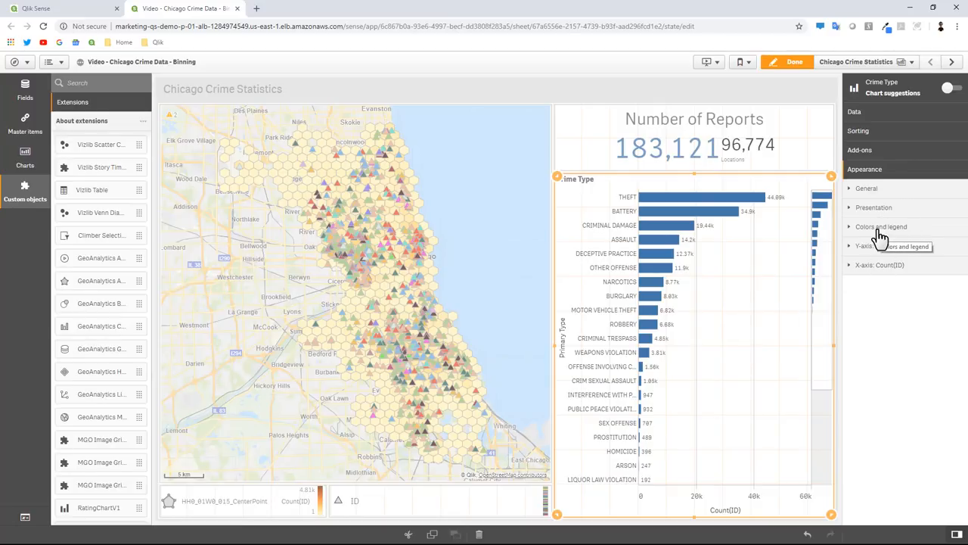
Colour the Crime Type bars by dimension with 100 persistent colours, then exit editing.
click(887, 227)
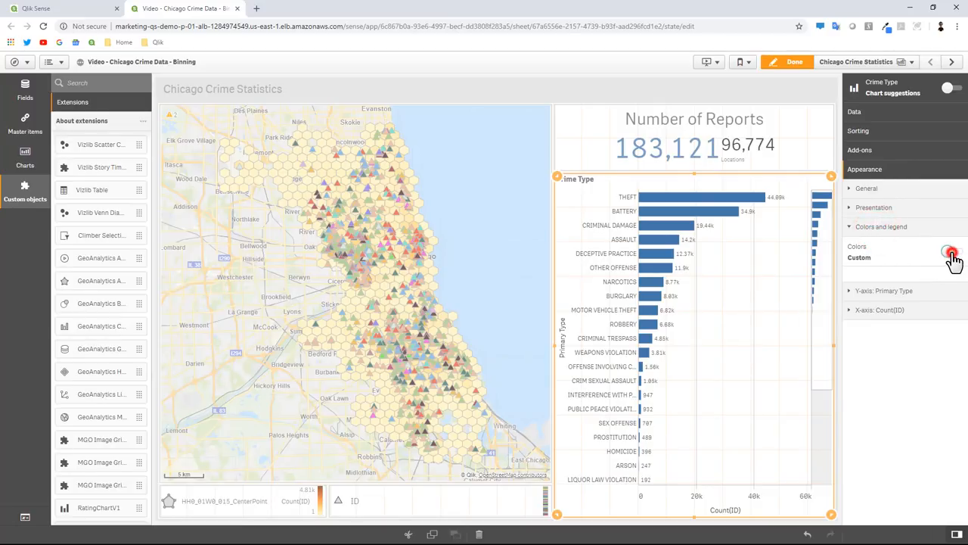
click(949, 251)
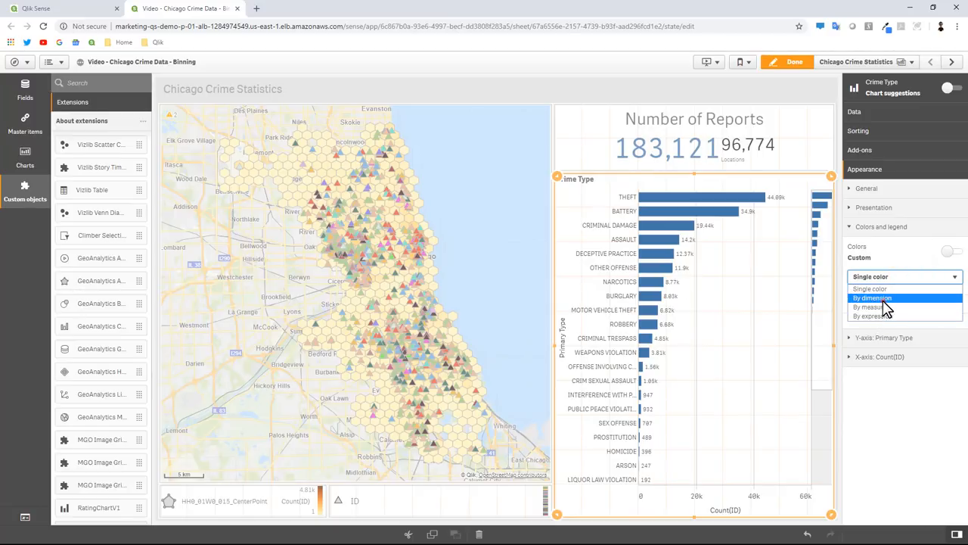
click(872, 297)
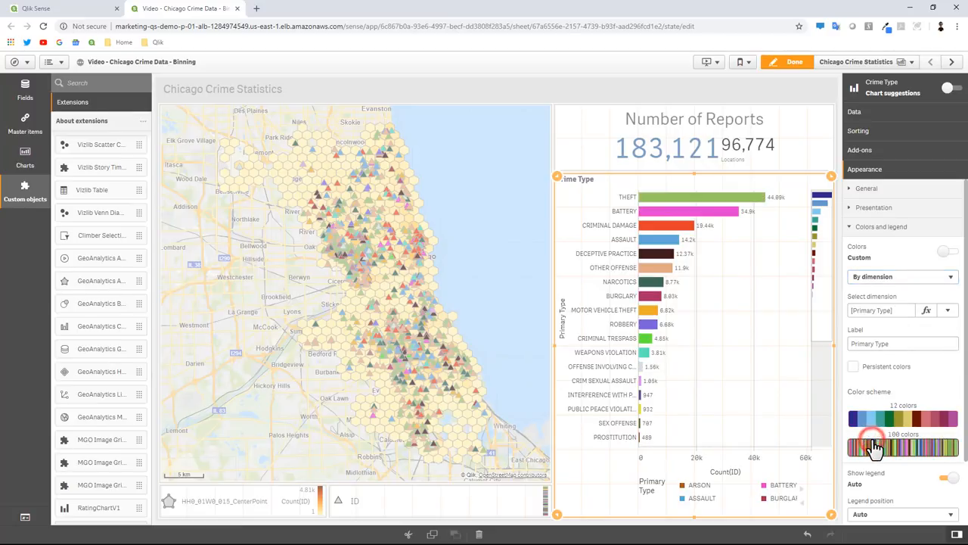
click(854, 367)
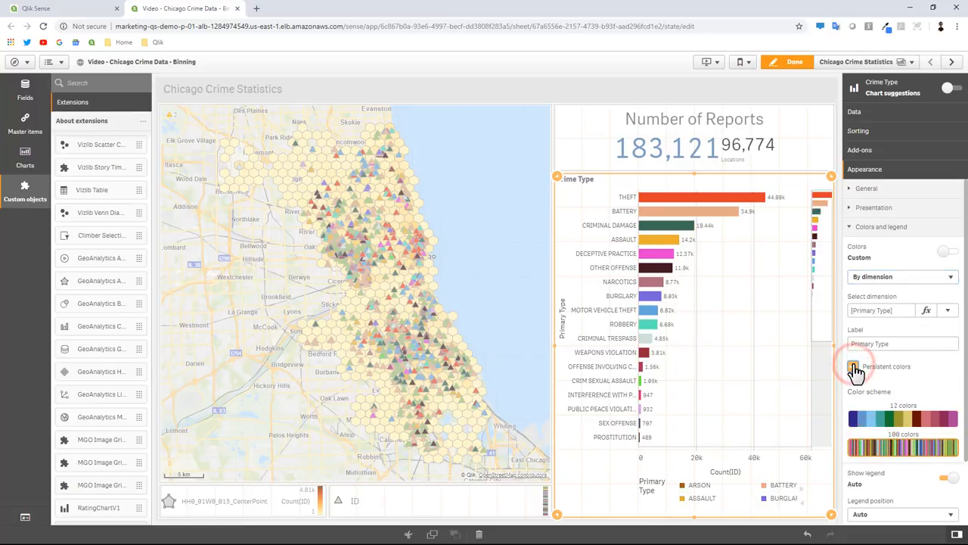
click(853, 367)
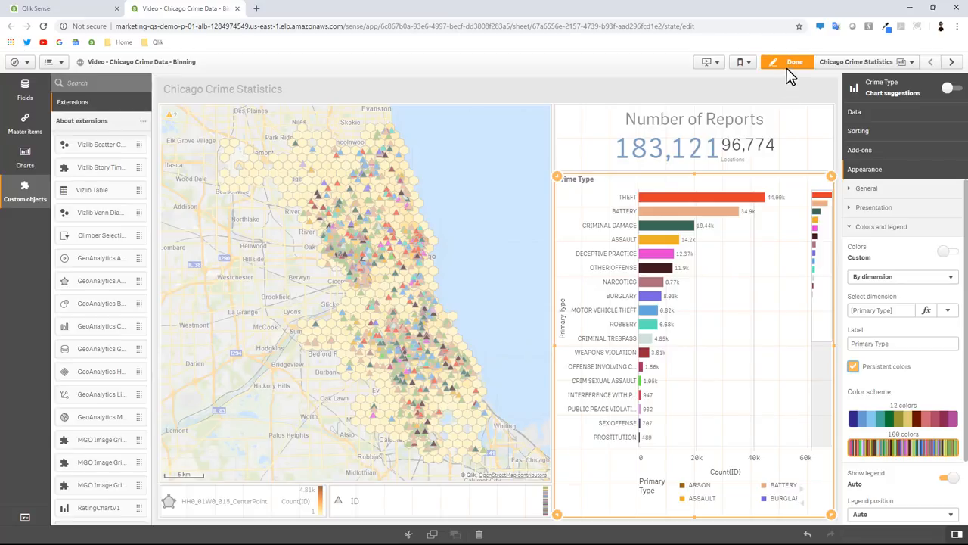
click(792, 62)
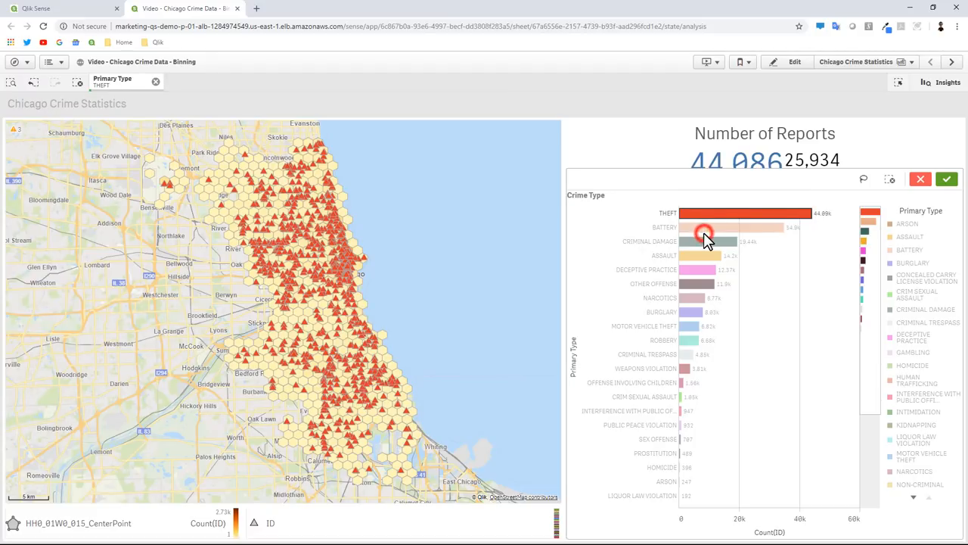
Test the colours with a crime type selection, then re-edit and select the hexagon area layer.
click(705, 235)
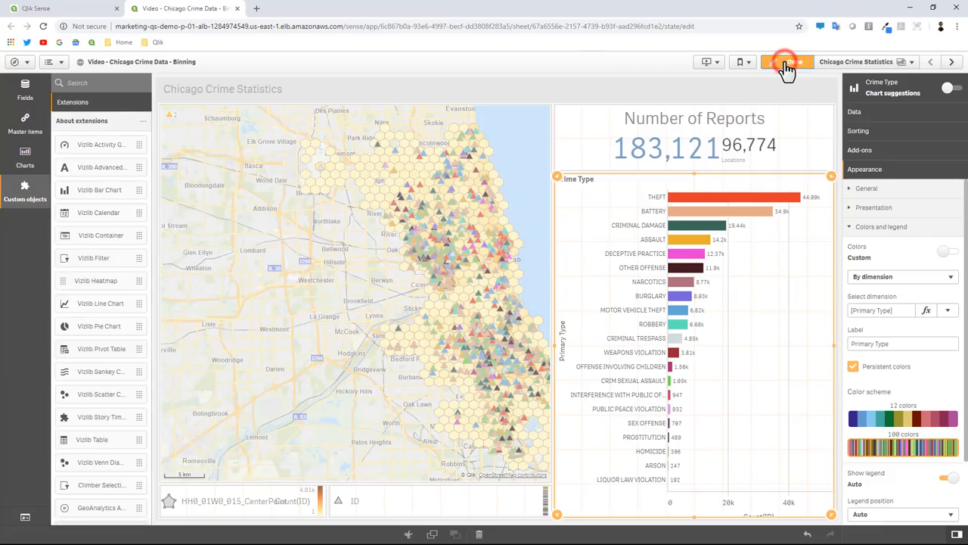
click(785, 62)
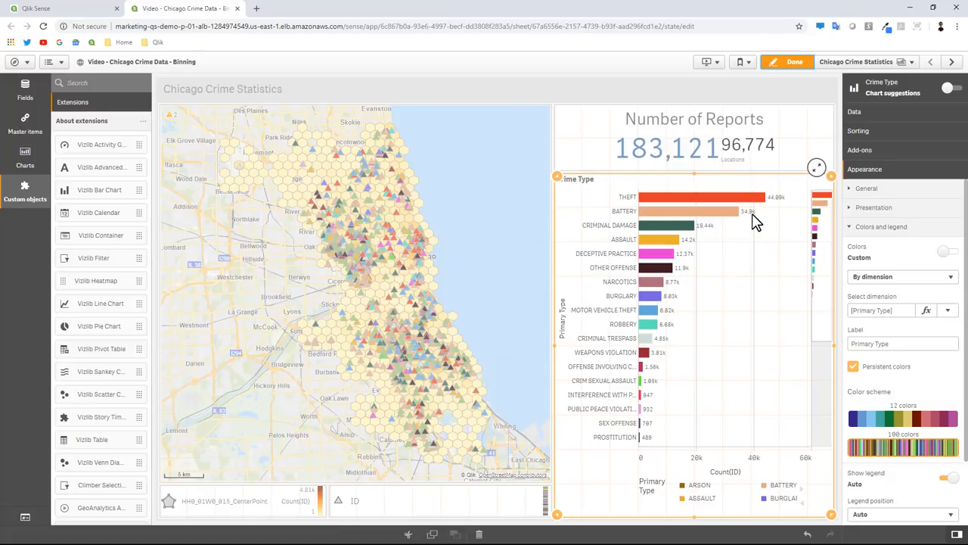
mouse_move(742, 299)
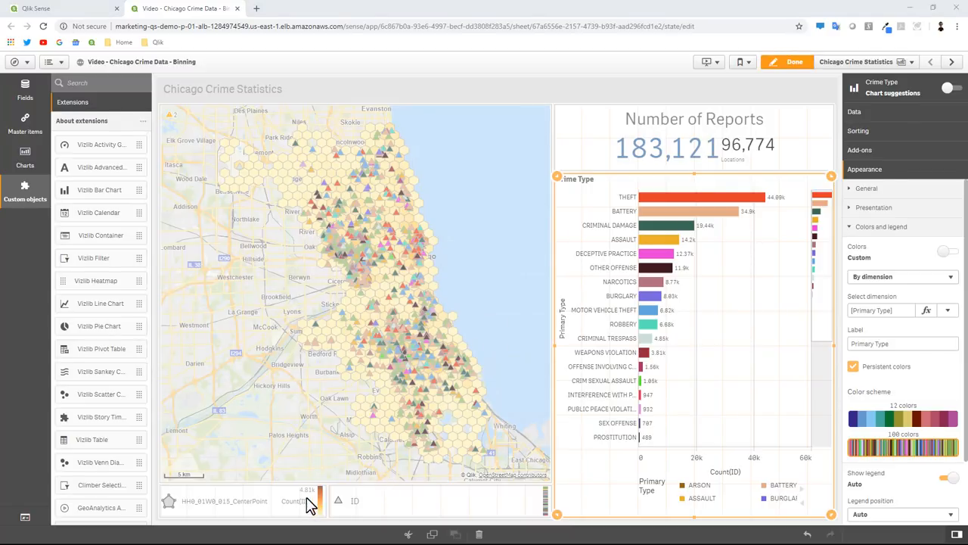
click(297, 501)
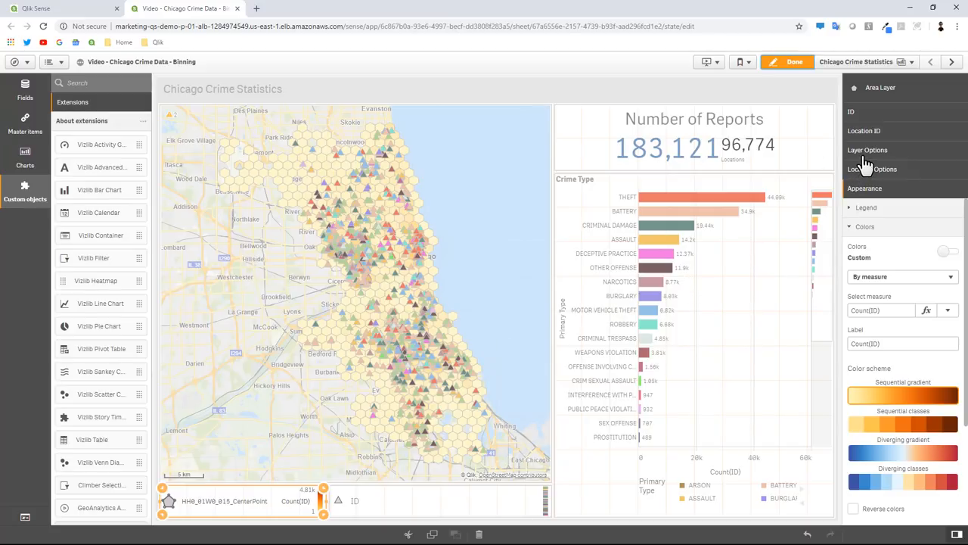
Raise the hexagon layer's maximum number of objects to 10000.
click(868, 150)
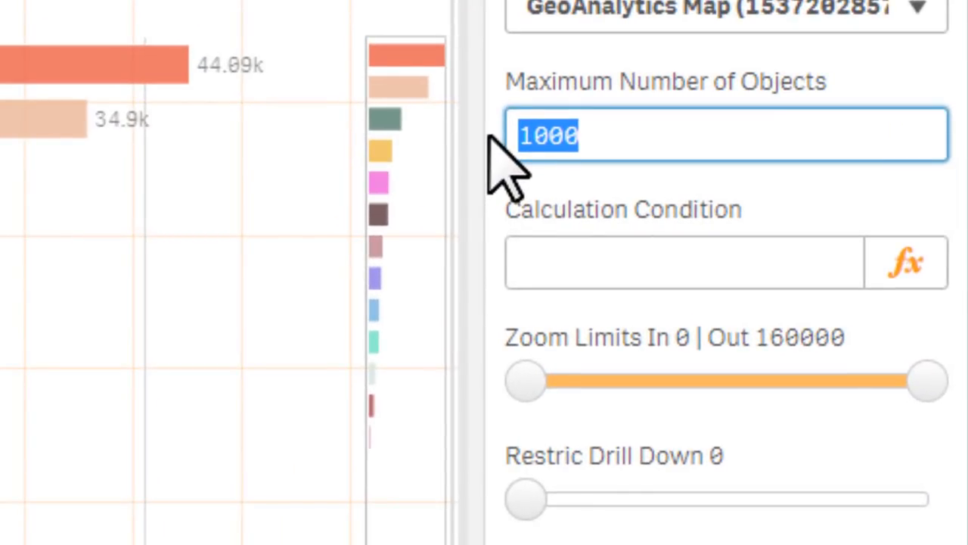
text(10)
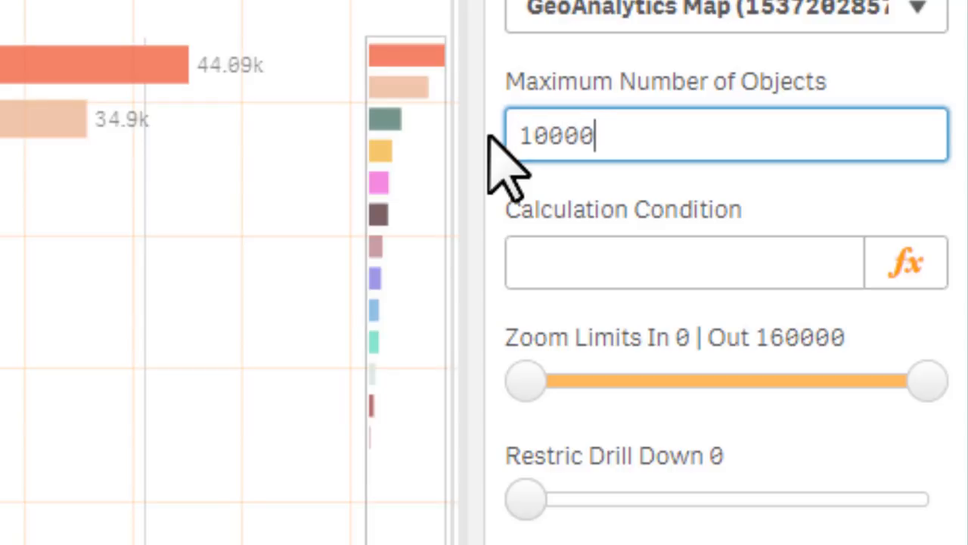
click(545, 273)
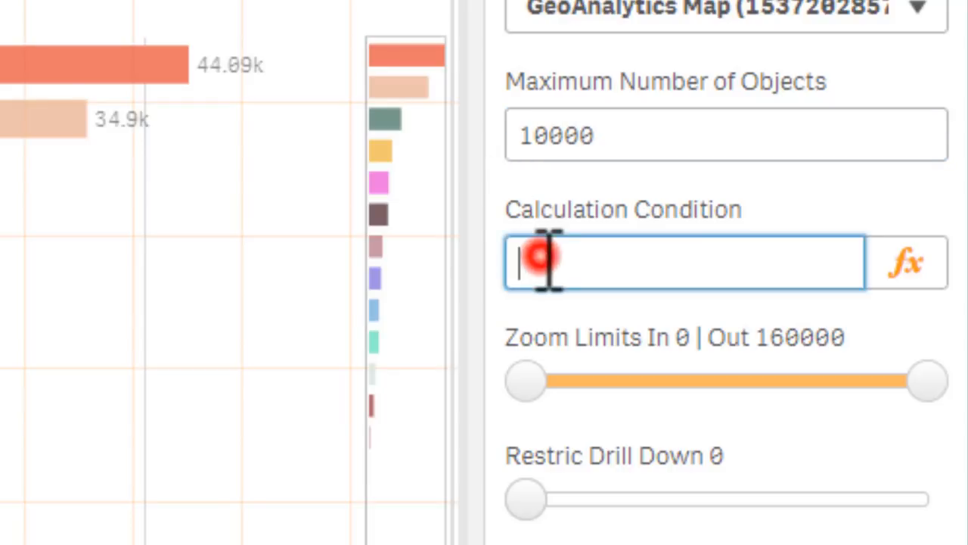
Enter the hexagon layer calculation condition count(distinct ID)>=10000.
click(545, 261)
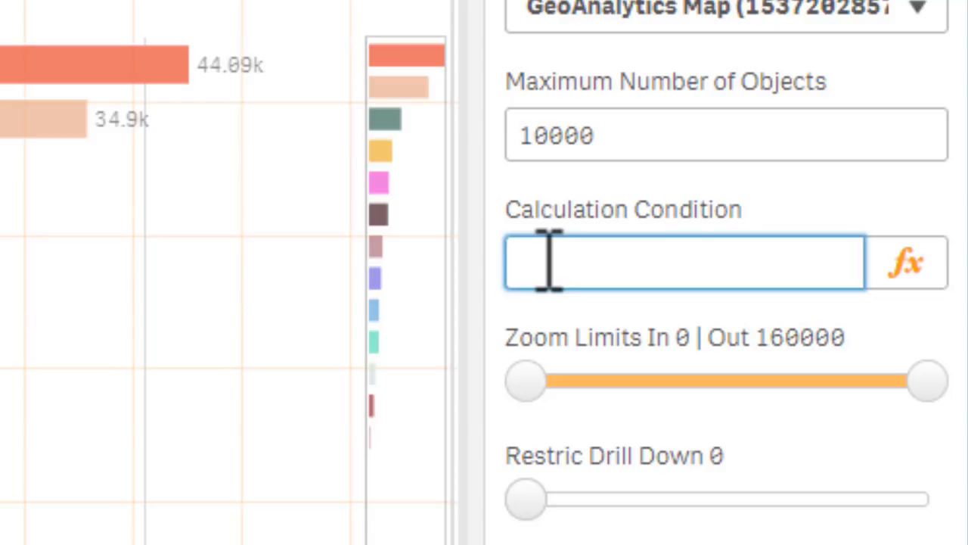
text(co)
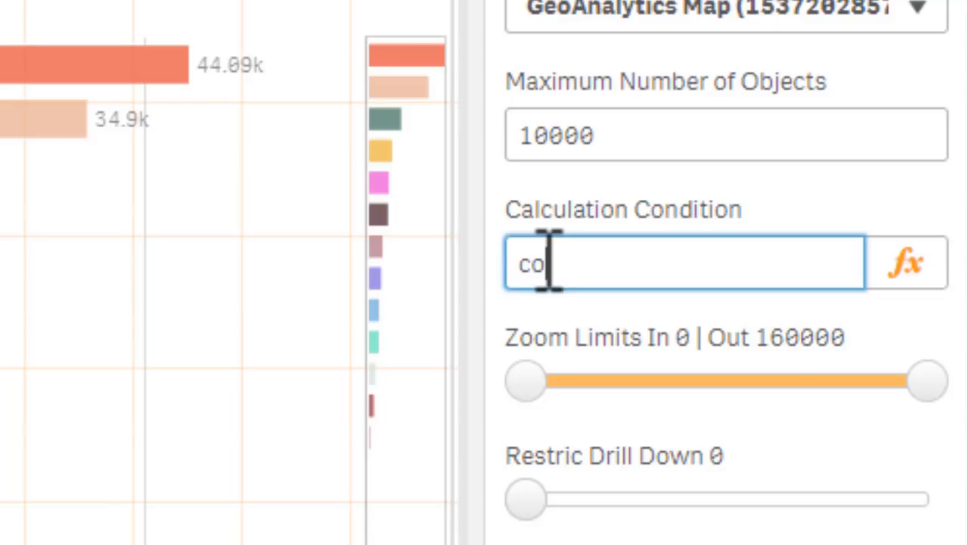
text(unt(d)
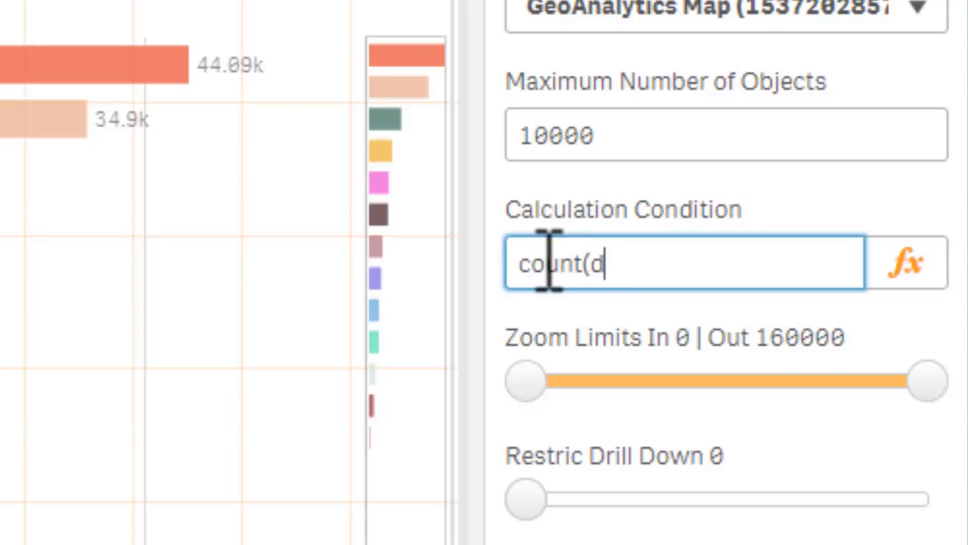
text(istinc)
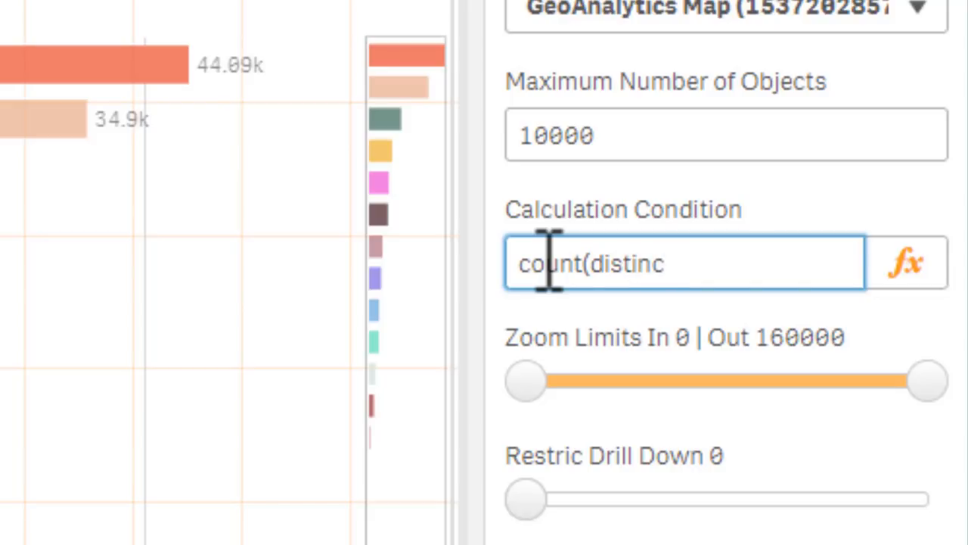
text(t ID)
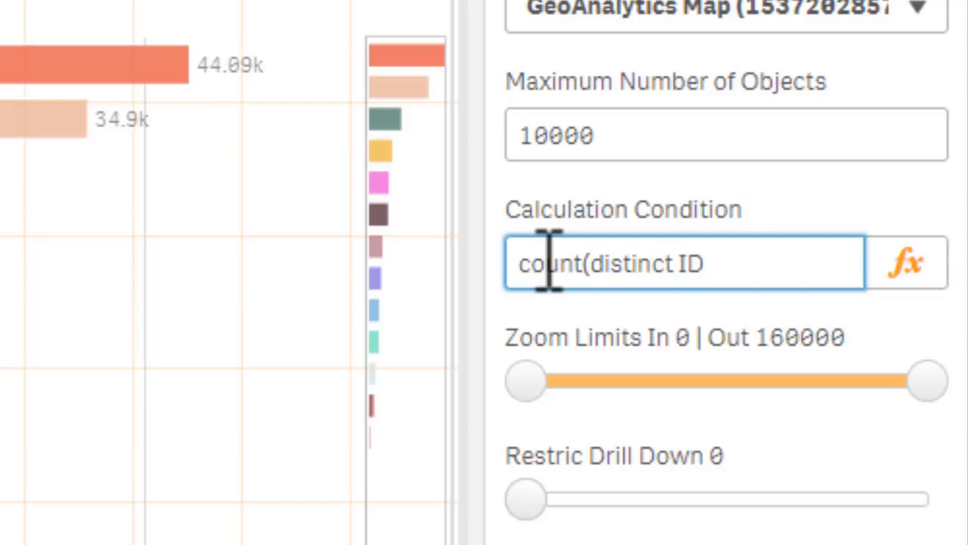
text())
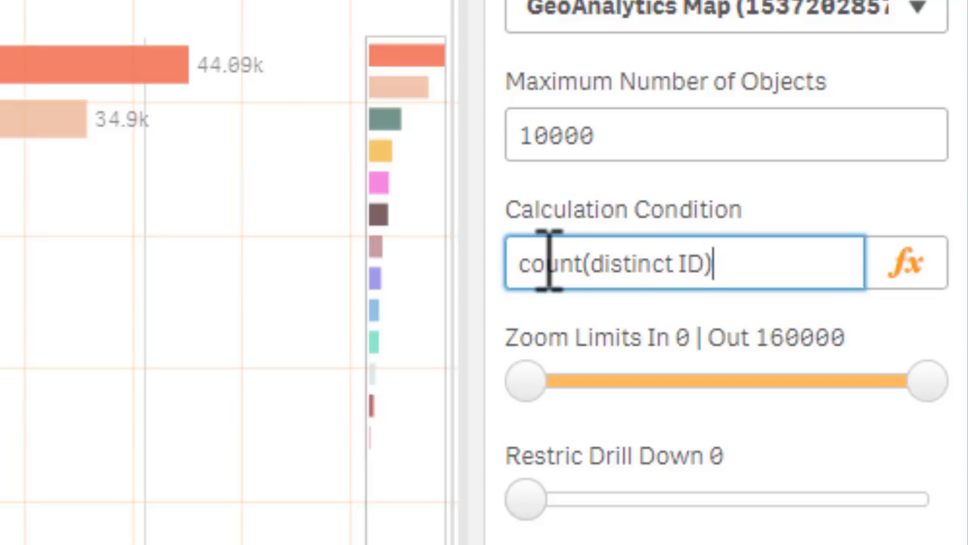
text(>)
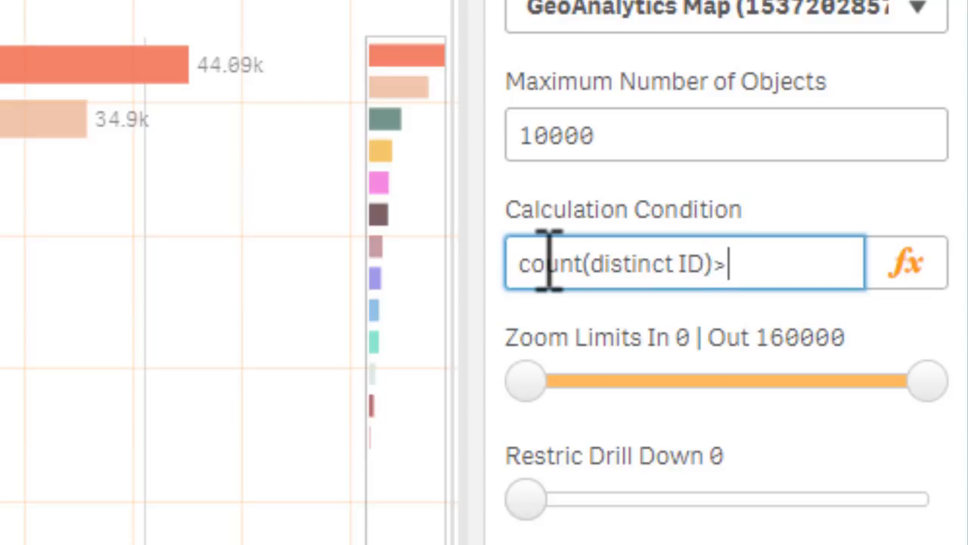
text(=10000)
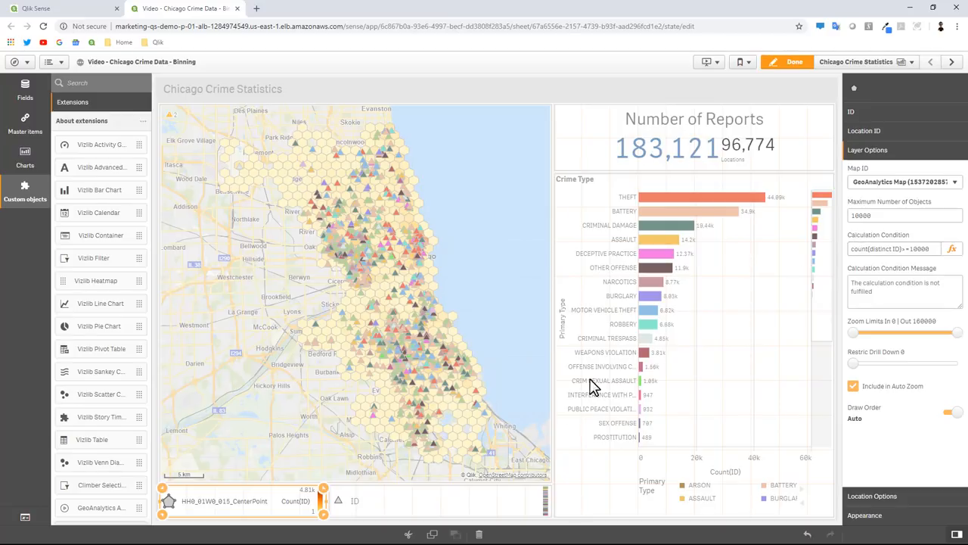
Give the triangle point layer a 10000 object limit and condition count(distinct ID)<10000.
click(447, 511)
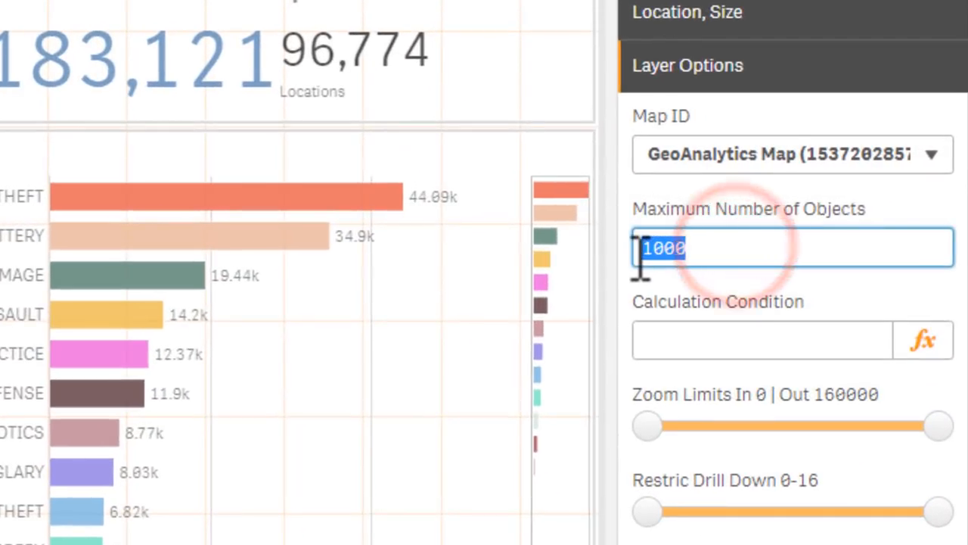
text(10)
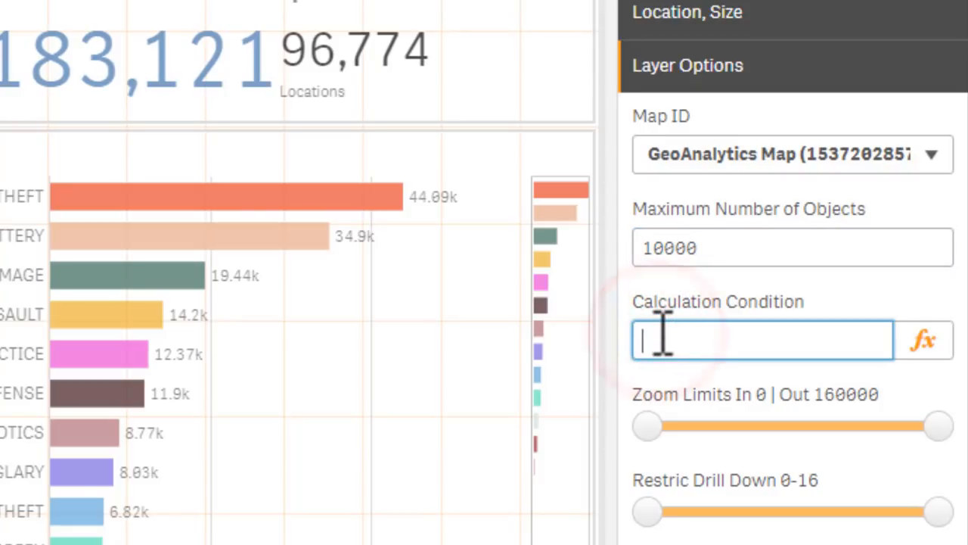
text(count)
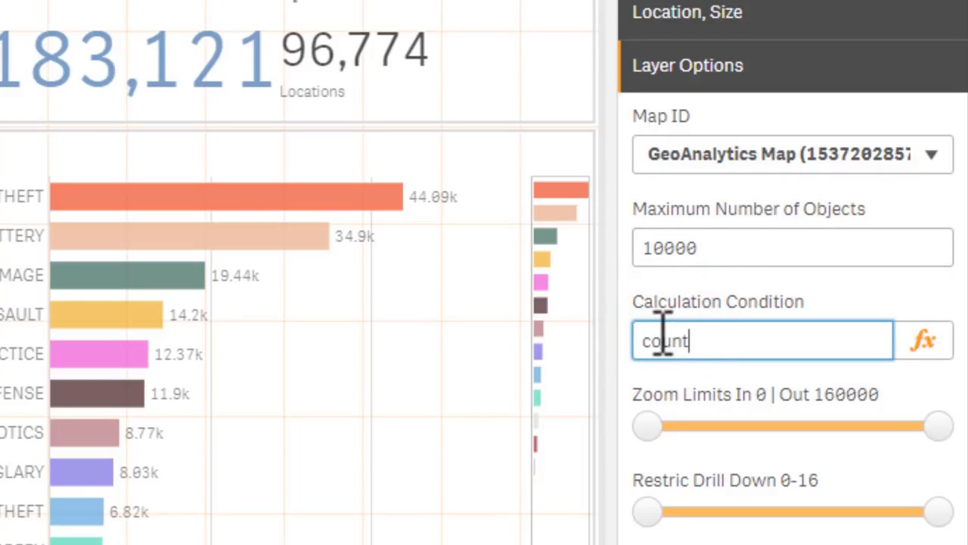
text((distin)
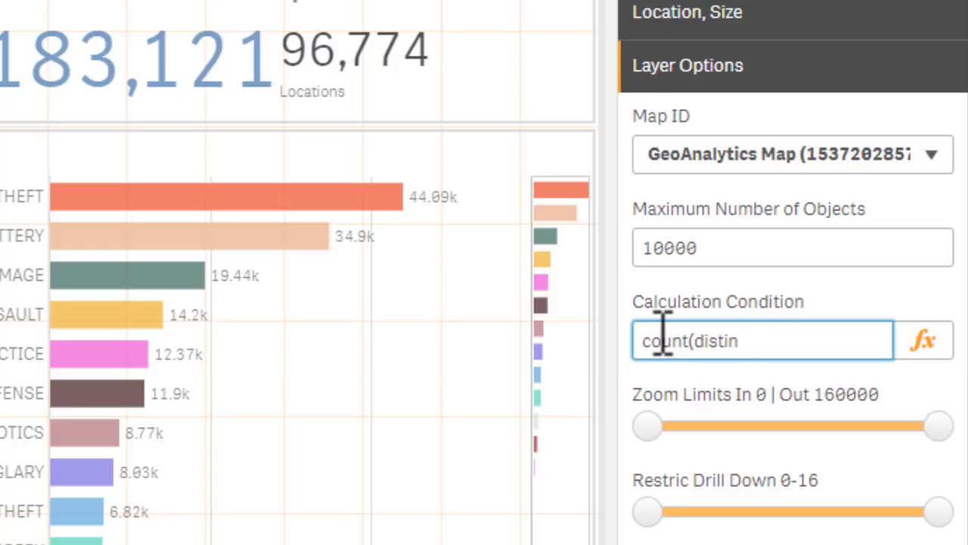
text(ct ID)
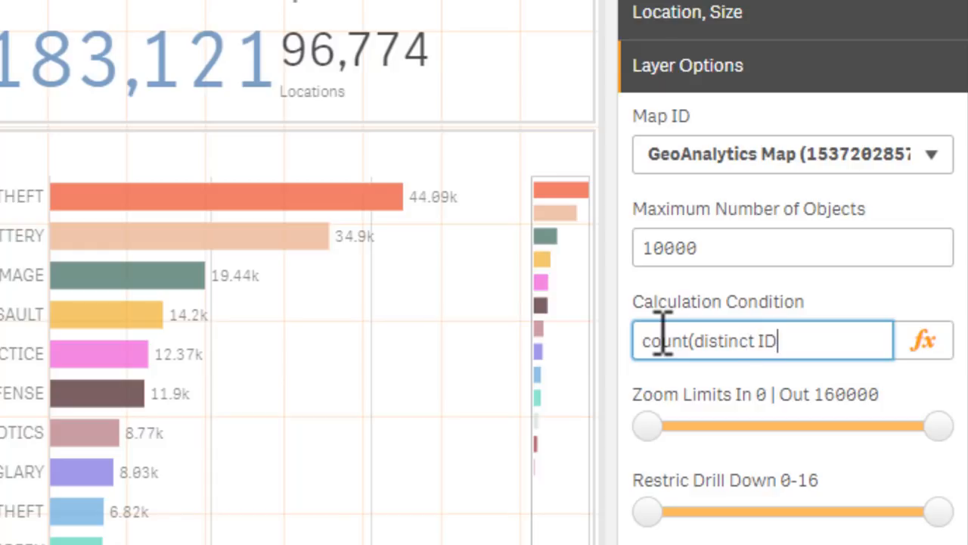
text())
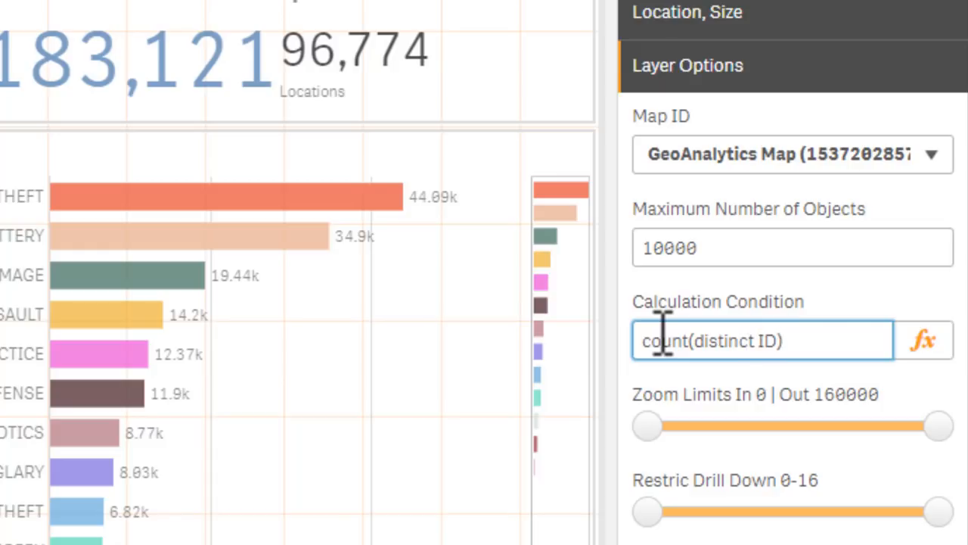
text(<)
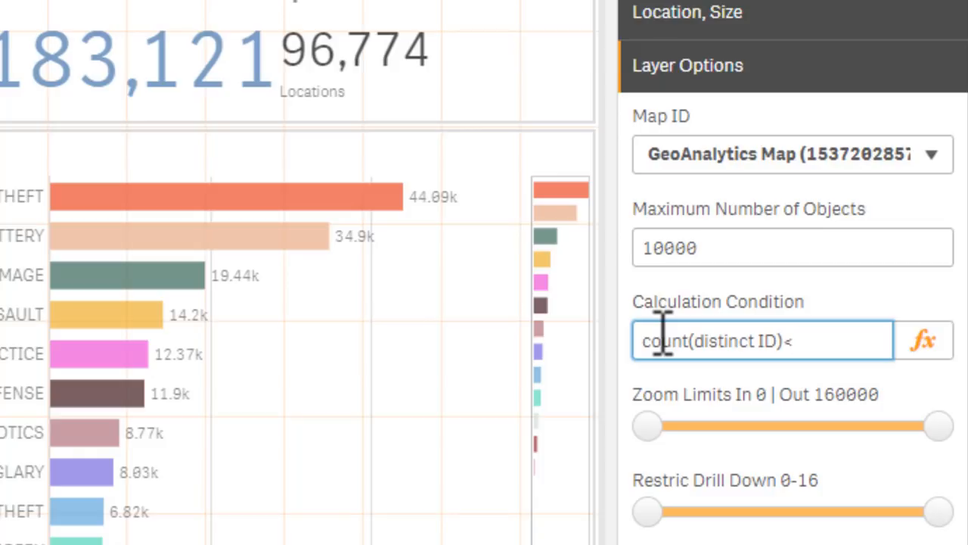
text(10000)
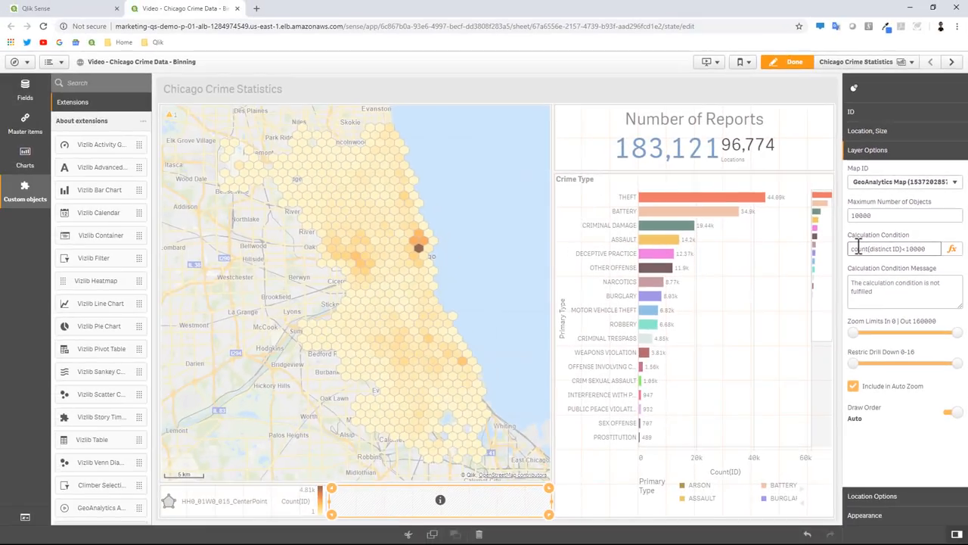
click(809, 61)
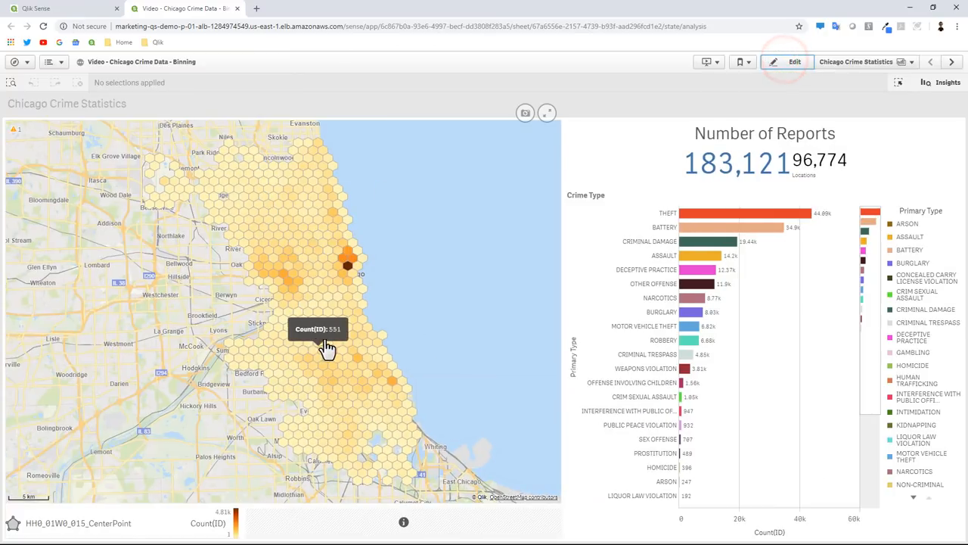
mouse_move(329, 317)
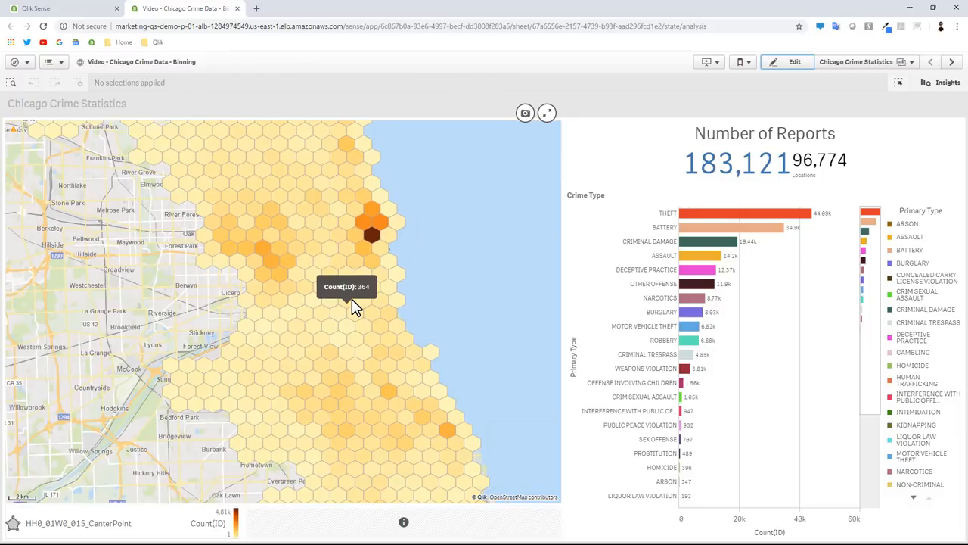
mouse_move(695, 314)
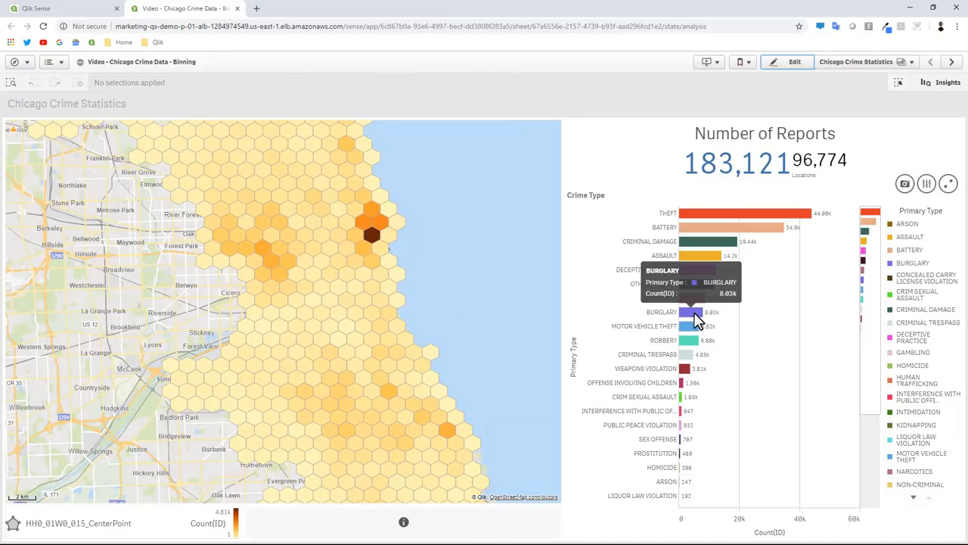
click(691, 312)
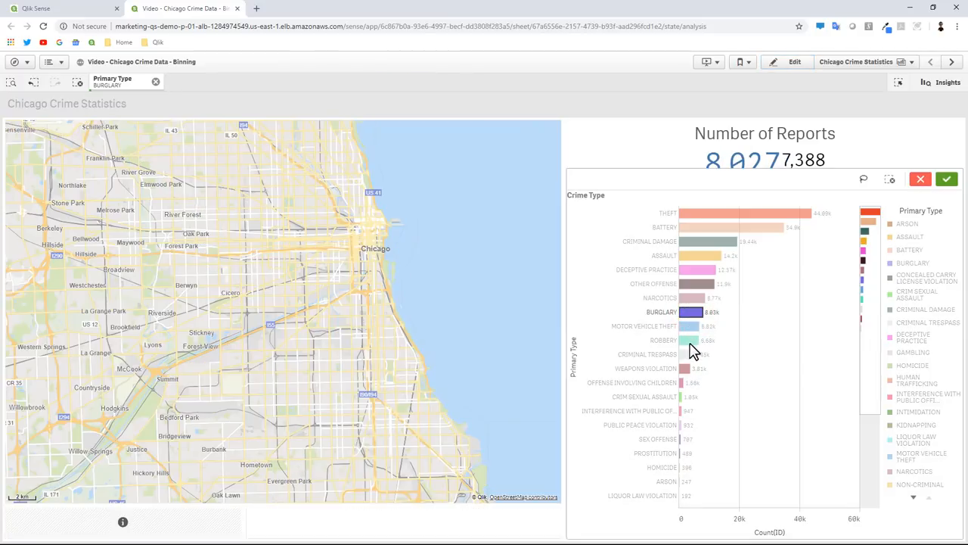
click(689, 339)
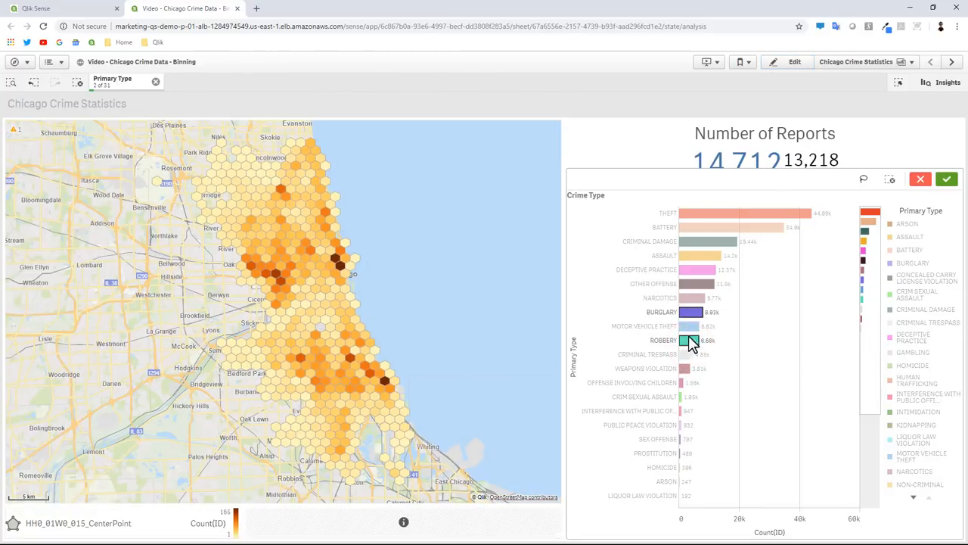
click(684, 341)
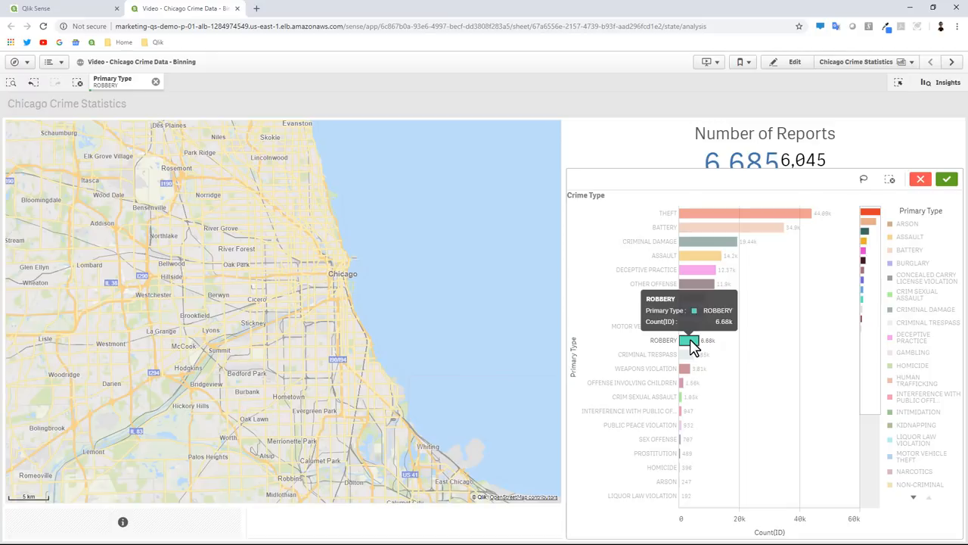
click(687, 340)
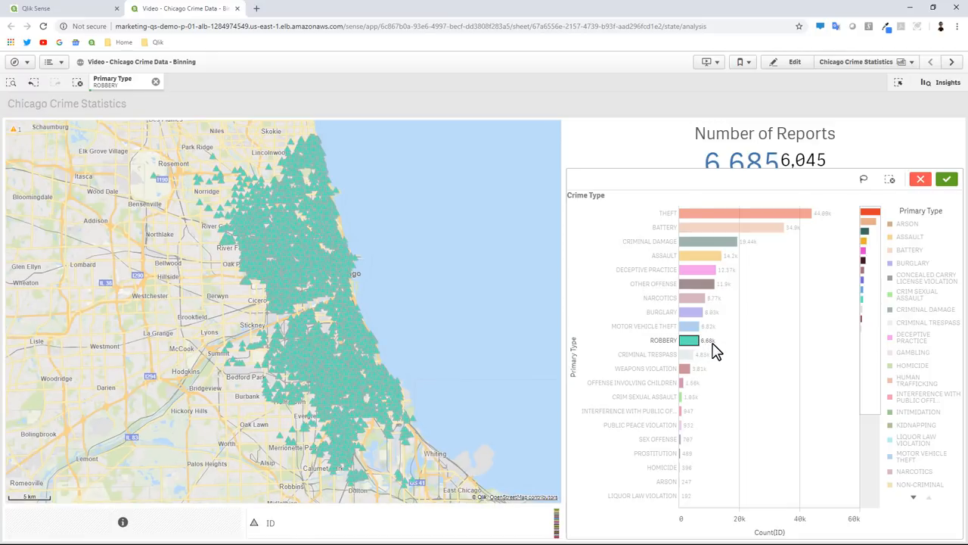
mouse_move(407, 301)
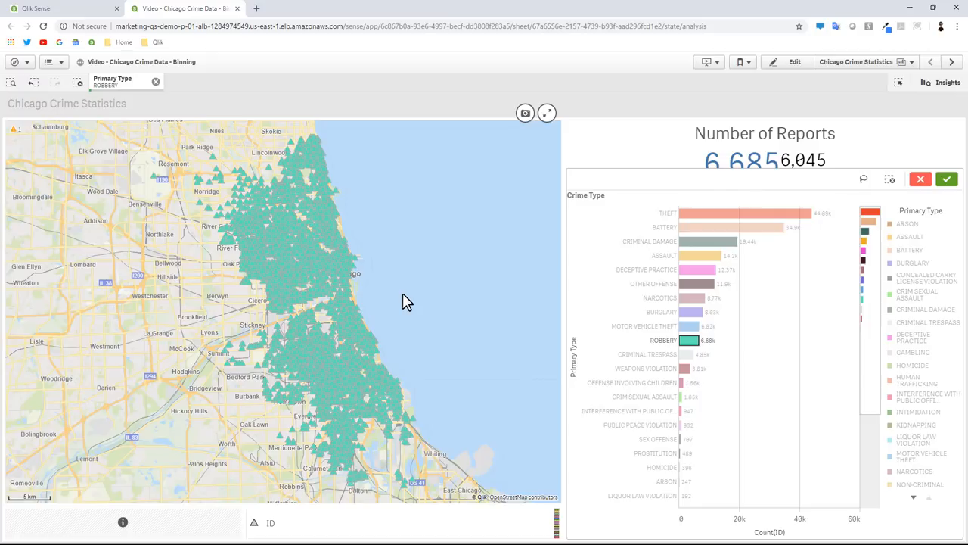
mouse_move(329, 320)
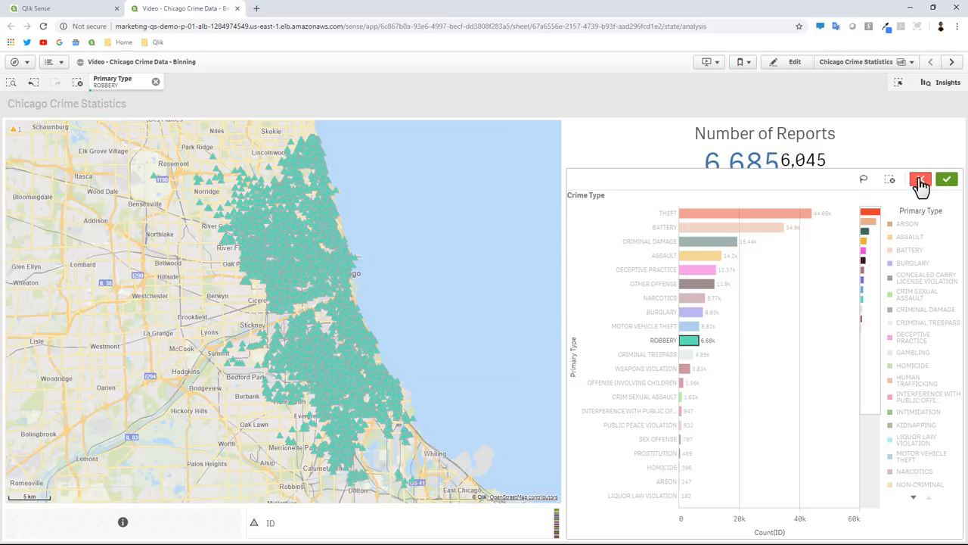
click(921, 179)
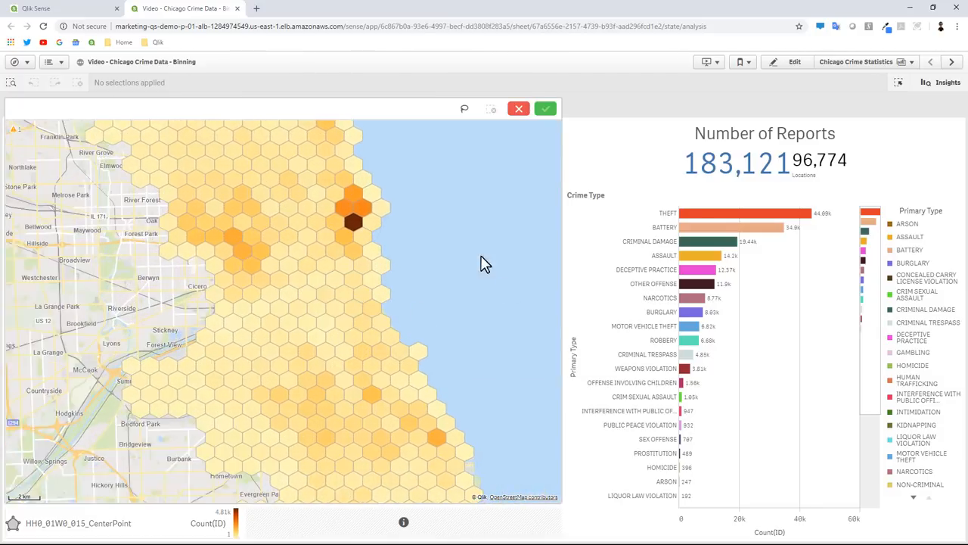
drag(484, 264, 473, 277)
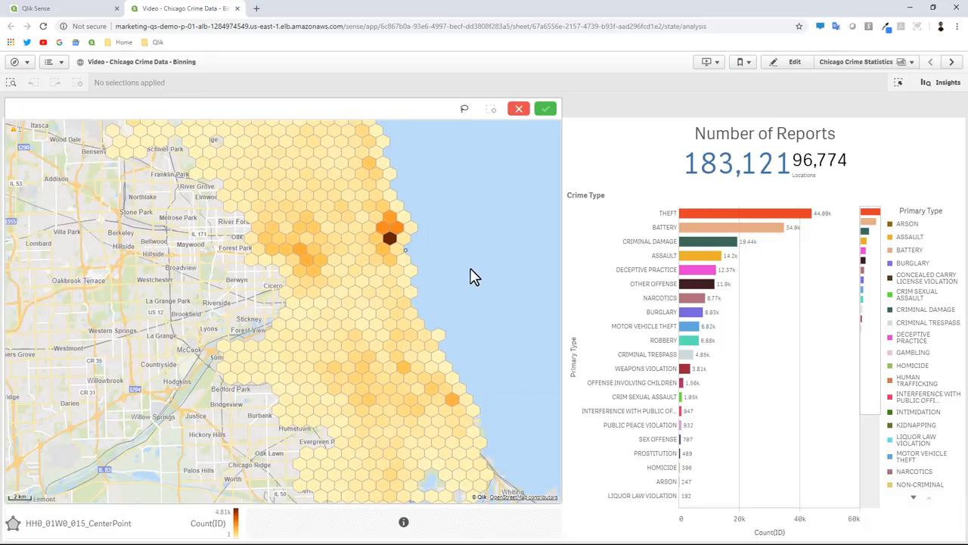
mouse_move(518, 108)
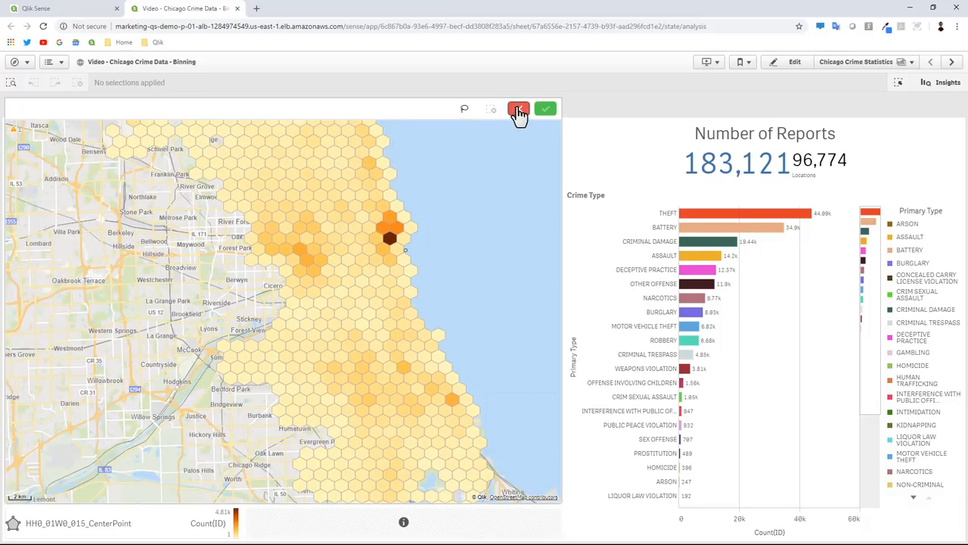
click(518, 108)
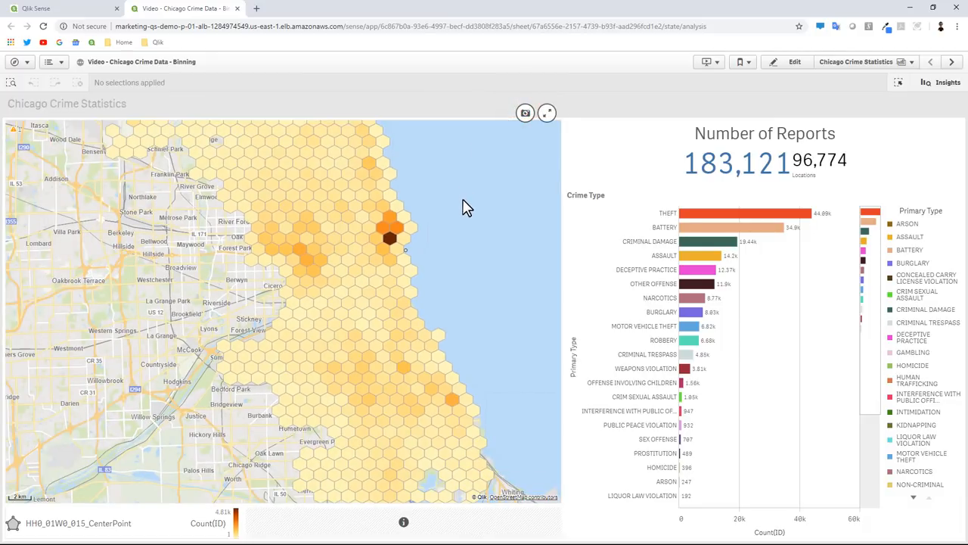
Open the crime-binning app's Data load editor in a new tab.
click(29, 61)
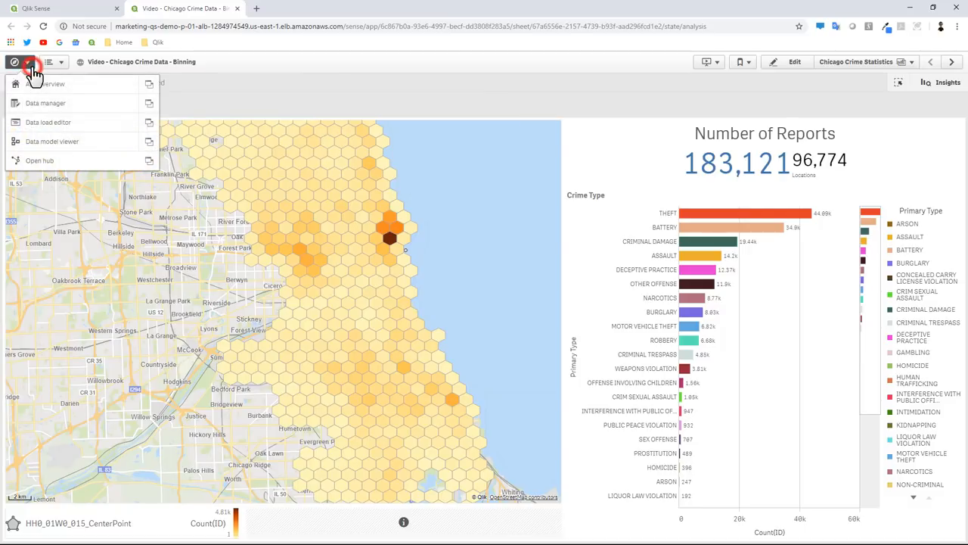
mouse_move(149, 126)
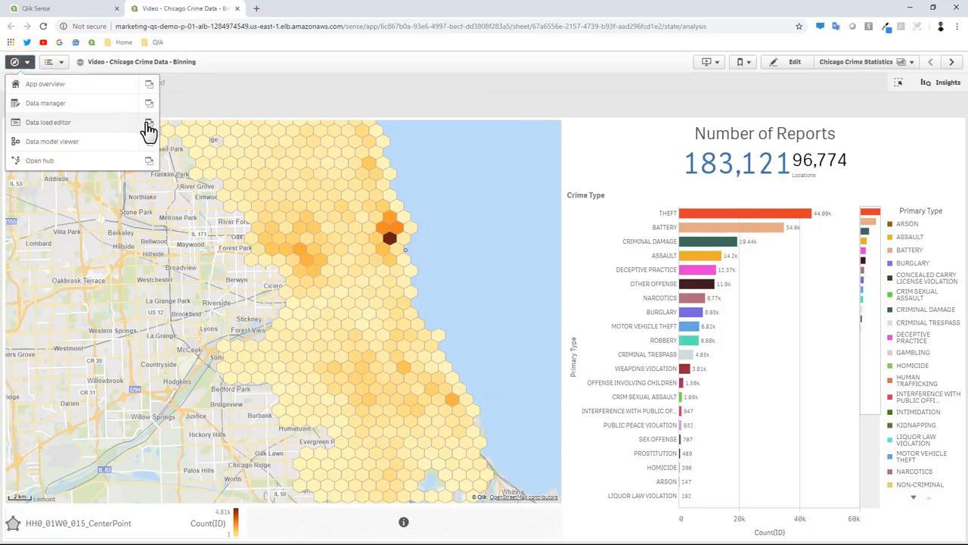
click(48, 122)
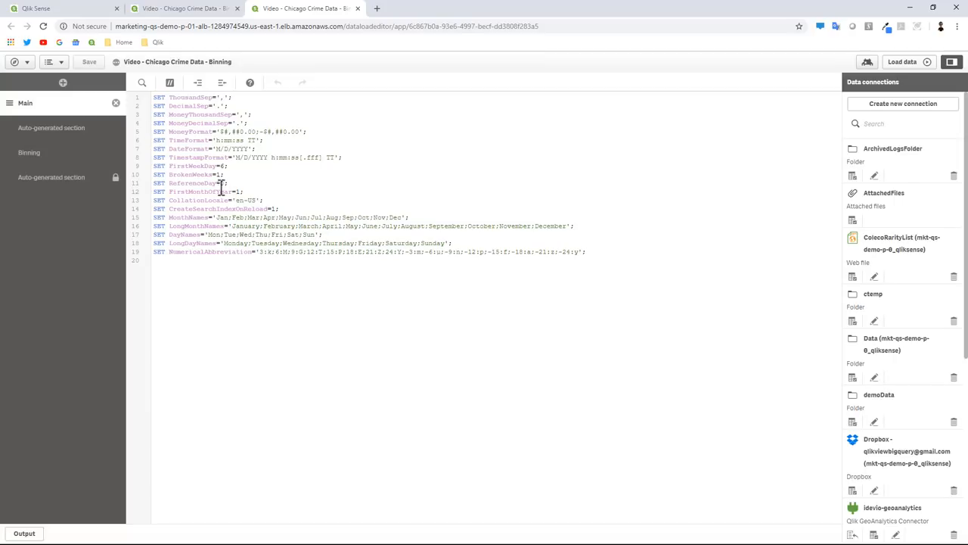
mouse_move(61, 138)
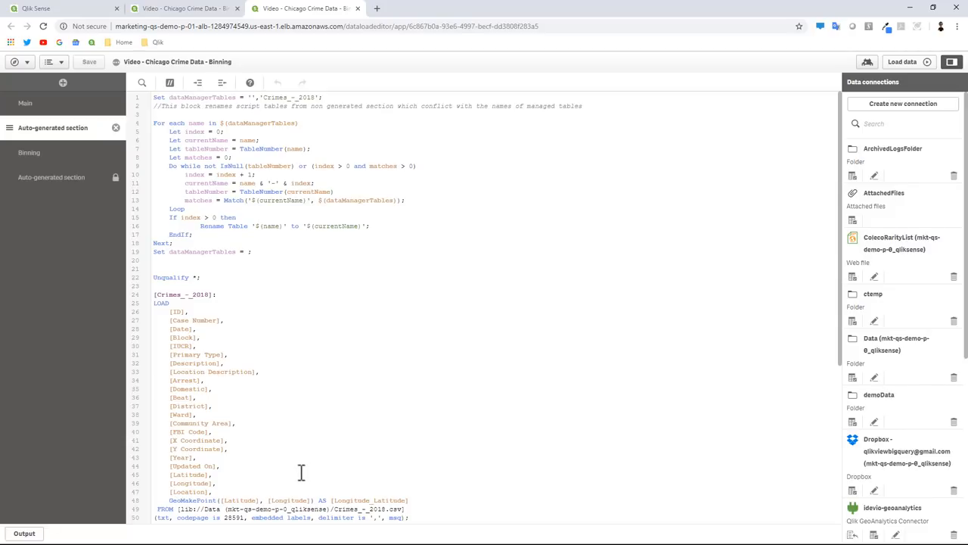
mouse_move(397, 45)
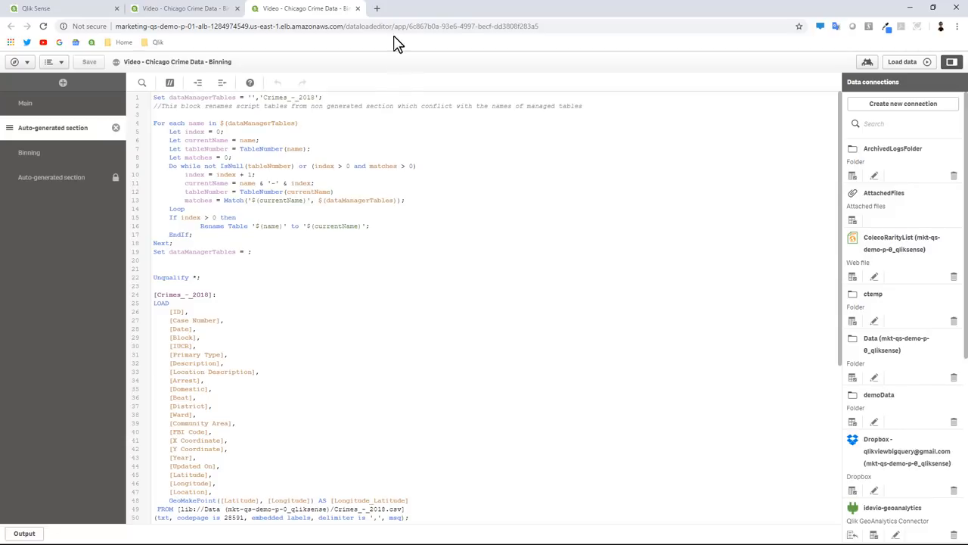
Open the bookmarked Crimes - 2018 Chicago Data Portal dataset in a new tab.
click(154, 44)
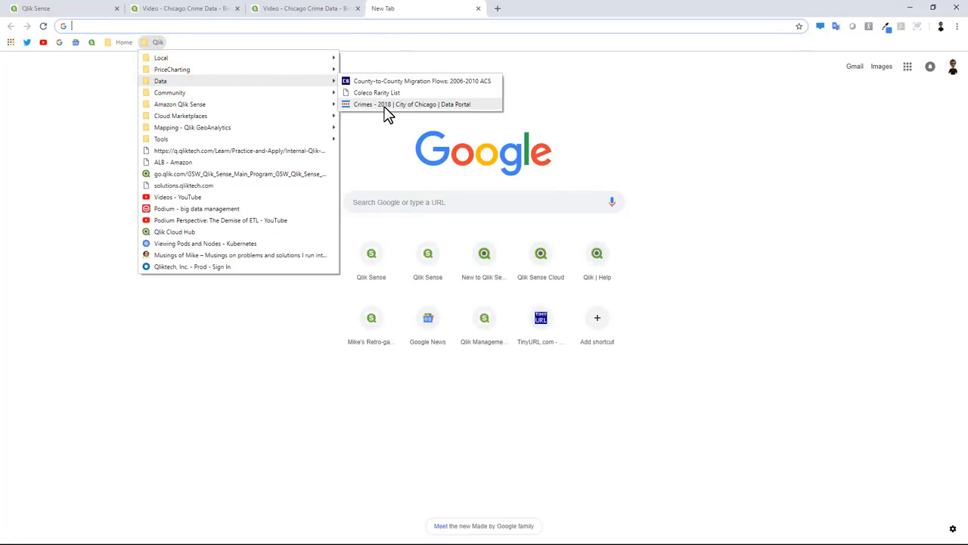
click(408, 103)
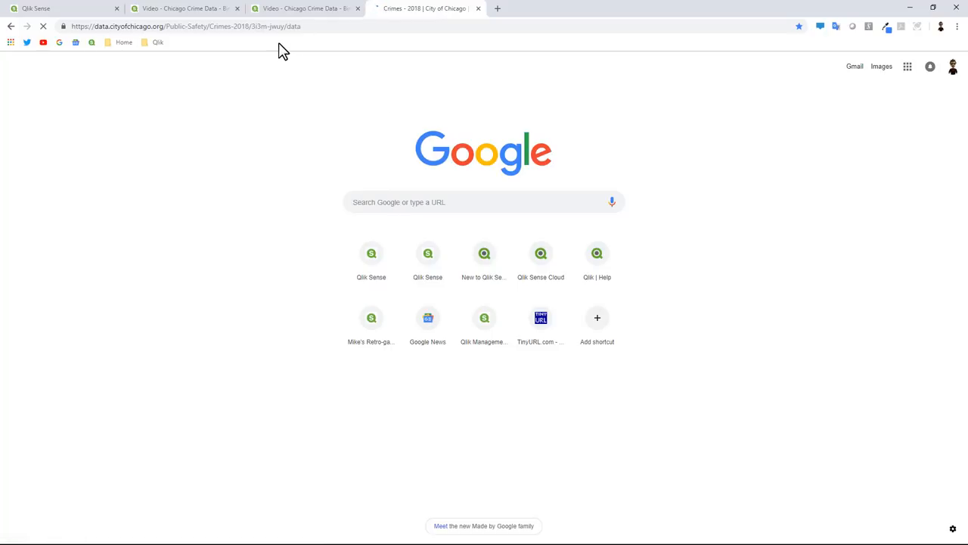
click(427, 9)
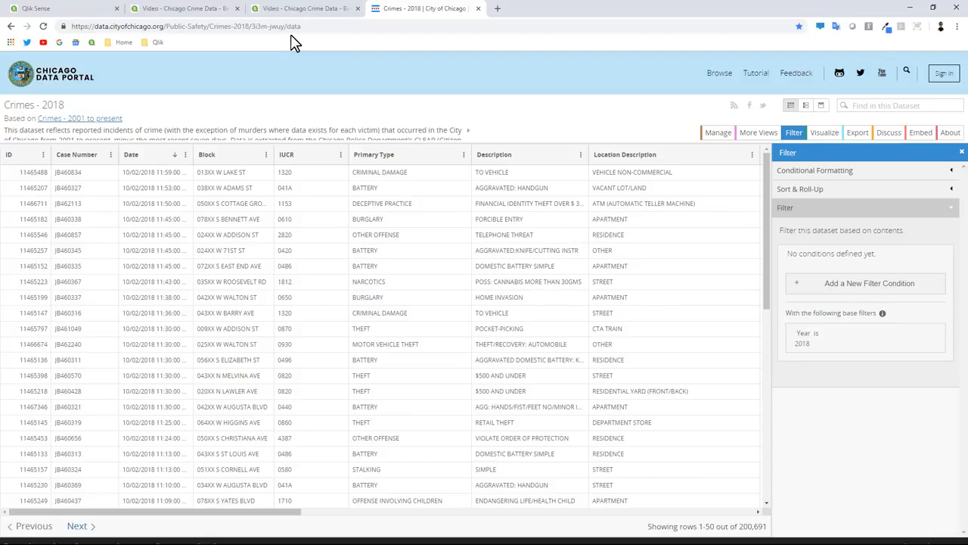
Return to the load editor and select the Crimes_-_2018 table name in the script.
click(288, 8)
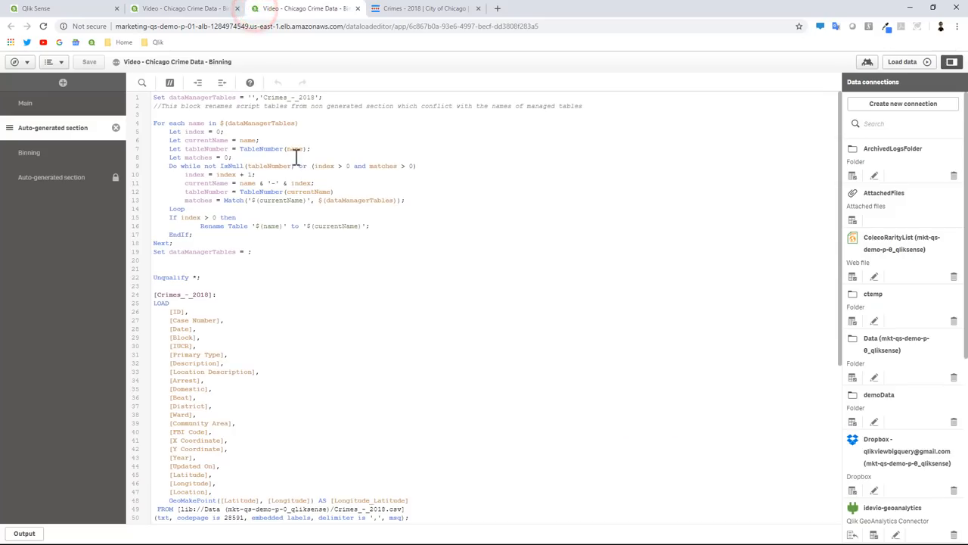
double_click(178, 294)
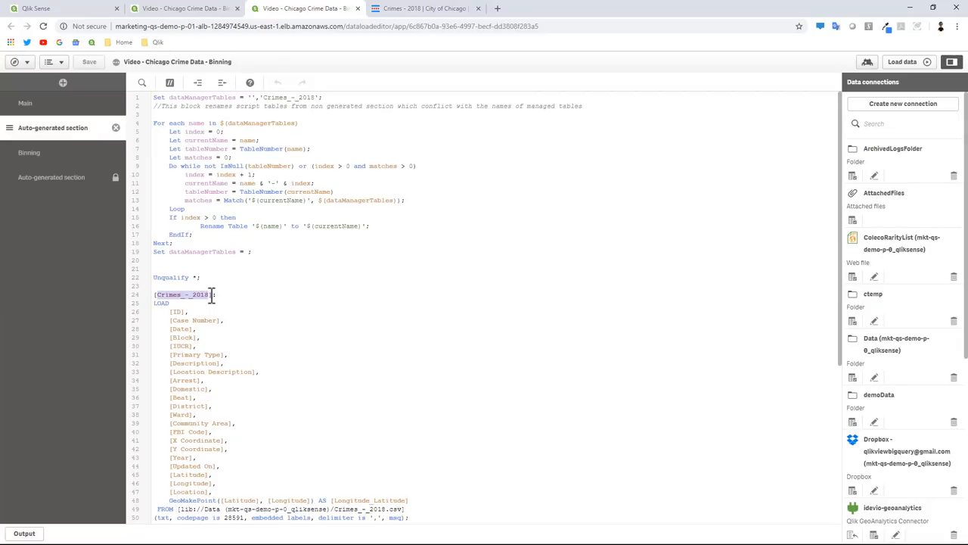
click(231, 310)
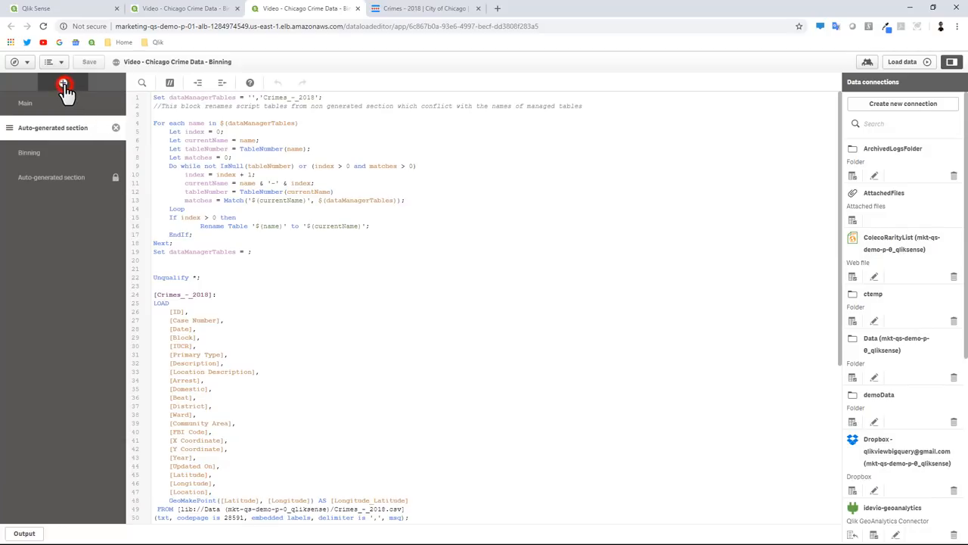
Add a script section named 'Spatial Index' and move it below Binning.
click(59, 85)
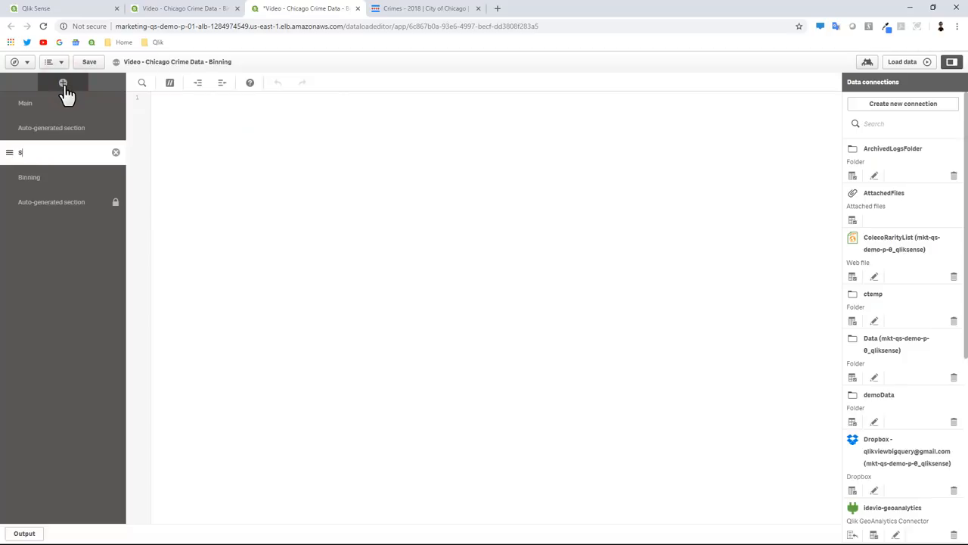
text(Spatial)
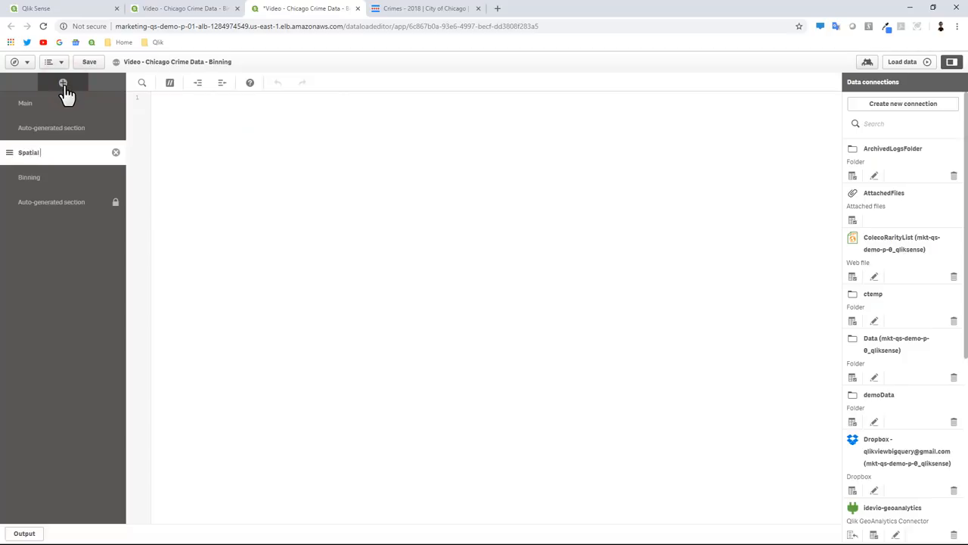
text(Index)
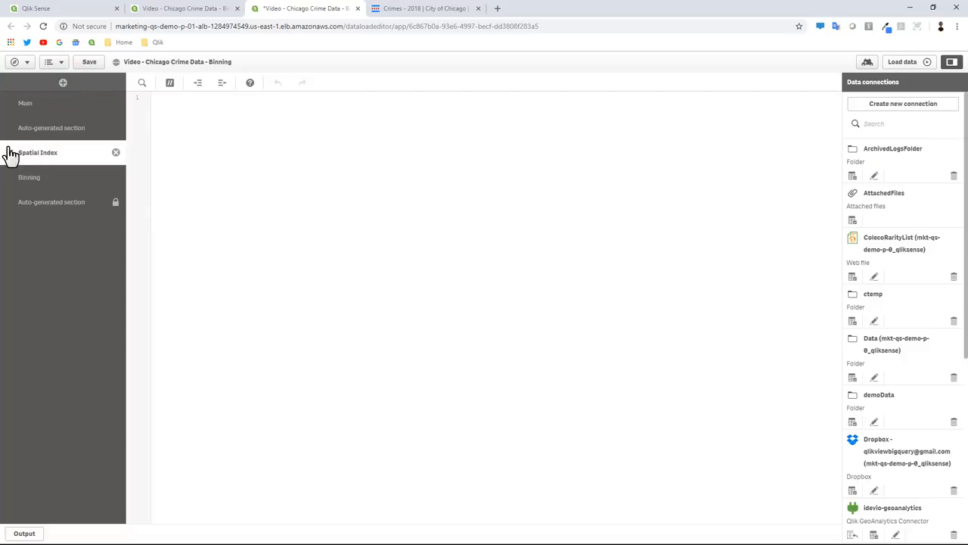
drag(38, 152, 38, 177)
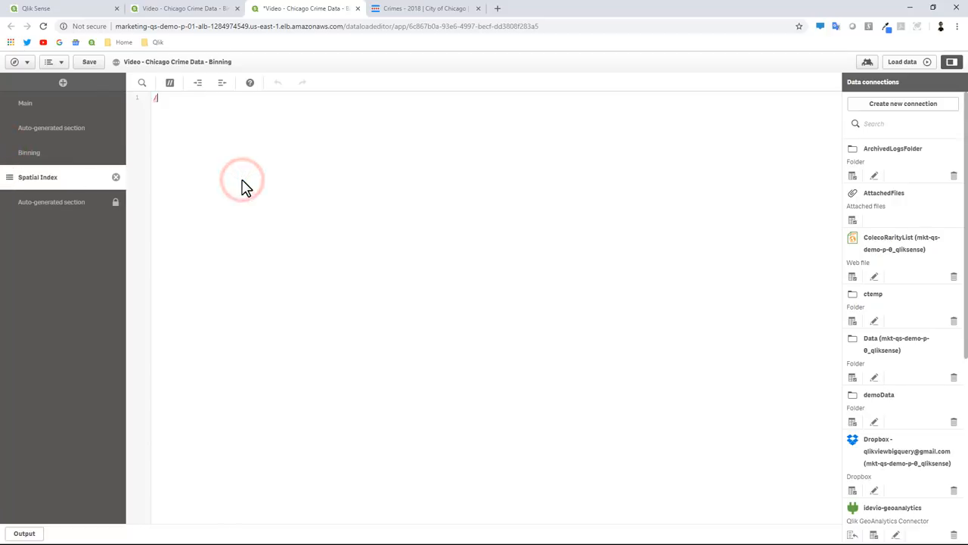
Enter the comments //Crimes_-_2018, //Longitude_Latitude and //ID in the section.
text(//Crimes_-_2018)
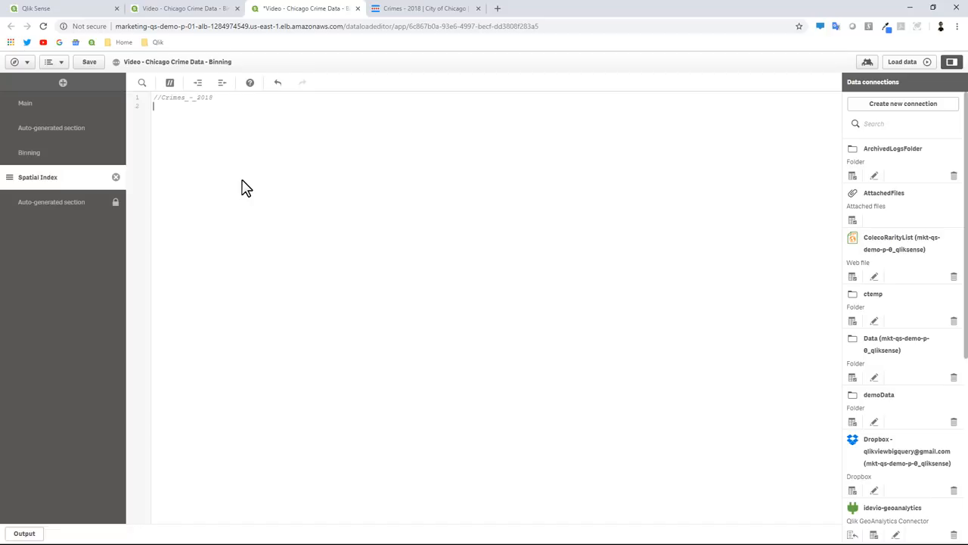
text(//Longitud)
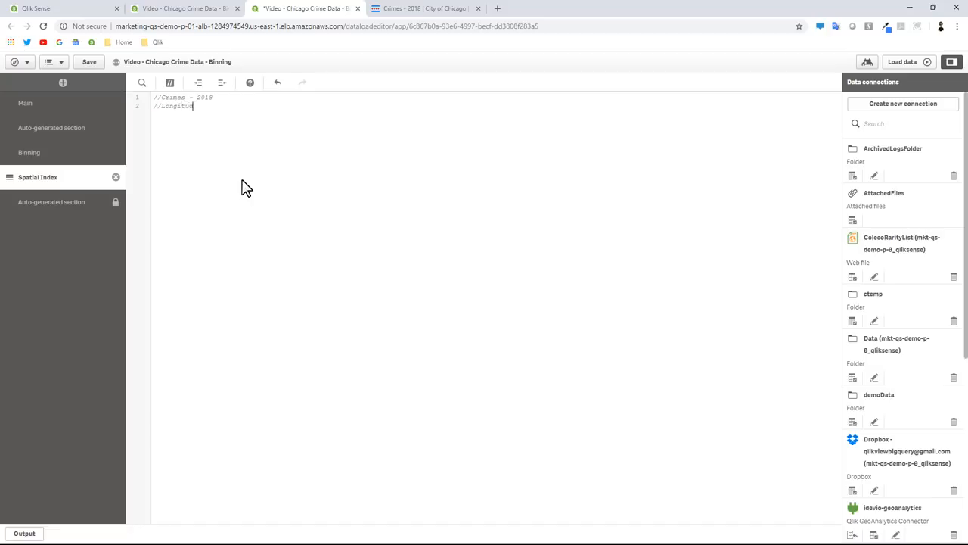
text(_Latit)
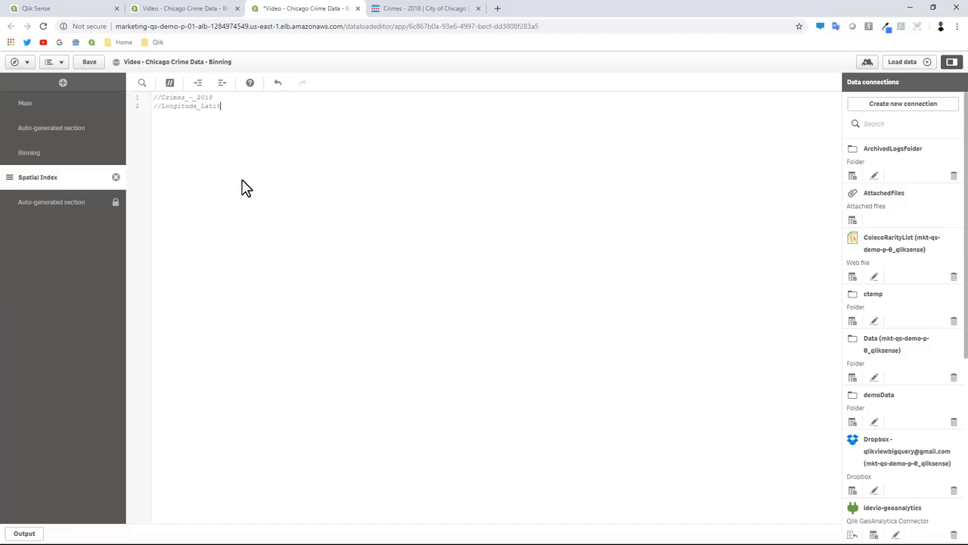
key(Enter)
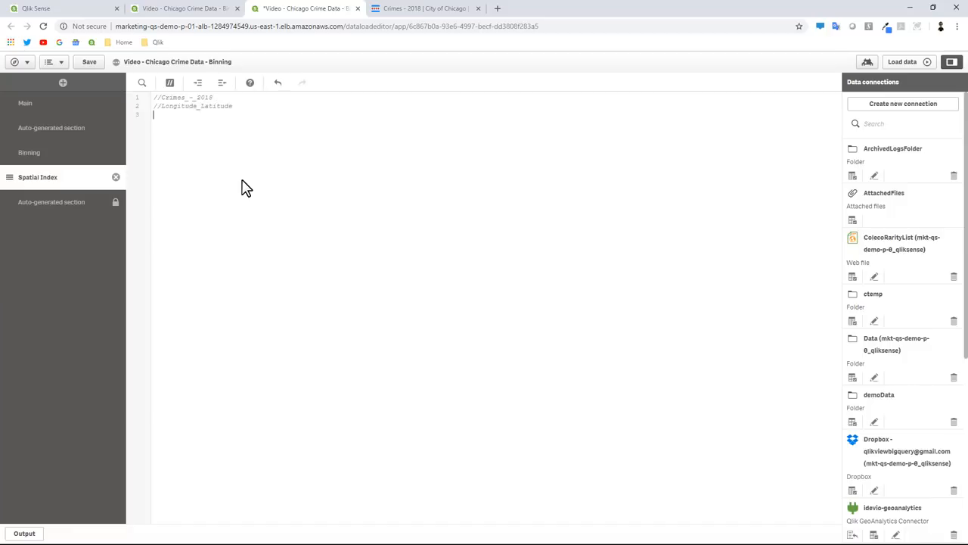
text(//1)
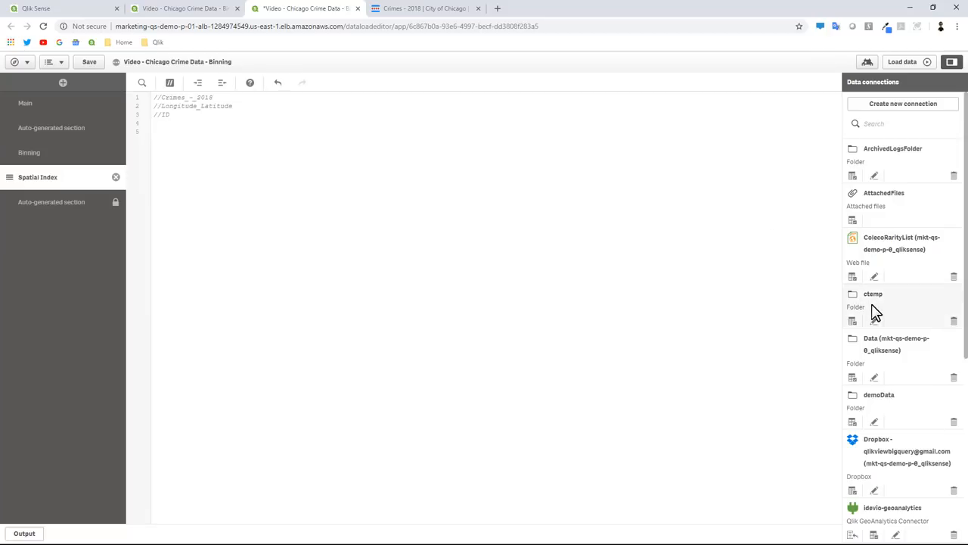
Select data from the GeoAnalytics connection and choose the SpatialIndex operation.
scroll(down, 3)
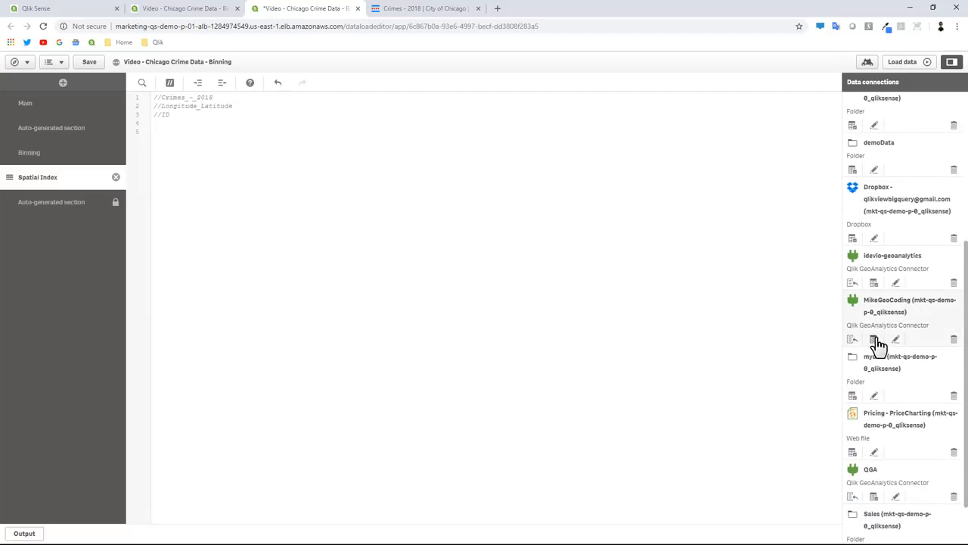
click(874, 339)
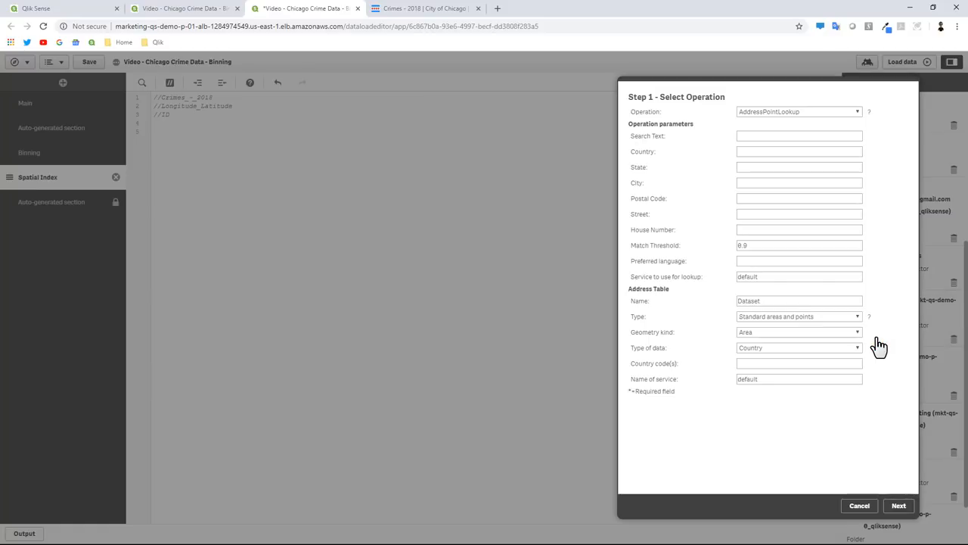
click(799, 111)
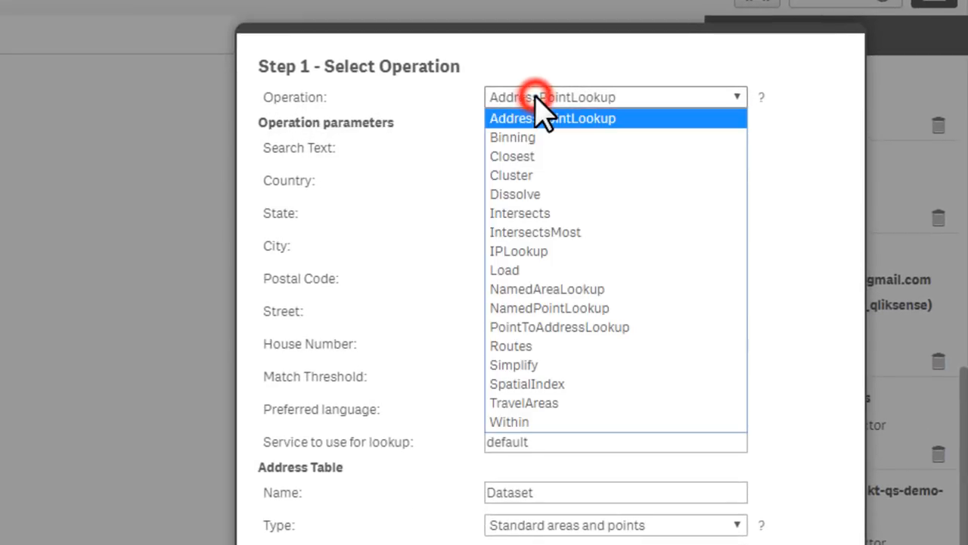
mouse_move(558, 388)
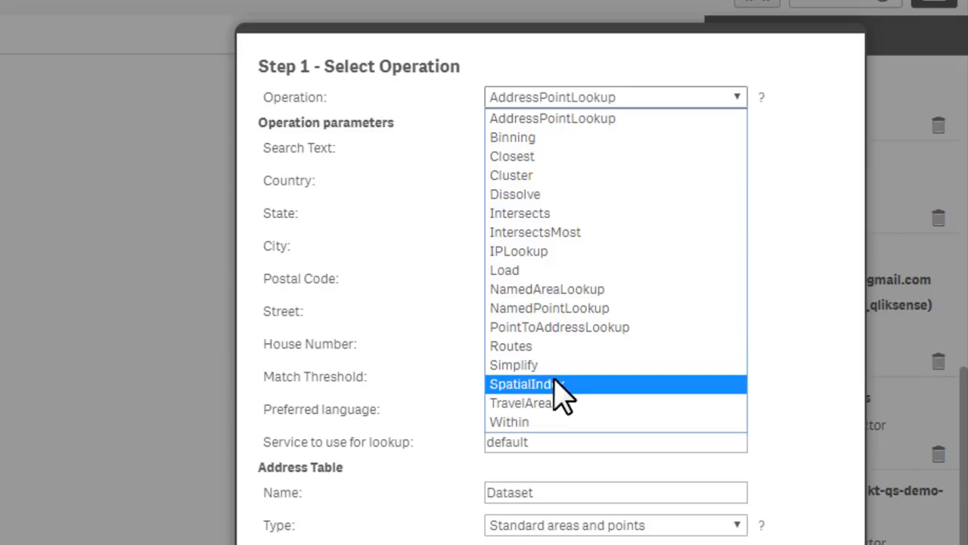
click(535, 384)
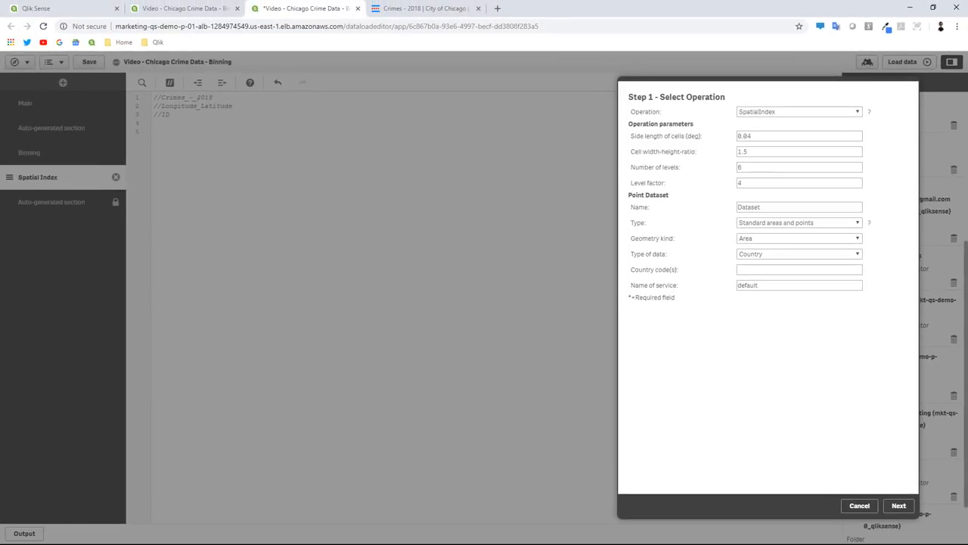
mouse_move(497, 9)
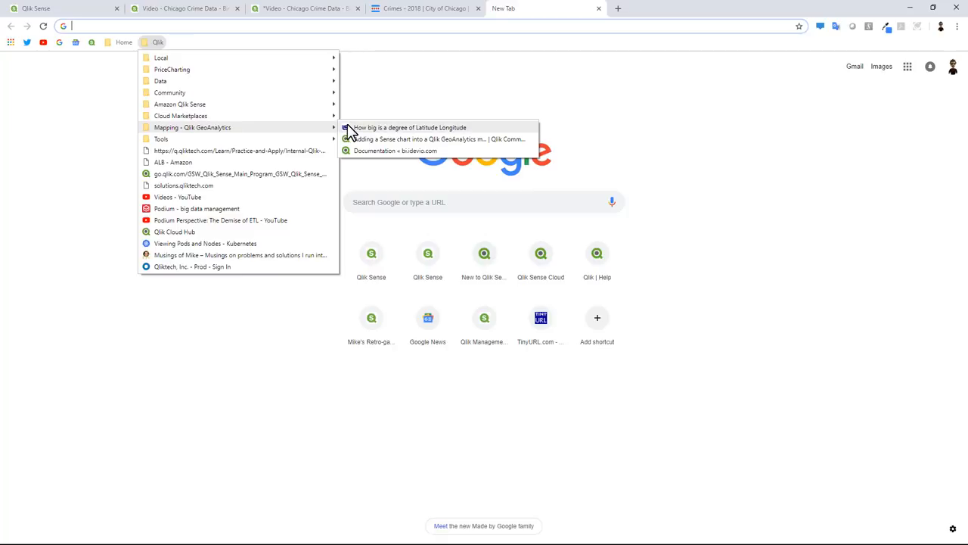
Consult the 'How big is a degree of Latitude Longitude' reference page.
click(393, 127)
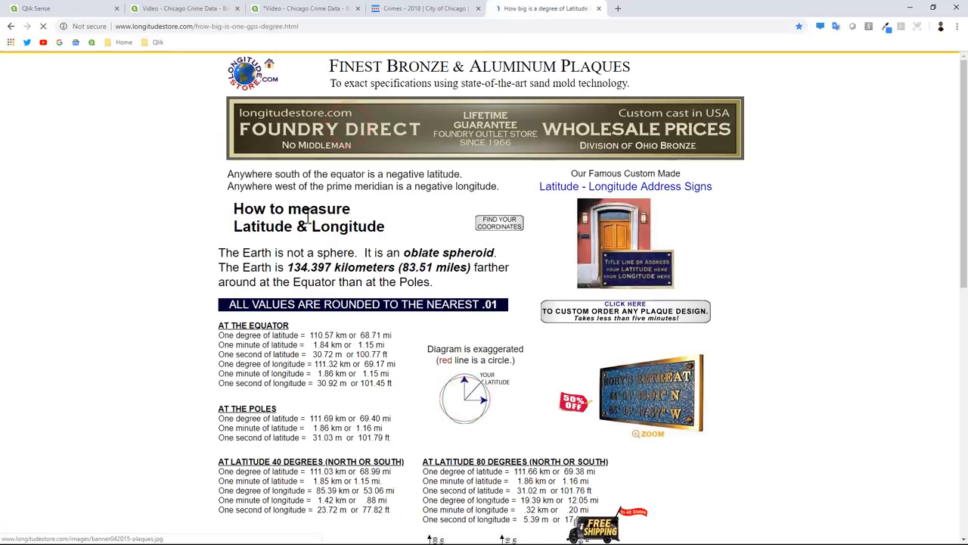
scroll(down, 3)
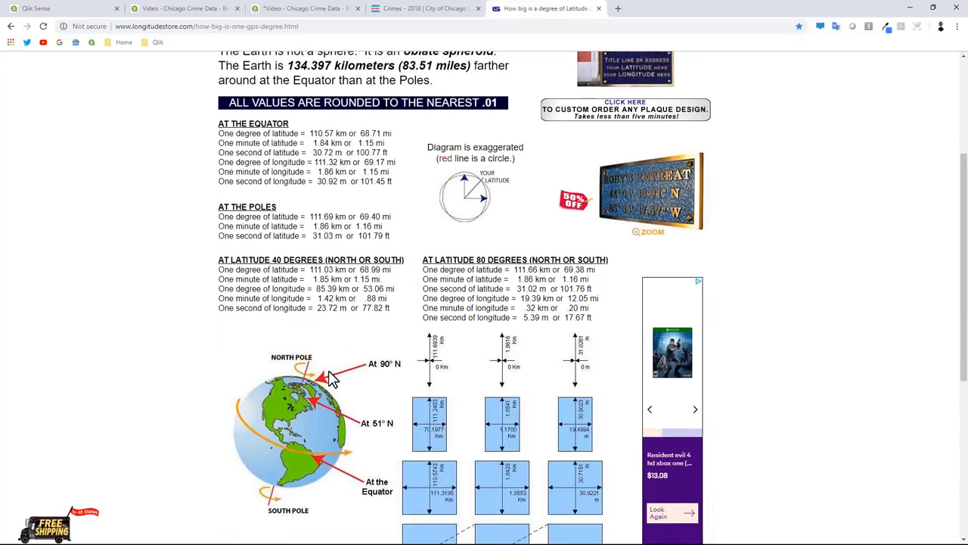
mouse_move(219, 424)
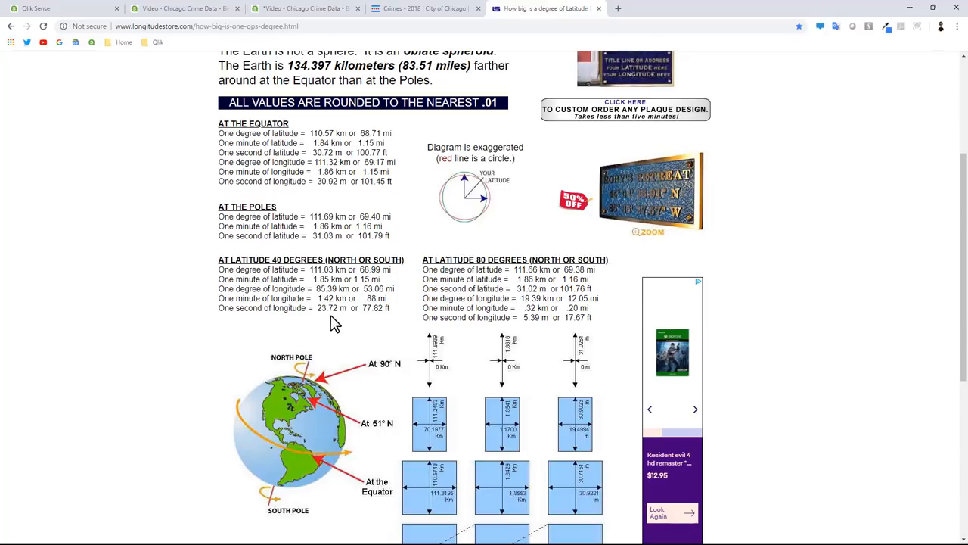
mouse_move(365, 189)
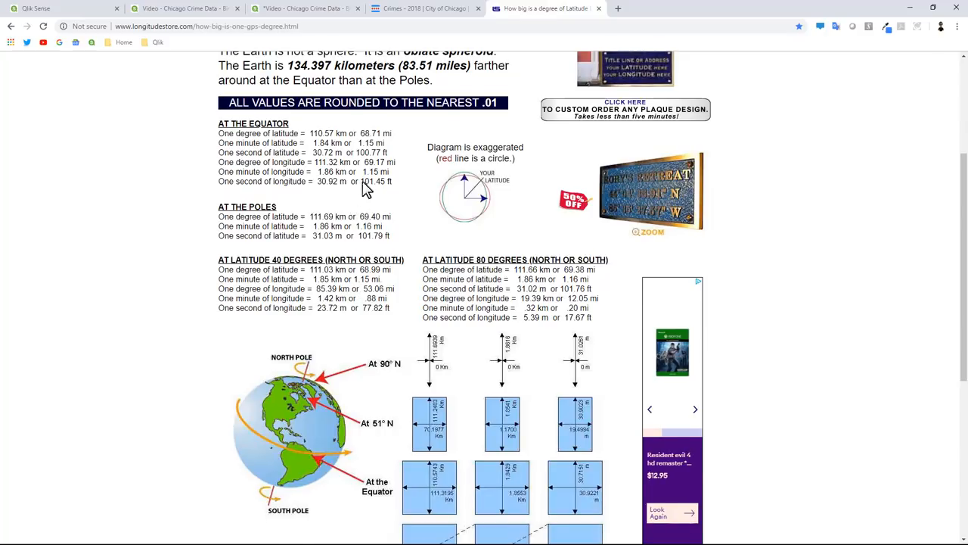
scroll(up, 3)
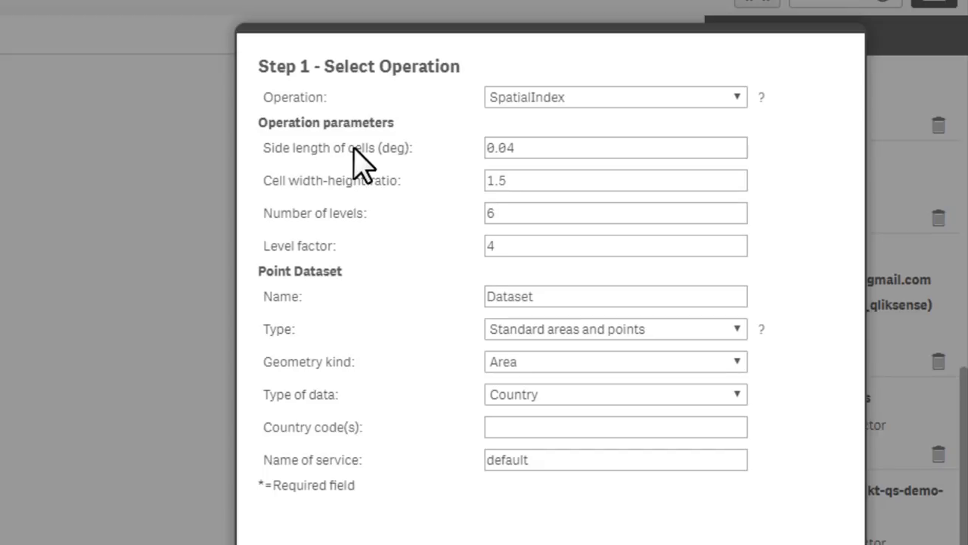
mouse_move(416, 152)
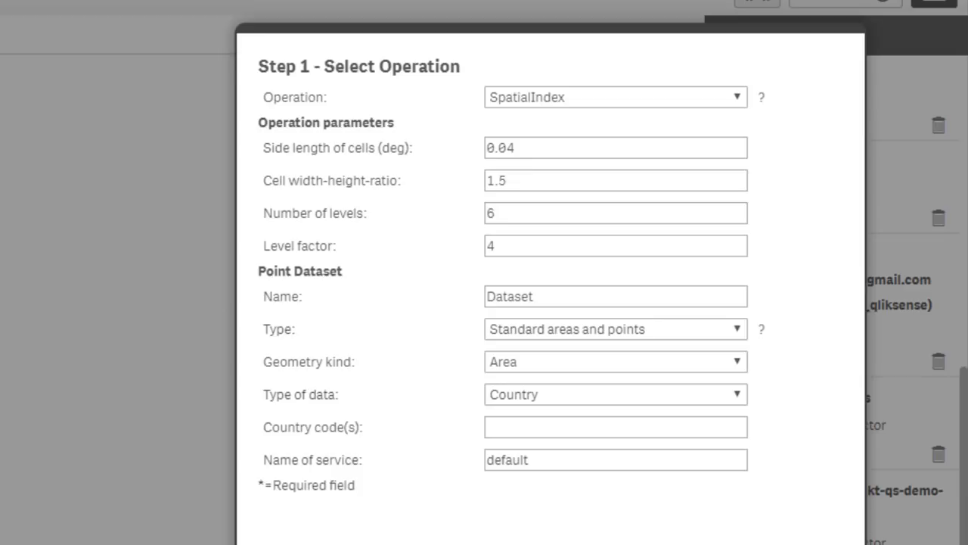
Change the SpatialIndex cell side length from 0.04 to 0.001 degrees.
click(522, 147)
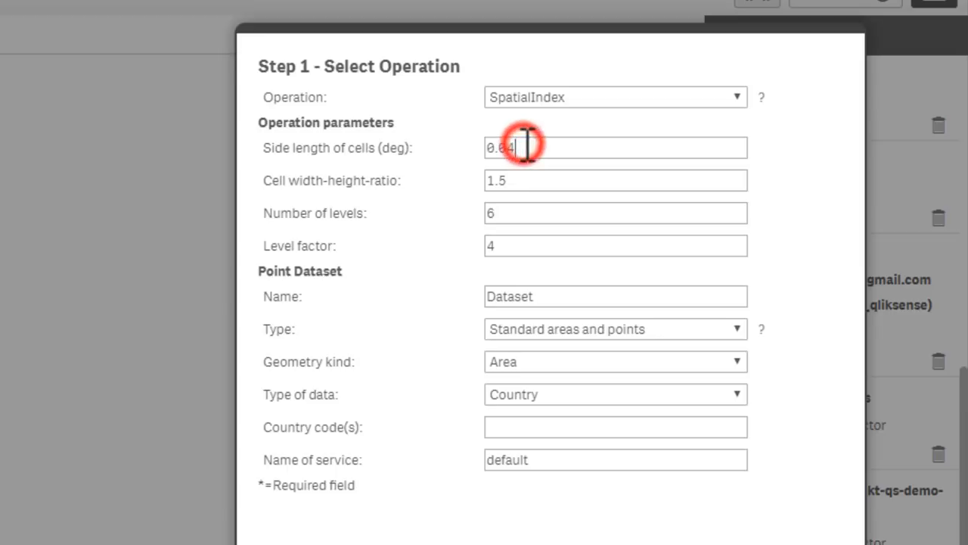
text(0.001)
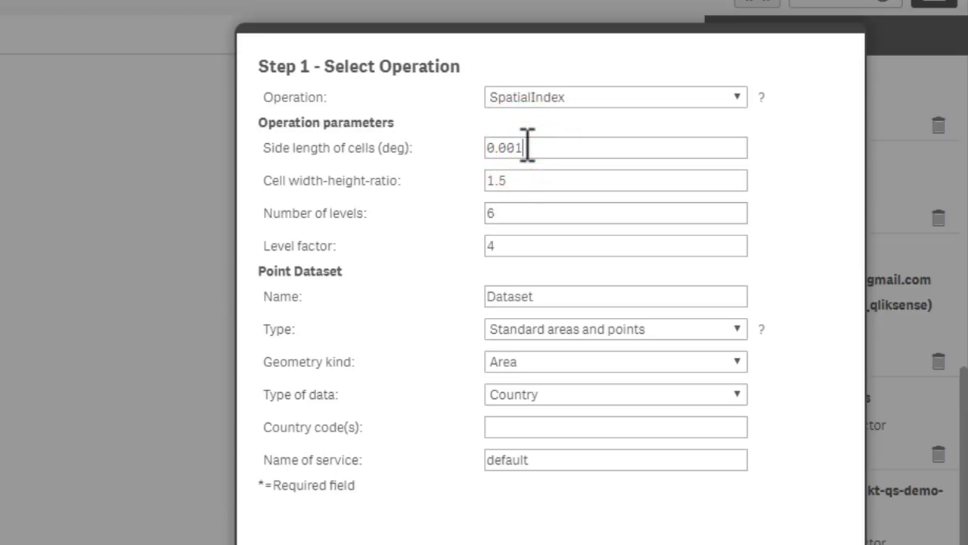
mouse_move(519, 213)
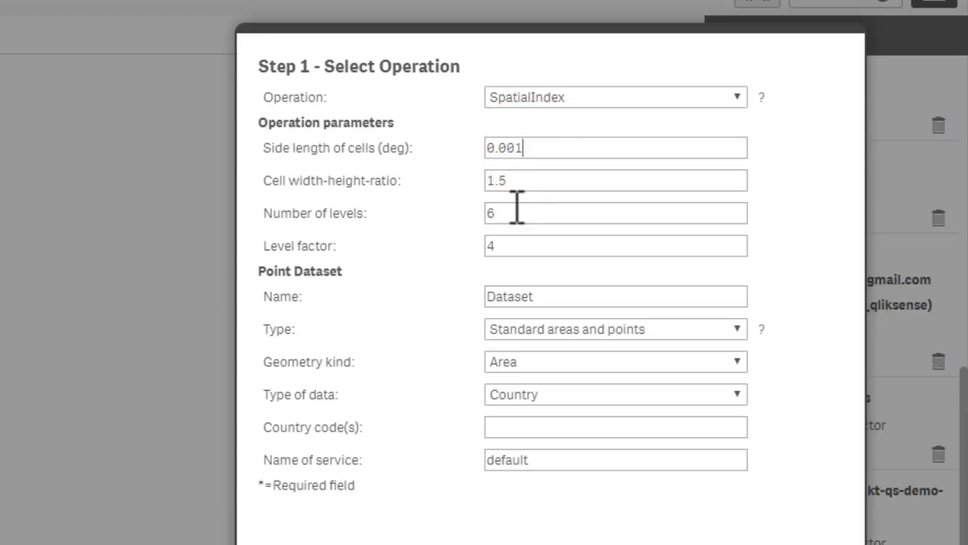
mouse_move(514, 220)
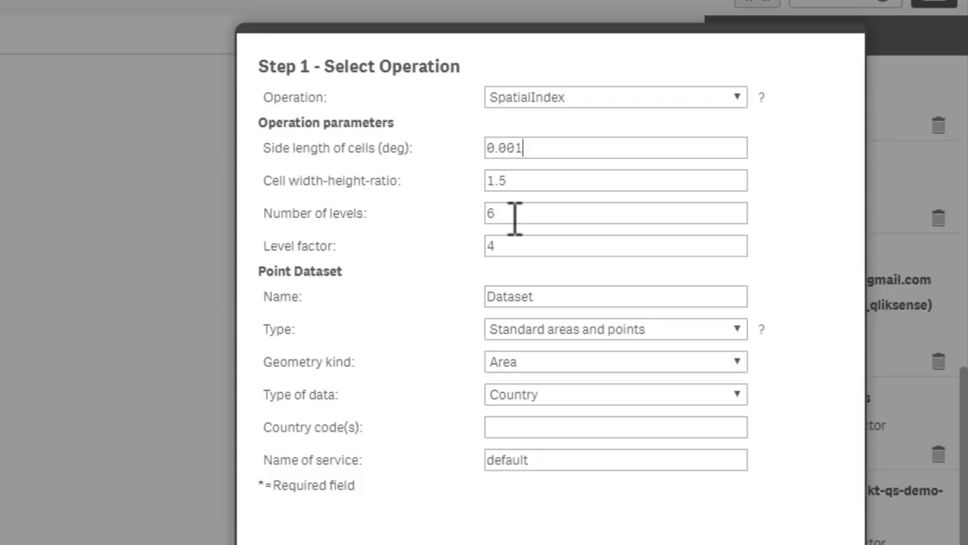
mouse_move(515, 220)
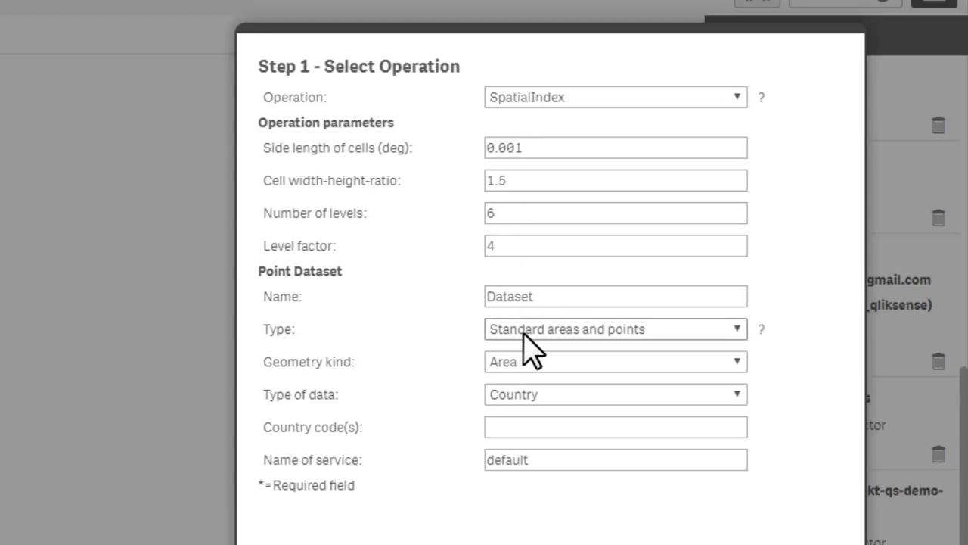
Set the point dataset type to Loaded table with table name Crimes_-_2018.
click(615, 329)
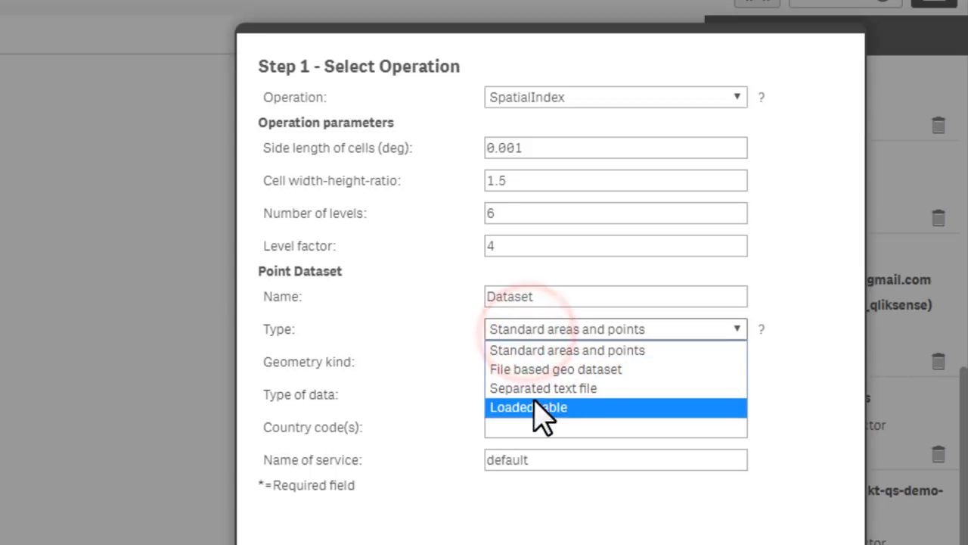
click(527, 407)
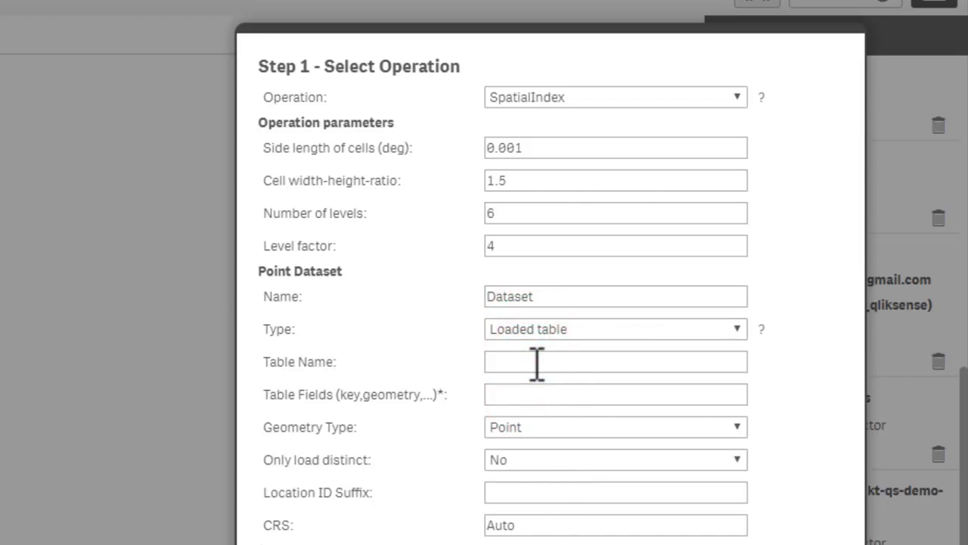
text(Crimes_-_2018)
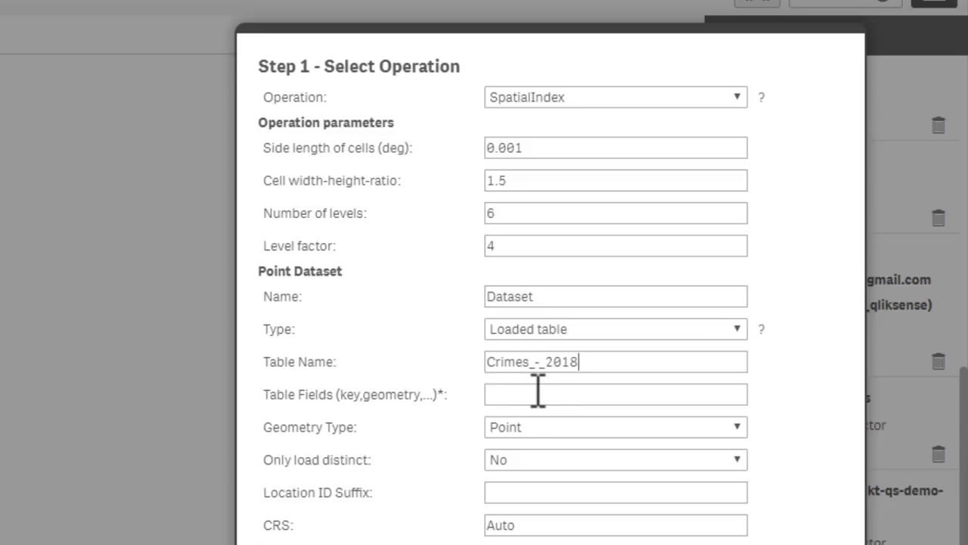
Enter table fields ID,Longitude_Latitude and keep Point as the geometry type.
click(540, 395)
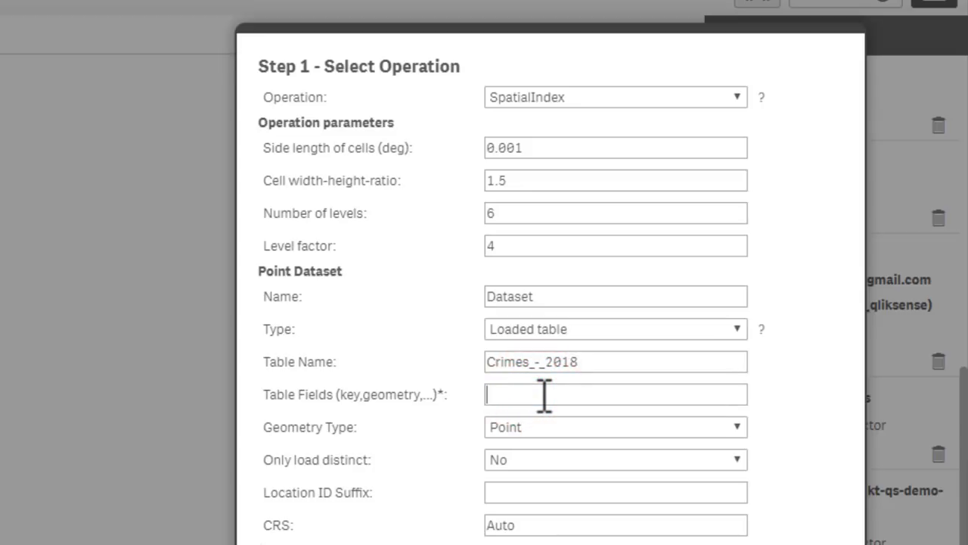
text(ID)
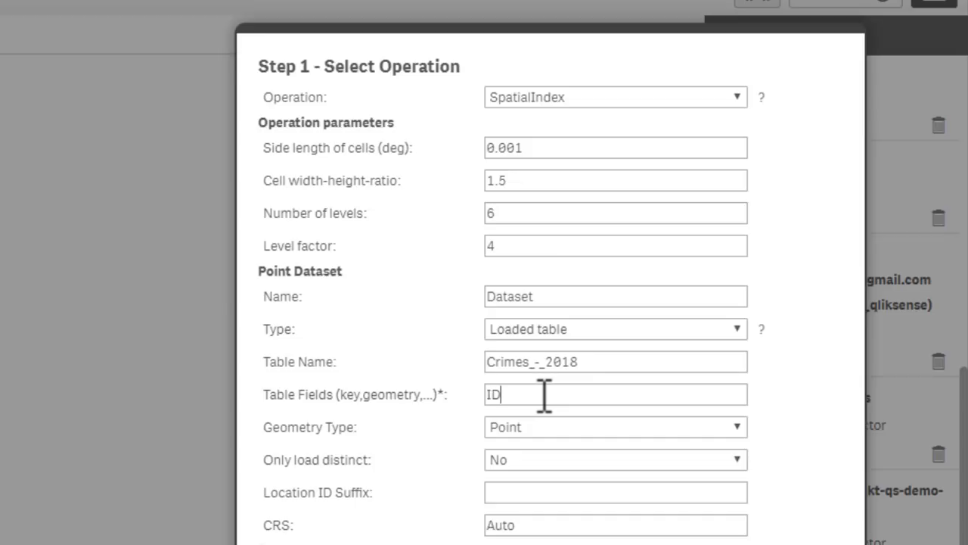
text(,)
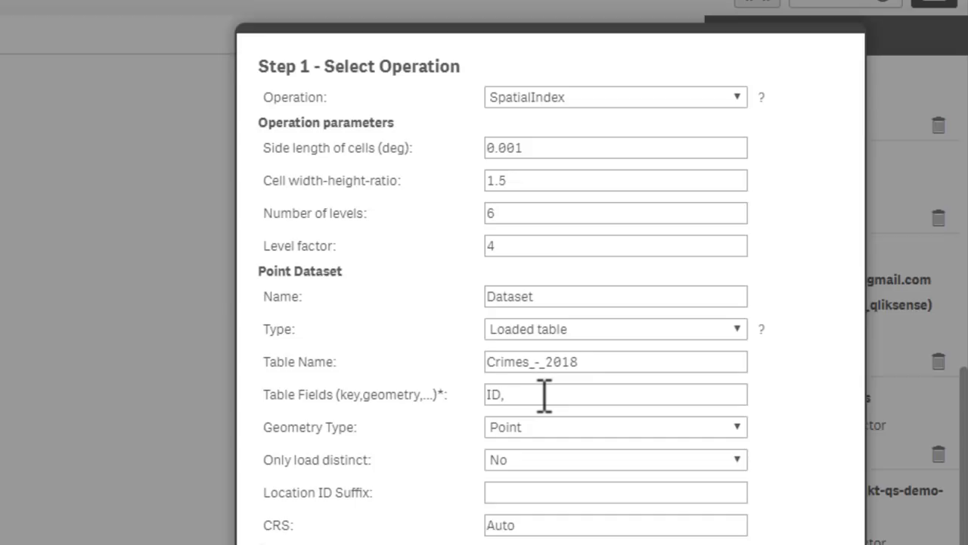
text(Longitu)
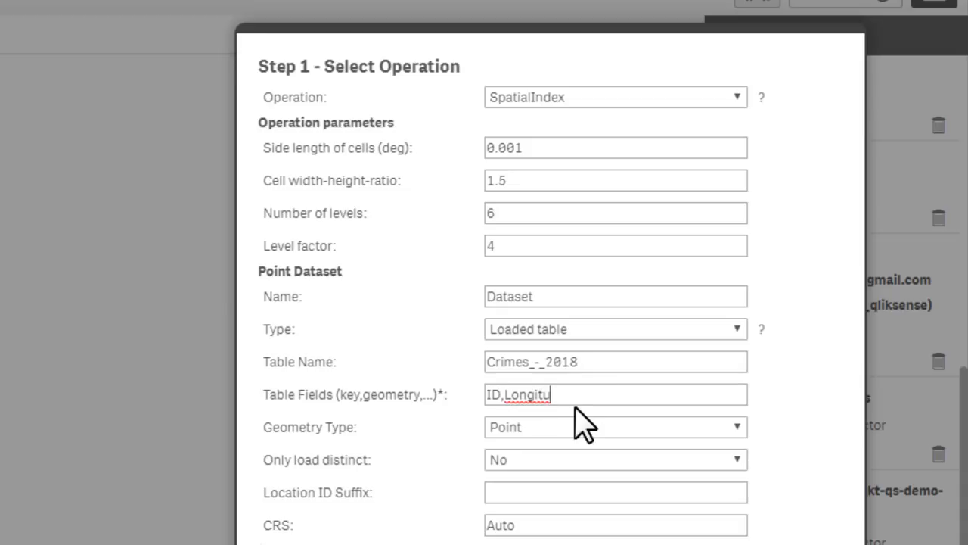
text(de_)
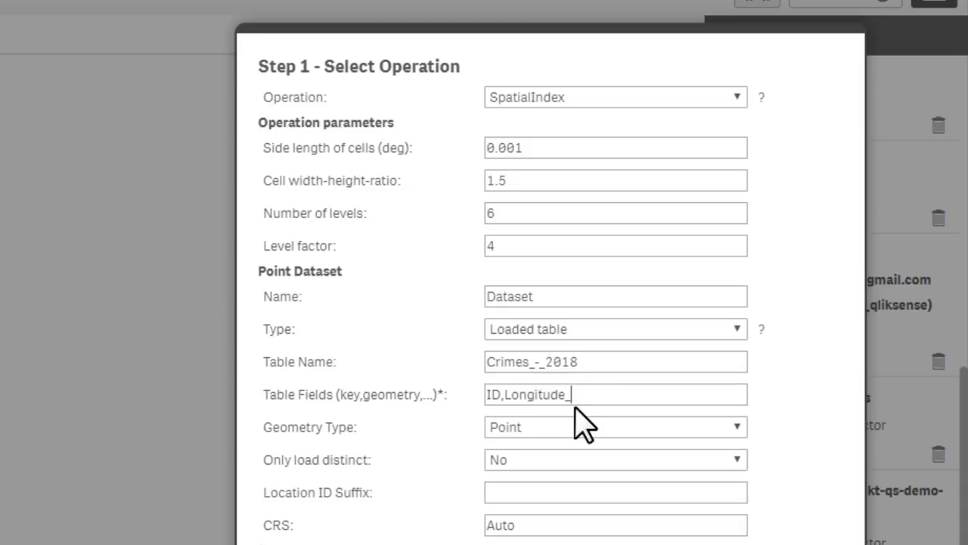
text(Latitude)
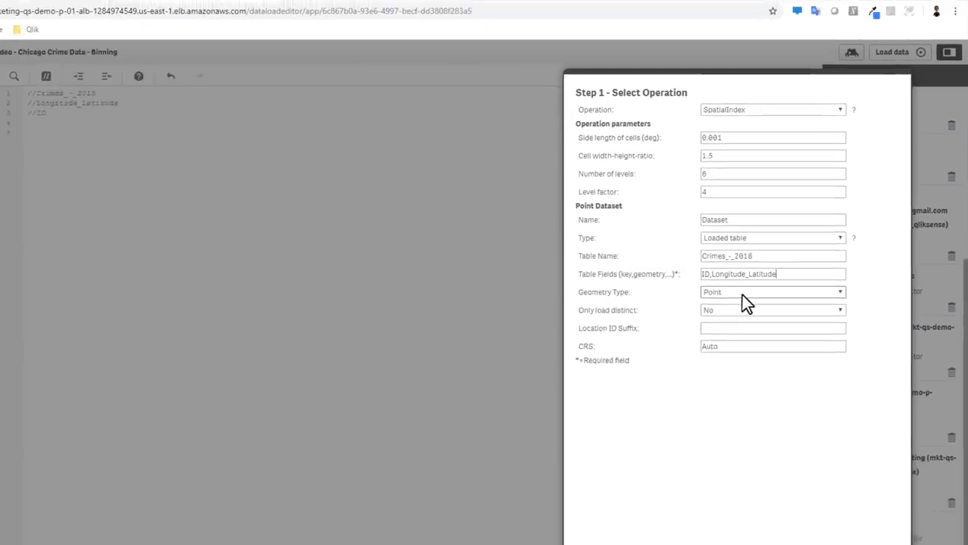
click(799, 292)
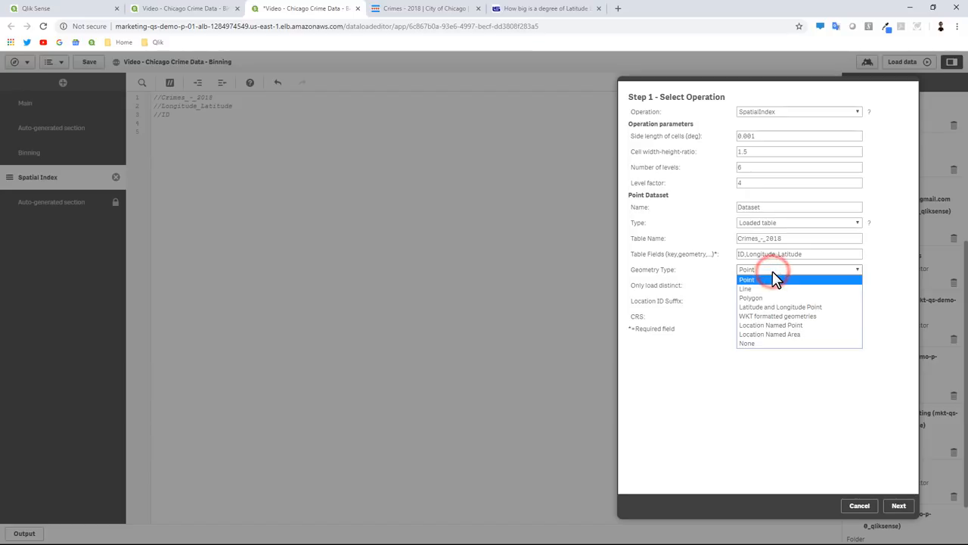
click(747, 279)
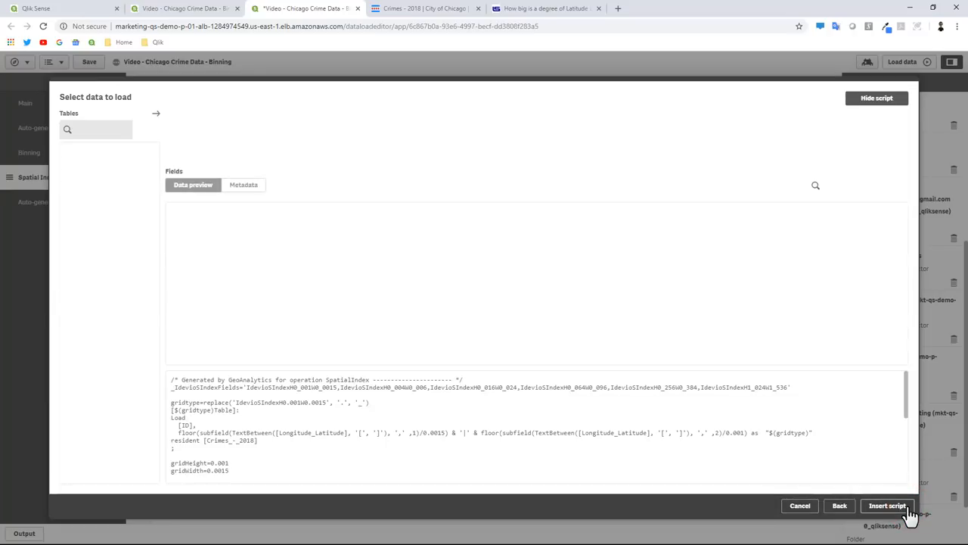
Recheck the 0.001-degree SpatialIndex settings and preview the generated crime-table load script.
click(884, 506)
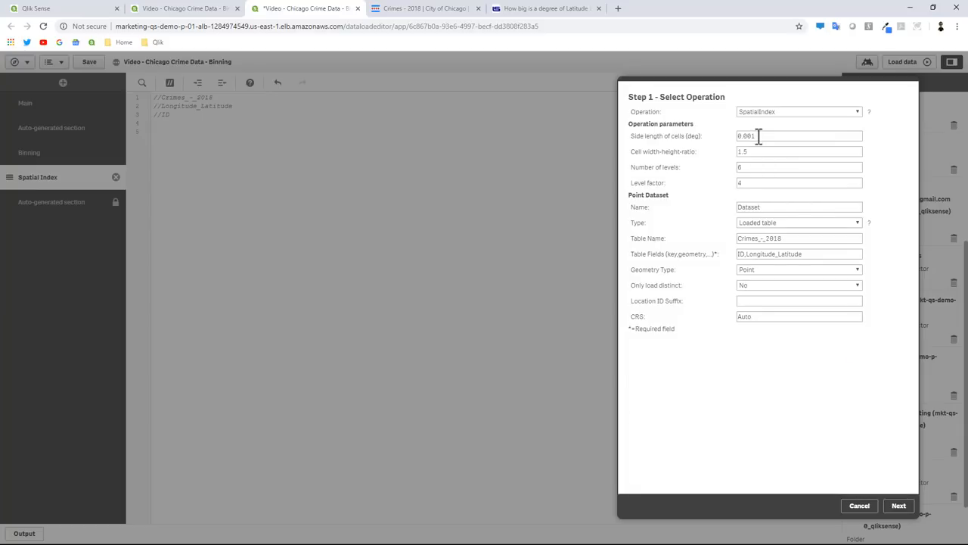
mouse_move(751, 252)
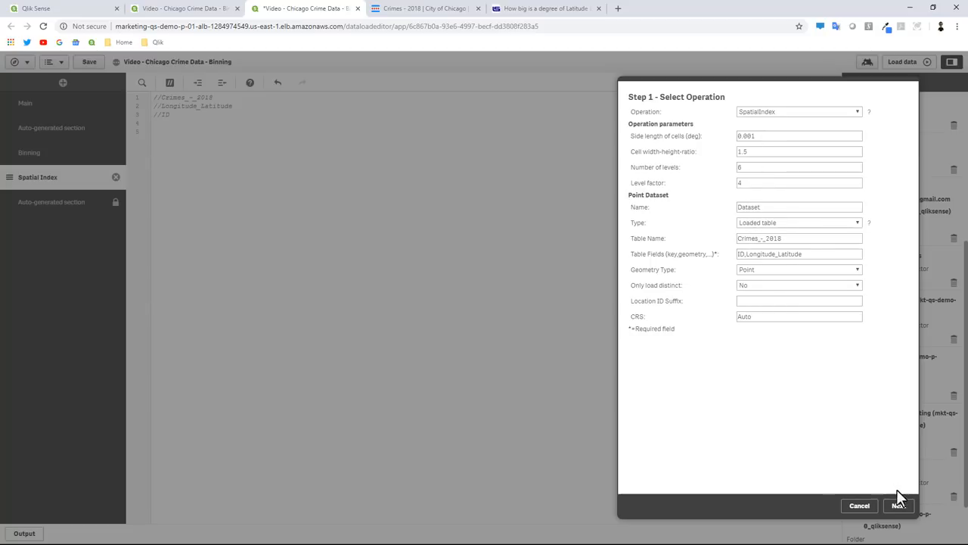
click(895, 506)
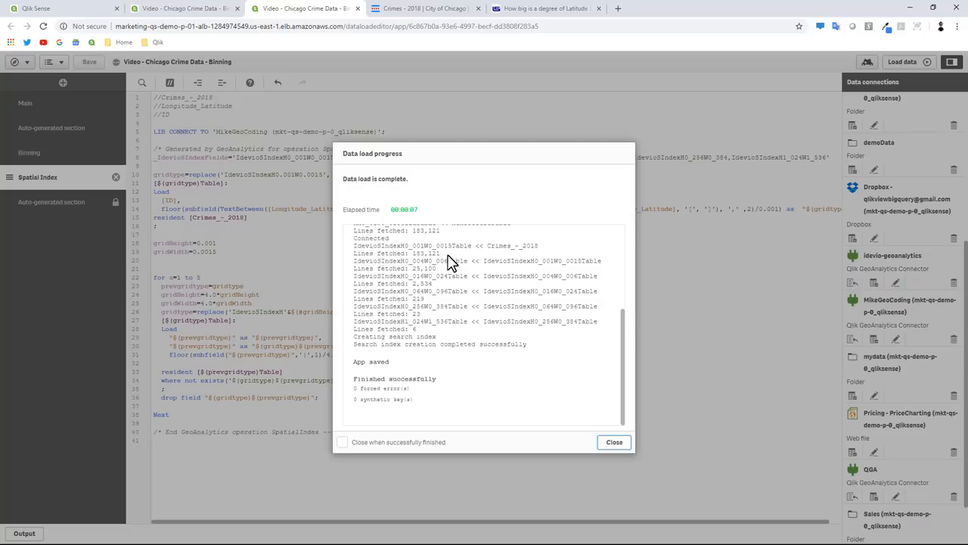
mouse_move(472, 264)
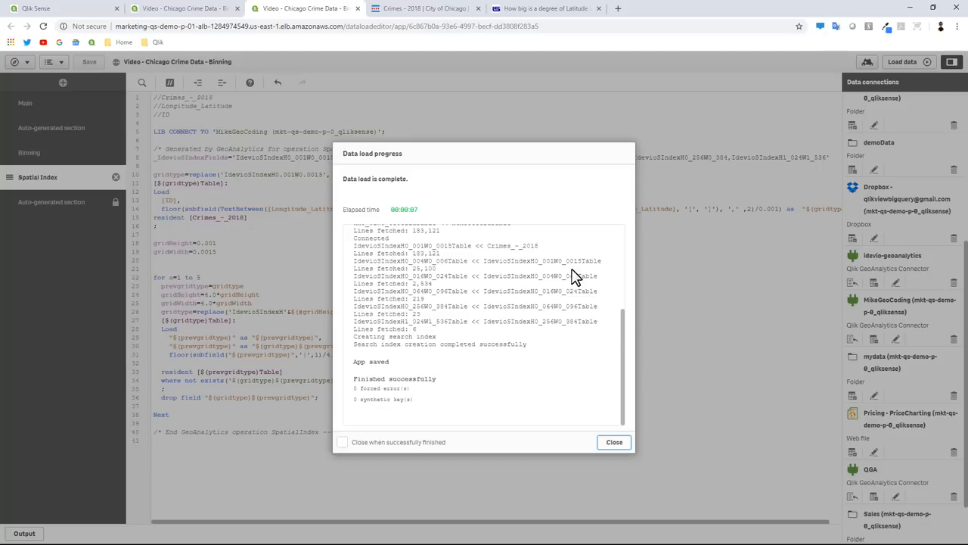
mouse_move(537, 291)
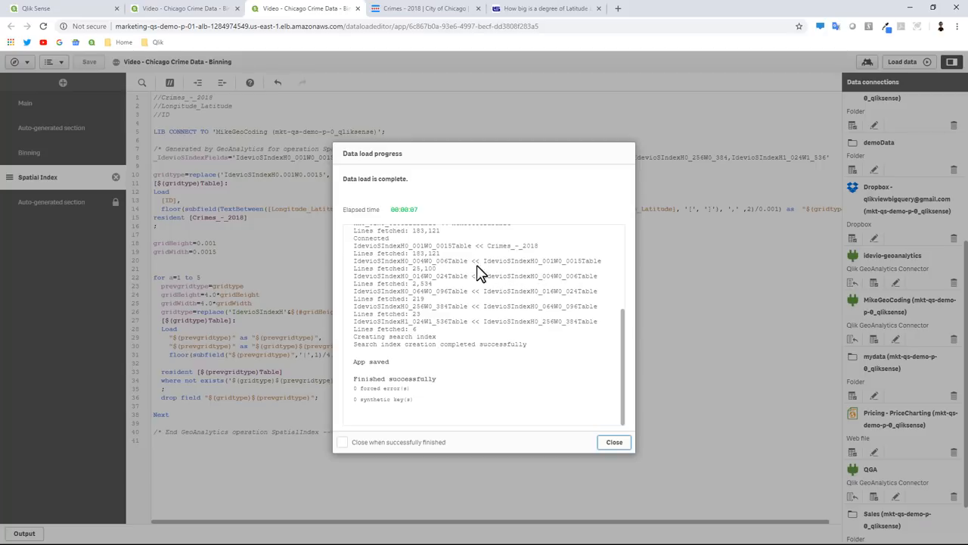
mouse_move(484, 278)
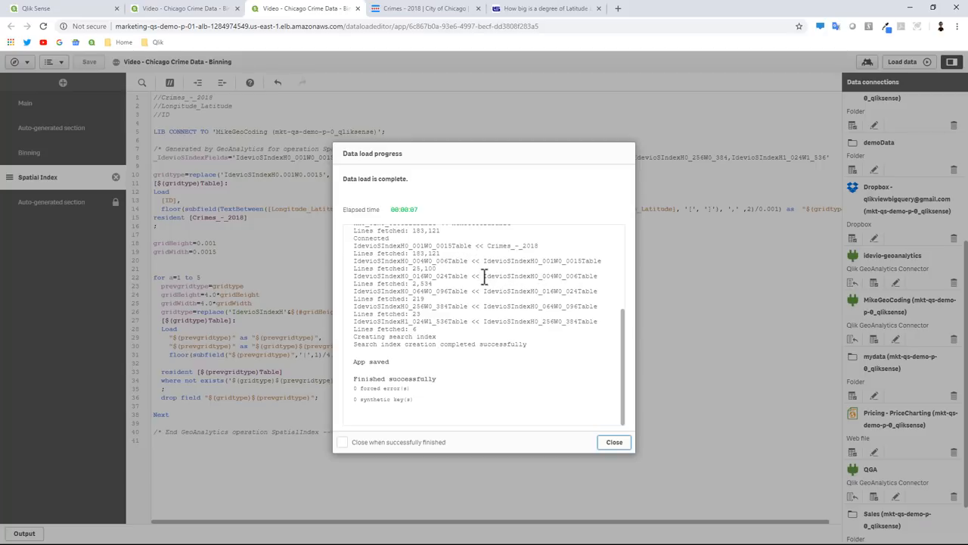
mouse_move(491, 322)
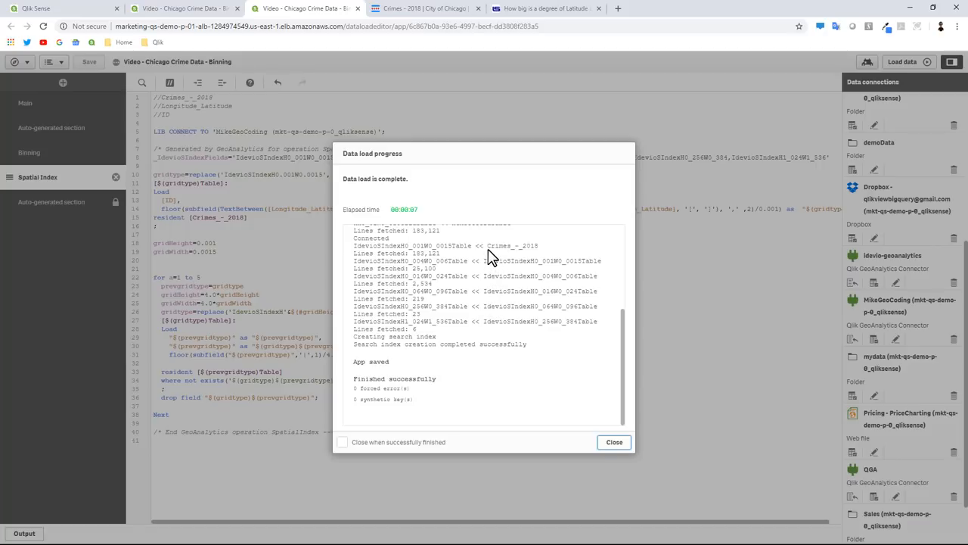
mouse_move(471, 275)
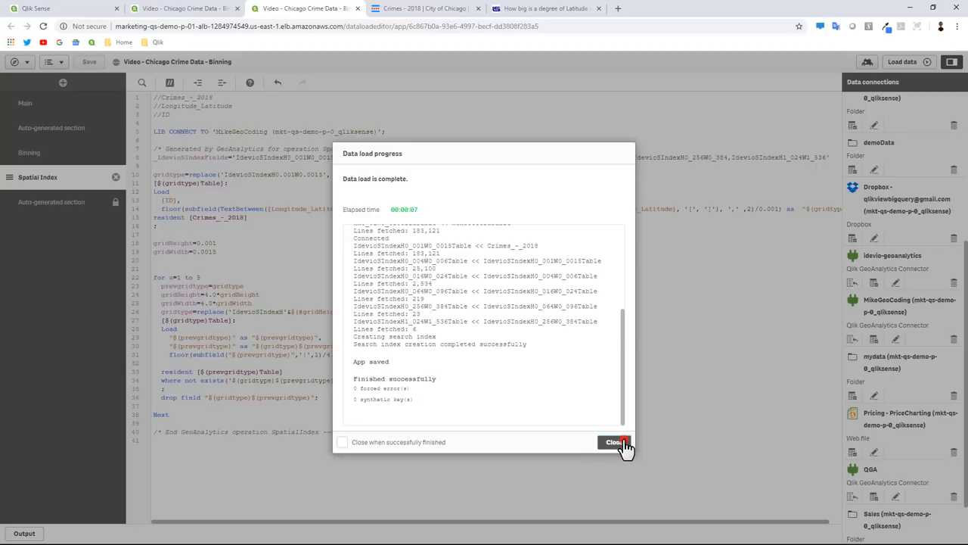
Dismiss the finished data load report for the reloaded spatial index tables.
click(613, 442)
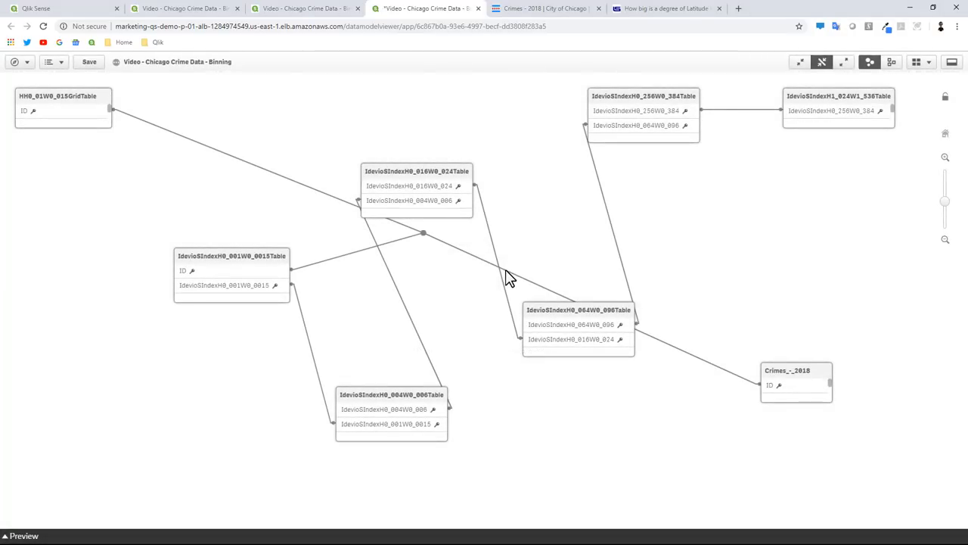
Preview the 2534-row IdevioSIndexH0_016W0_024Table, then return to the Chicago Crime Statistics sheet.
click(418, 171)
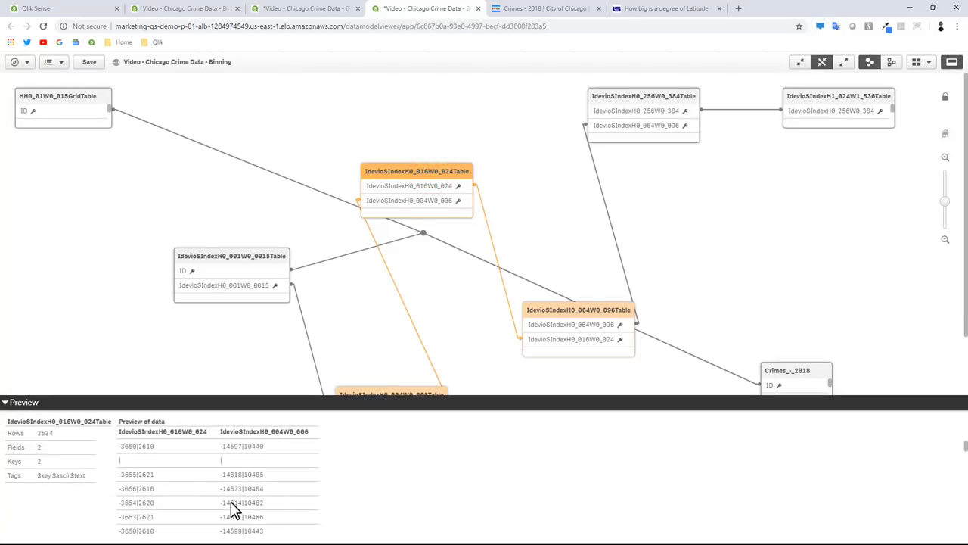
mouse_move(198, 469)
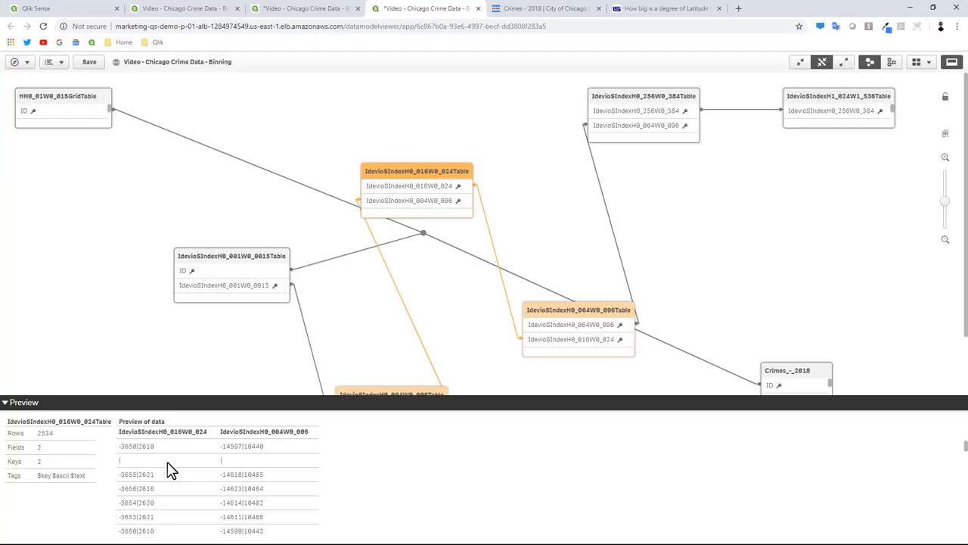
mouse_move(318, 491)
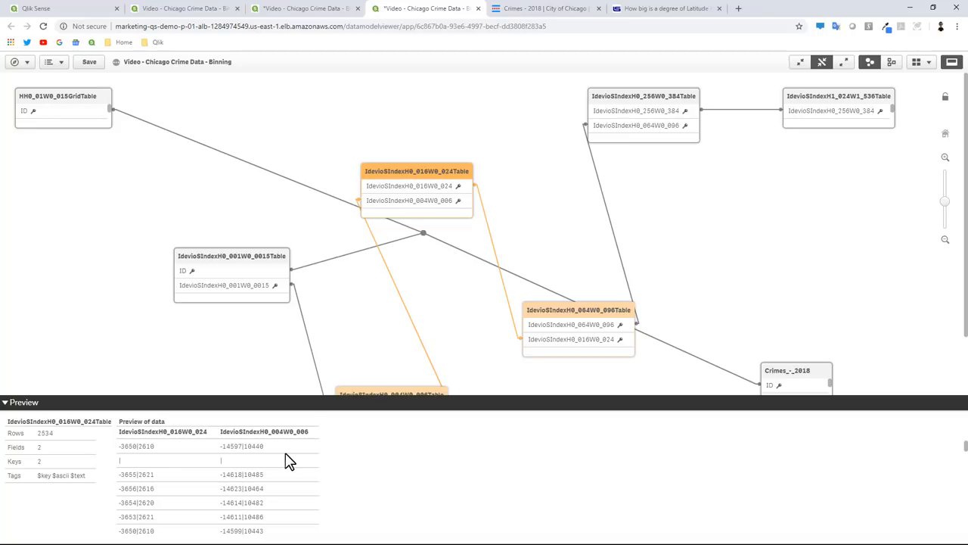
mouse_move(329, 108)
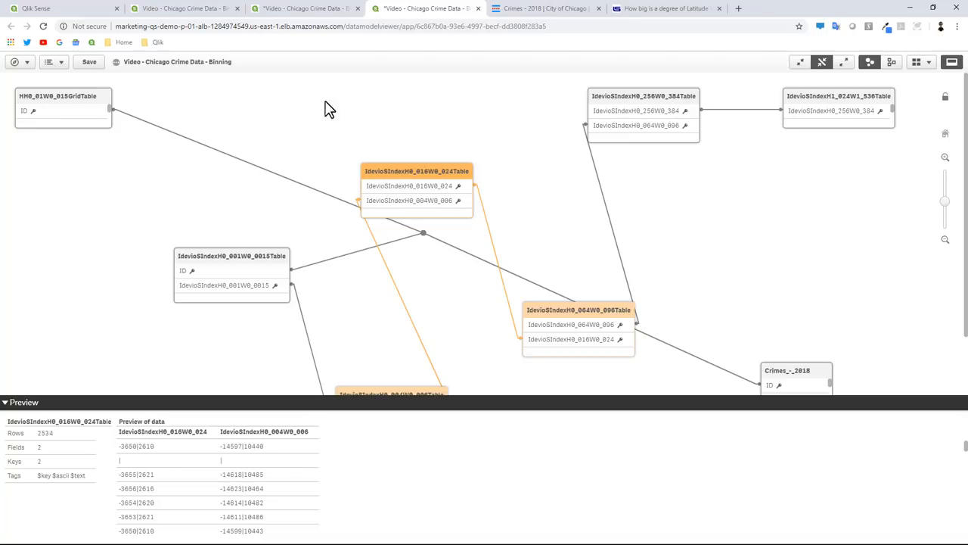
click(302, 8)
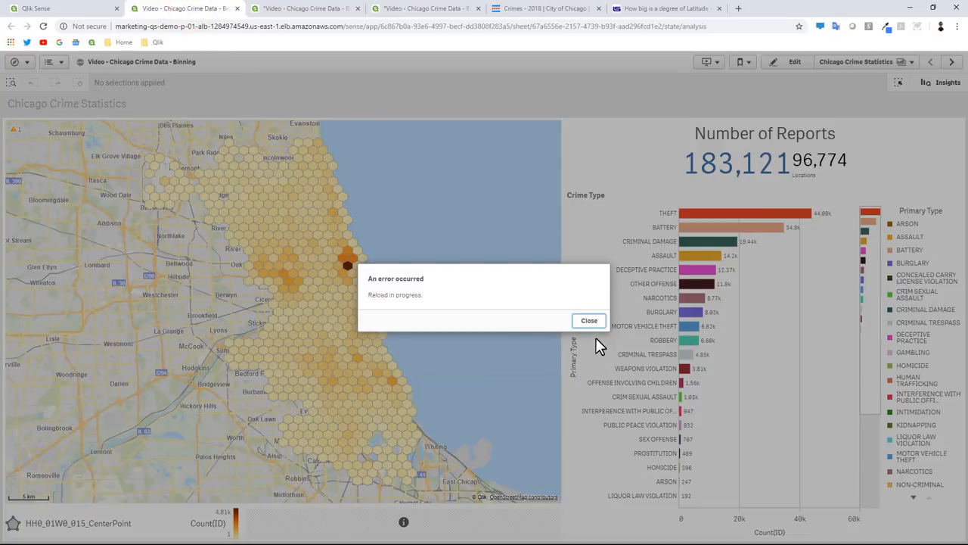
Dismiss the reload error and switch the map from Zoom to Selection to Auto Select Visible.
click(589, 320)
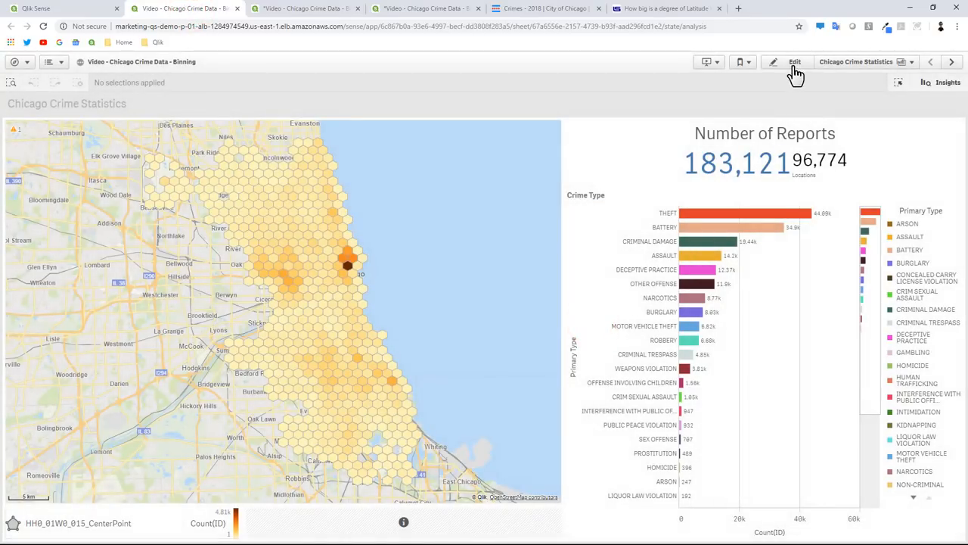
click(795, 62)
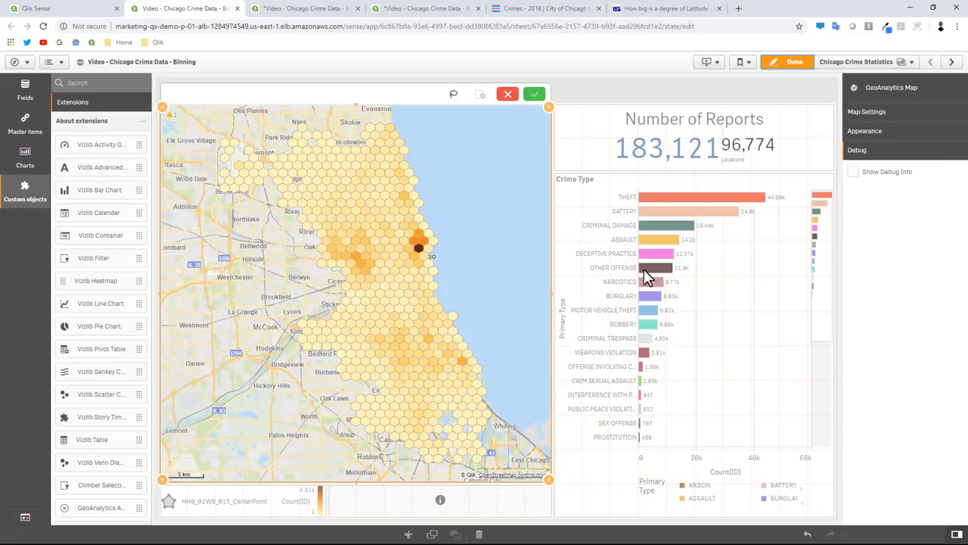
click(868, 111)
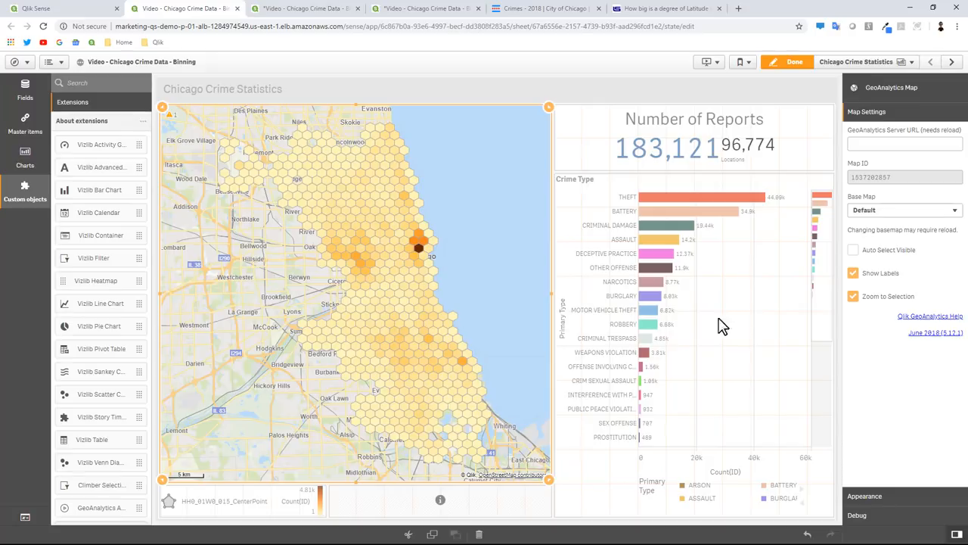
mouse_move(454, 309)
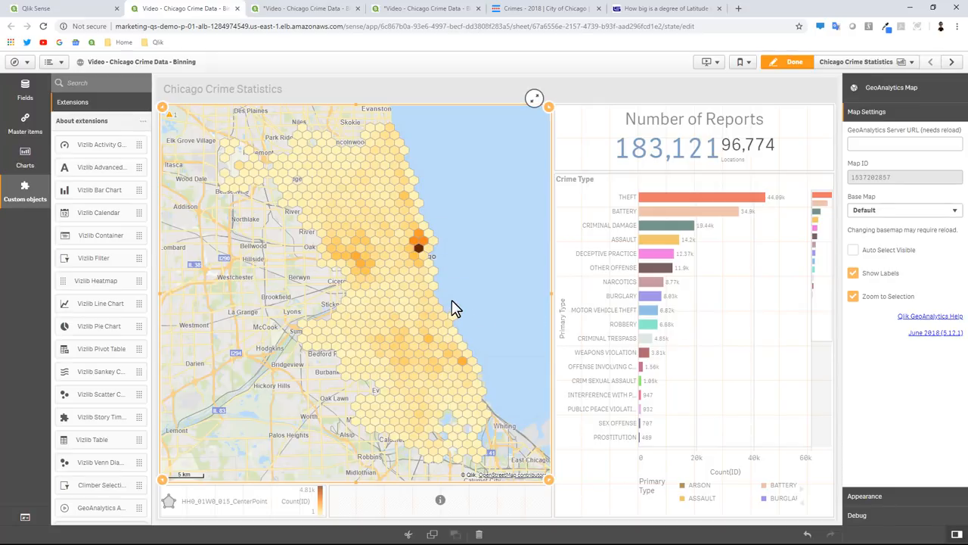
mouse_move(426, 271)
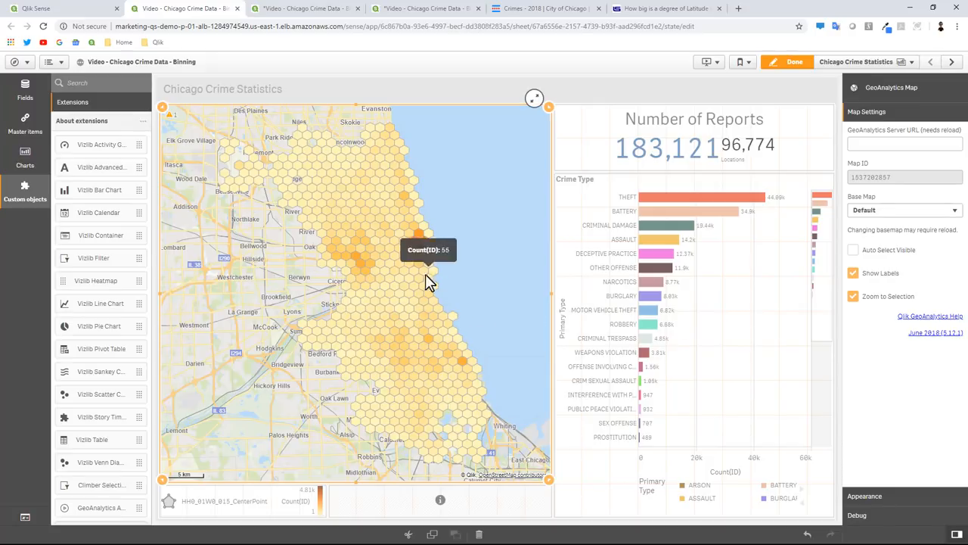
mouse_move(382, 261)
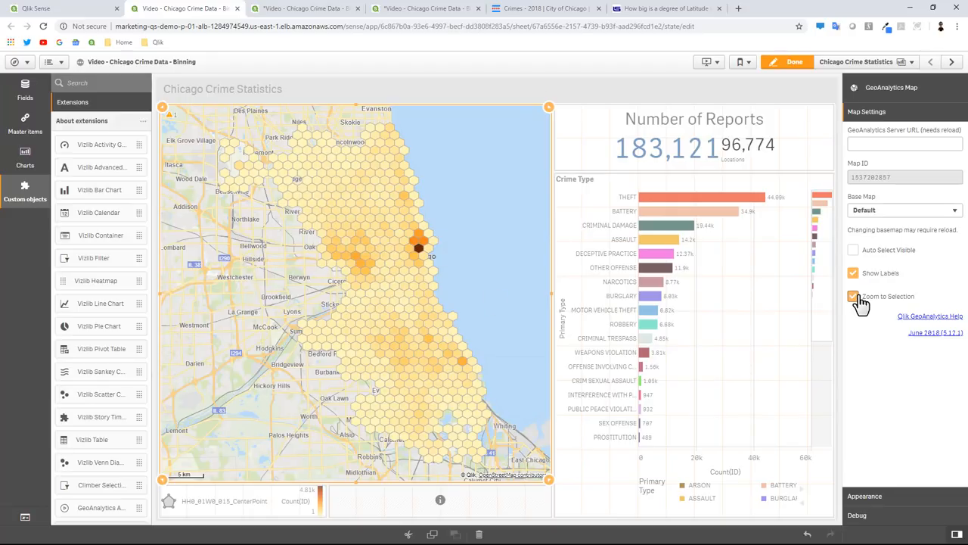
click(854, 297)
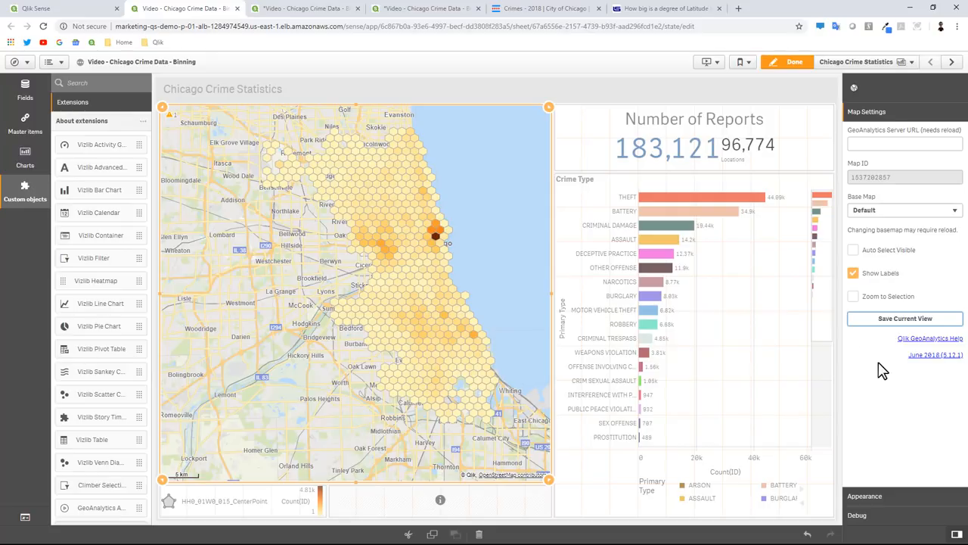
click(854, 297)
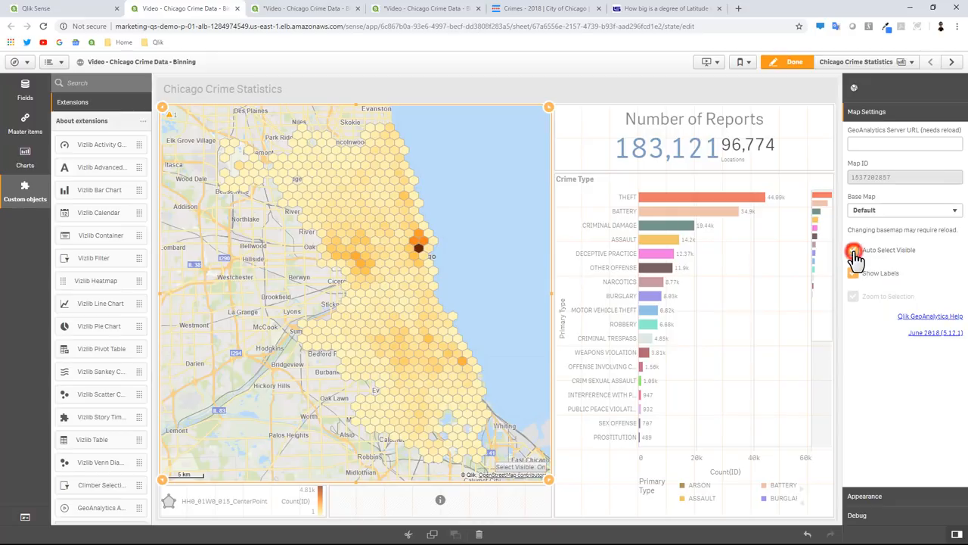
click(854, 250)
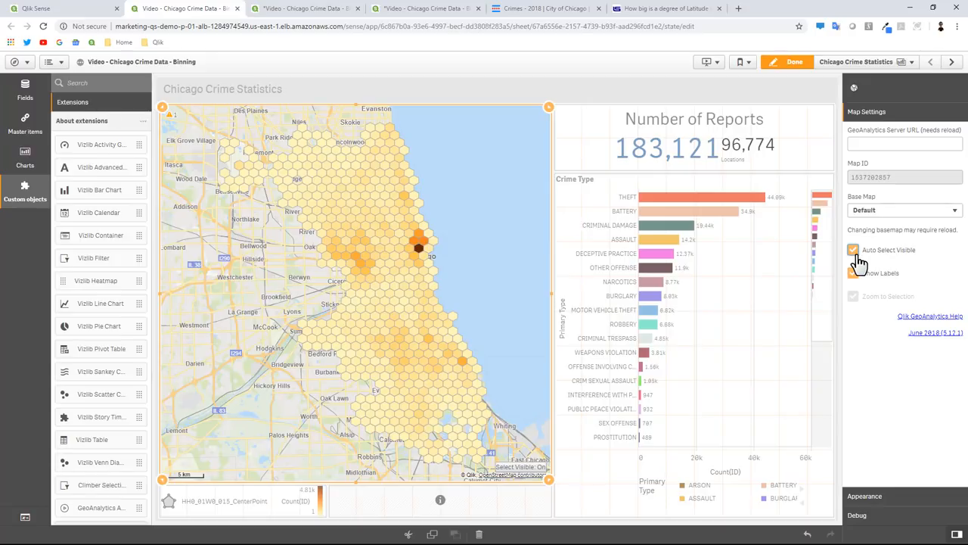
Finish editing so the map auto-selects visible cells, trimming reports to 182,186.
click(794, 61)
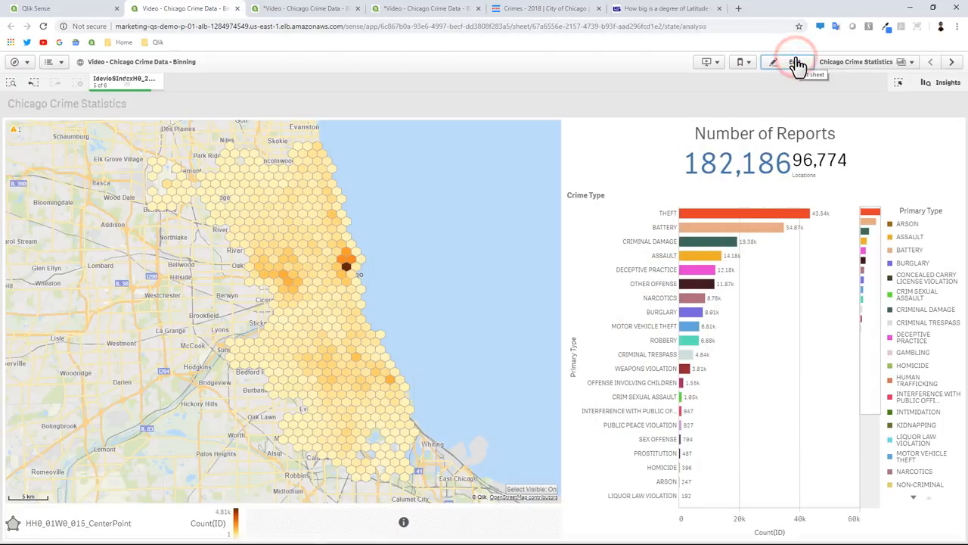
mouse_move(352, 352)
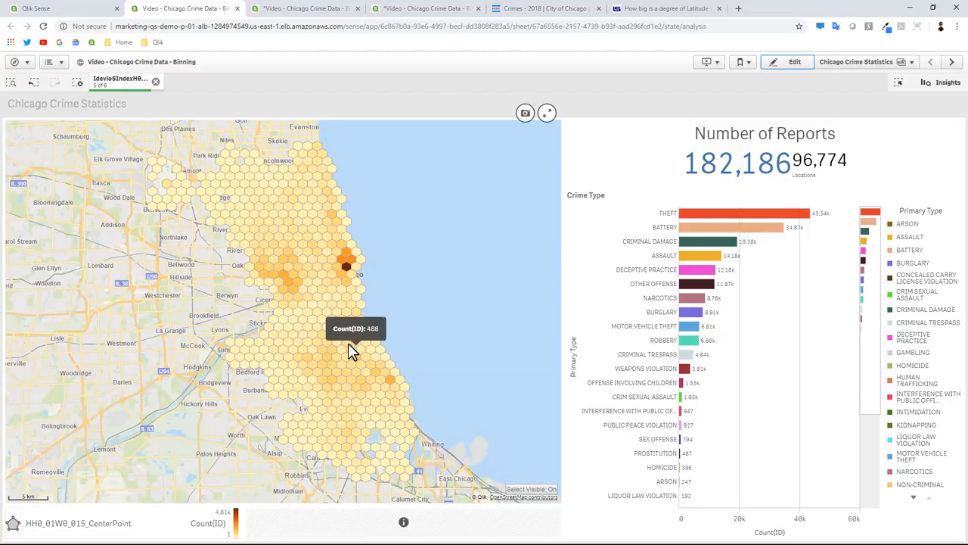
mouse_move(344, 339)
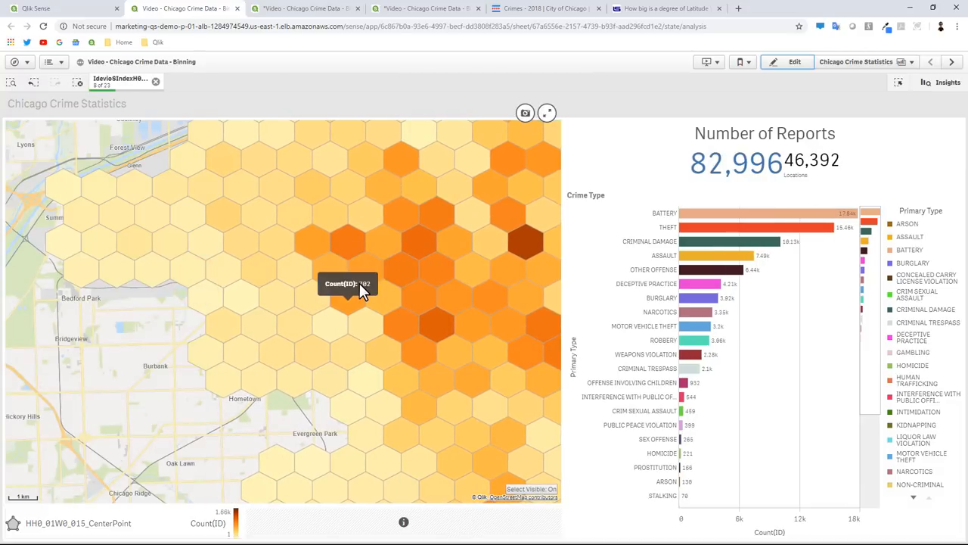
mouse_move(386, 344)
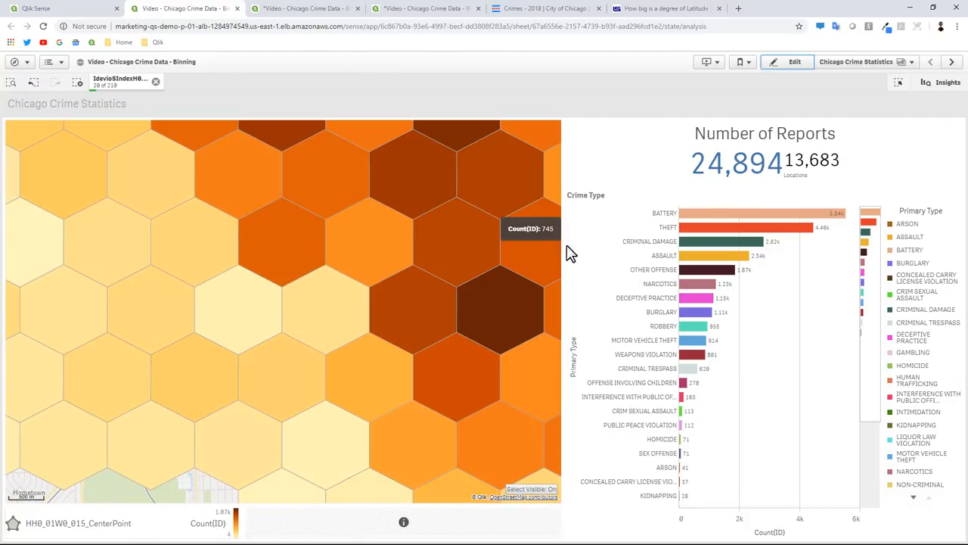
mouse_move(737, 189)
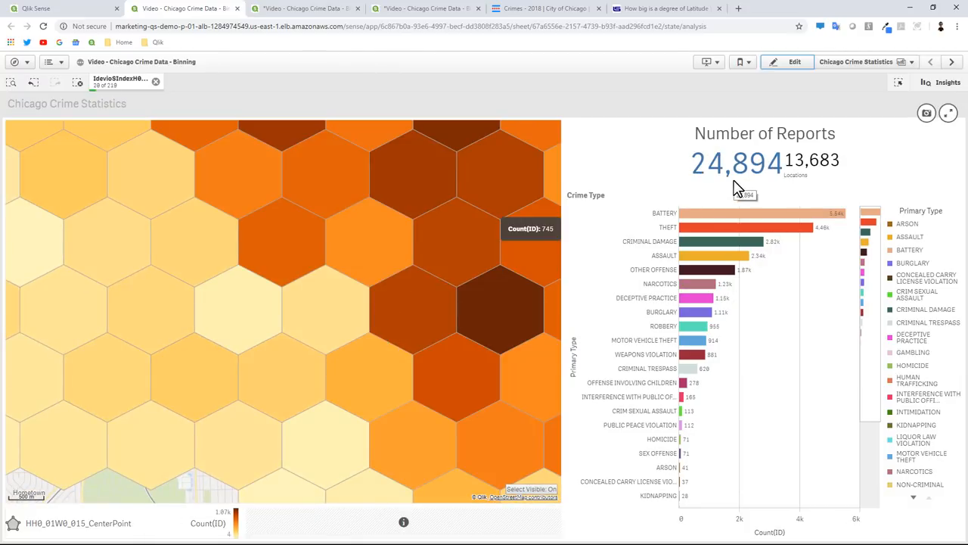
mouse_move(802, 182)
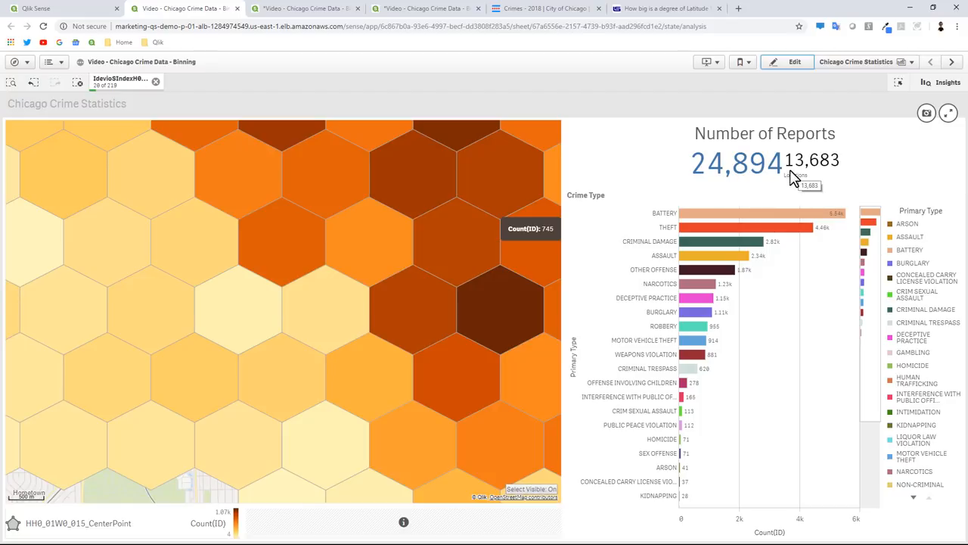
mouse_move(779, 185)
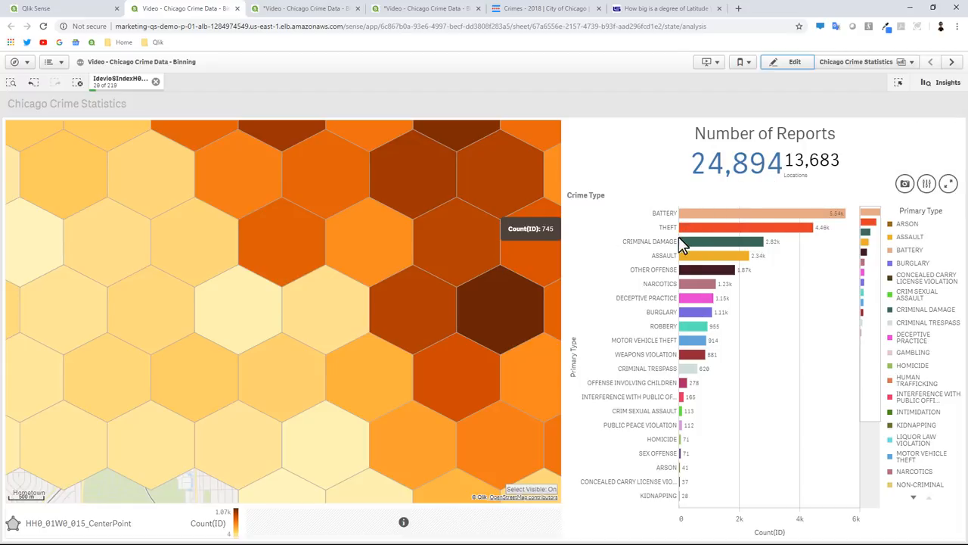
mouse_move(357, 351)
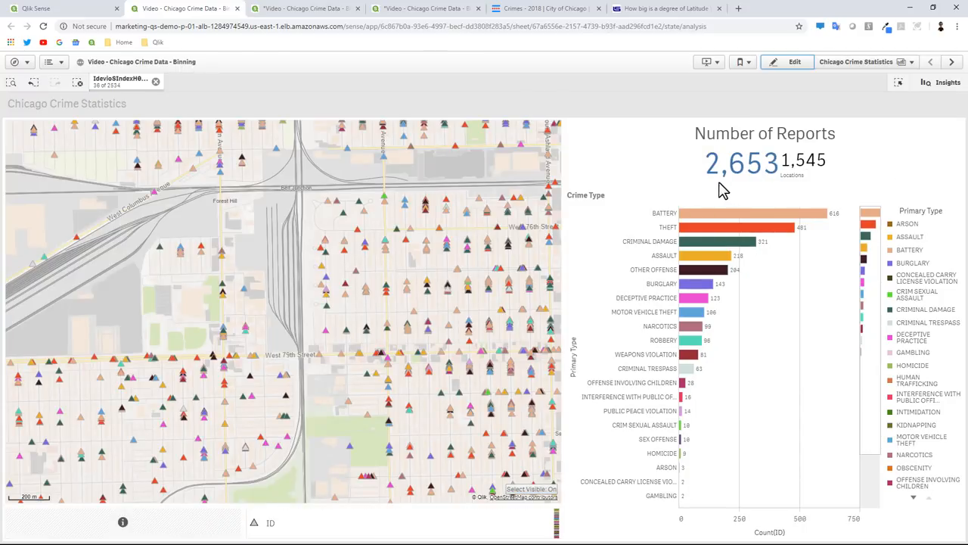
mouse_move(761, 173)
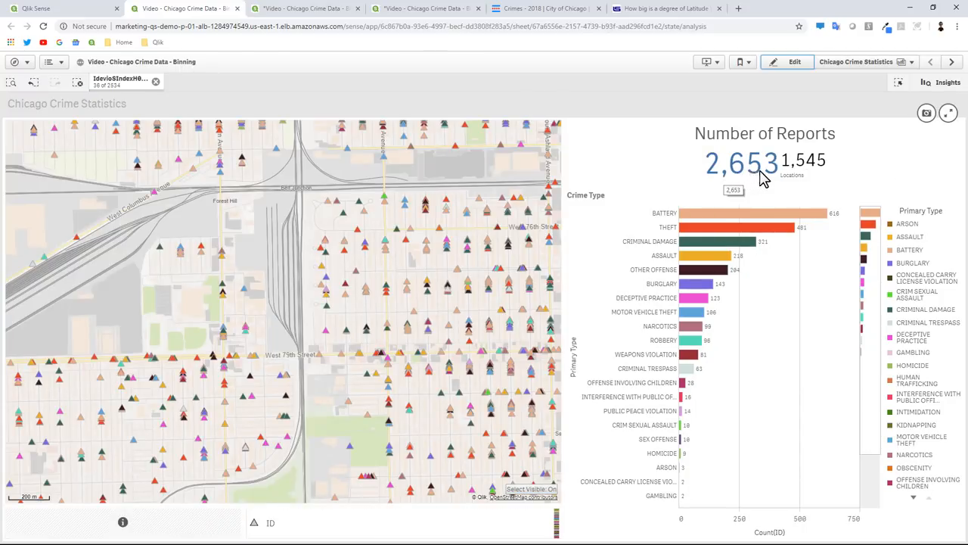
mouse_move(802, 176)
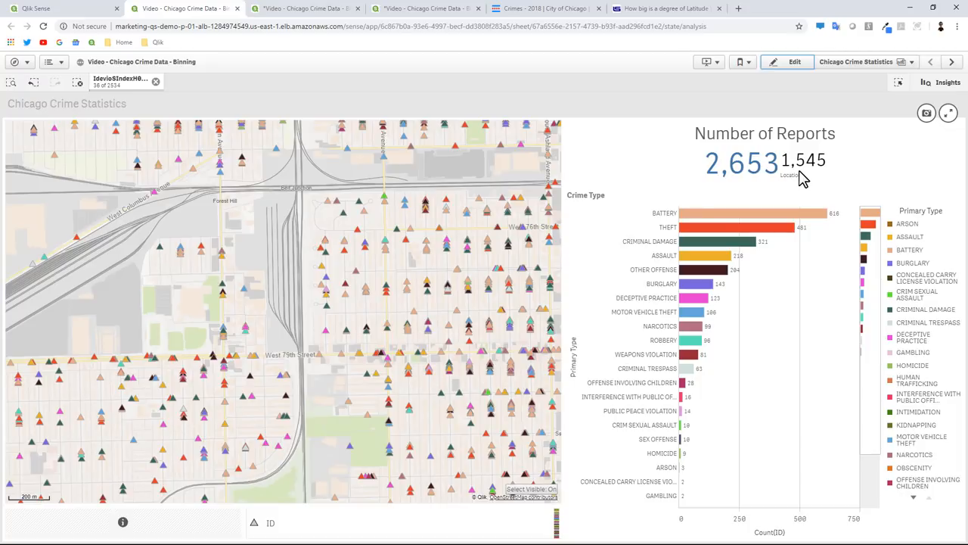
mouse_move(338, 329)
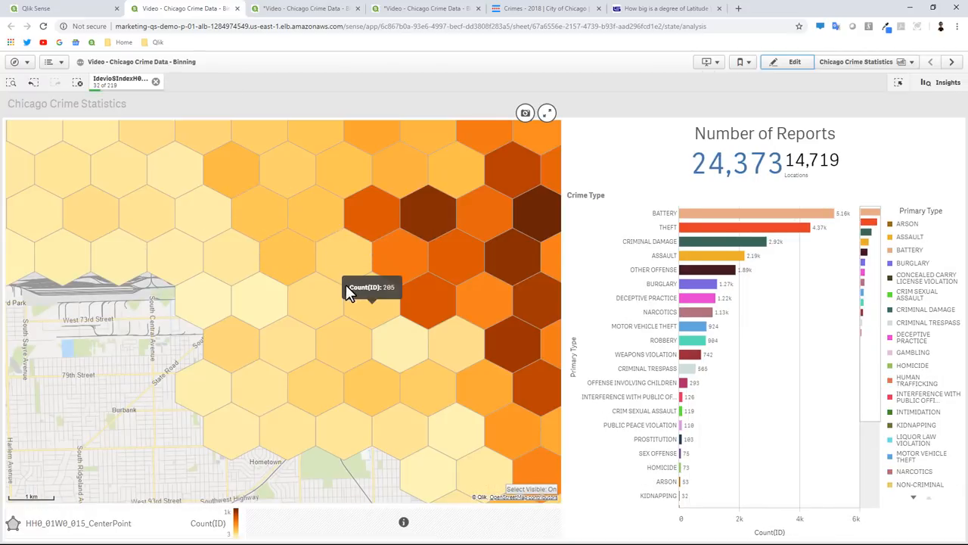
mouse_move(434, 125)
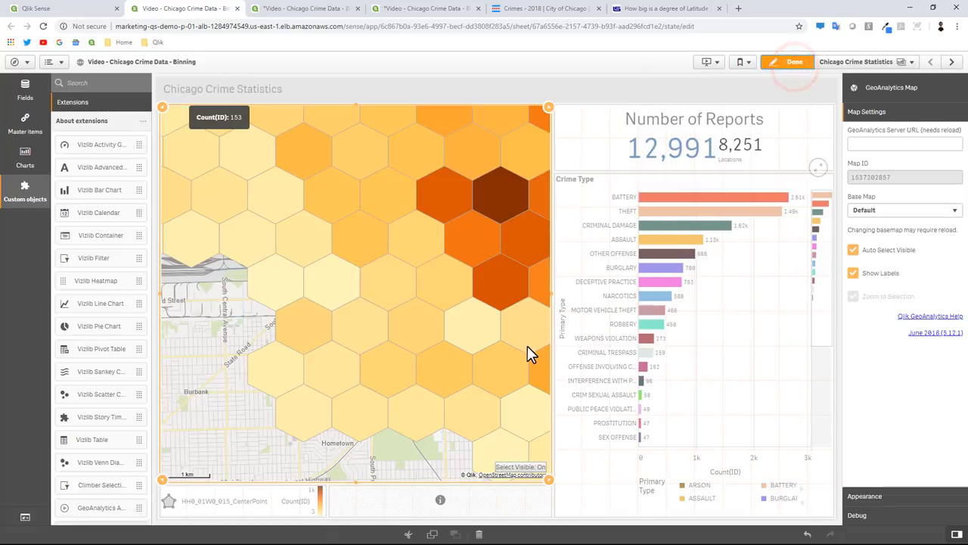
Increase transparency of the hex-bin area layer and point layer, then finish editing.
click(302, 503)
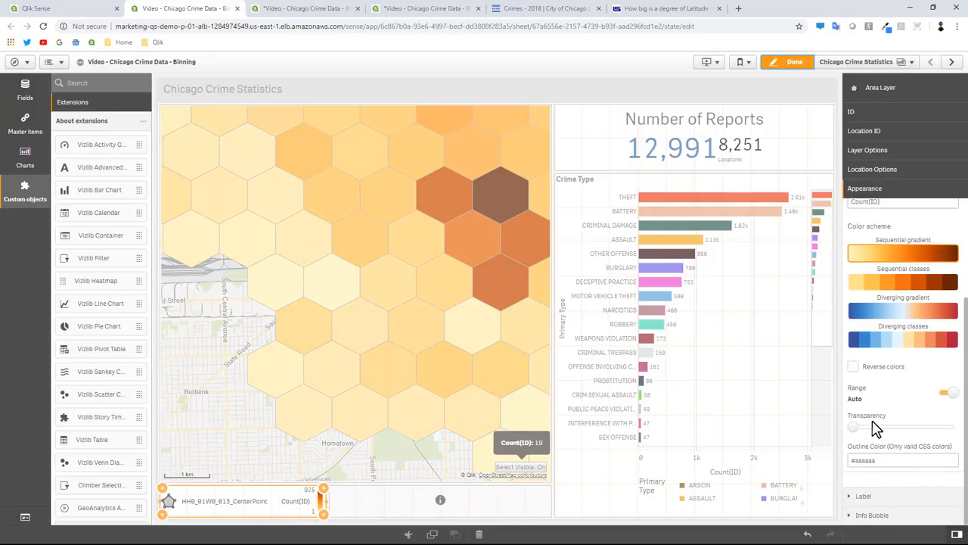
drag(854, 426, 892, 426)
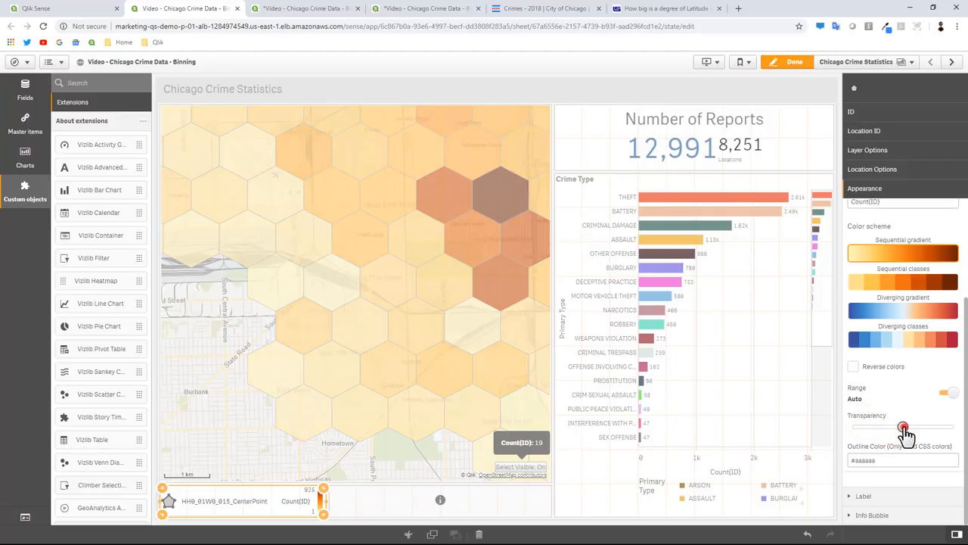
drag(903, 426, 915, 428)
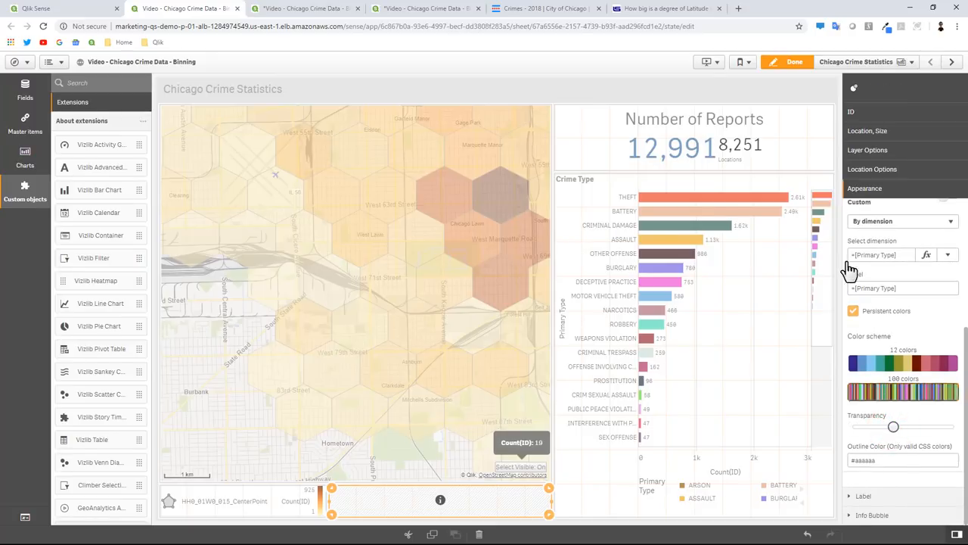
click(785, 62)
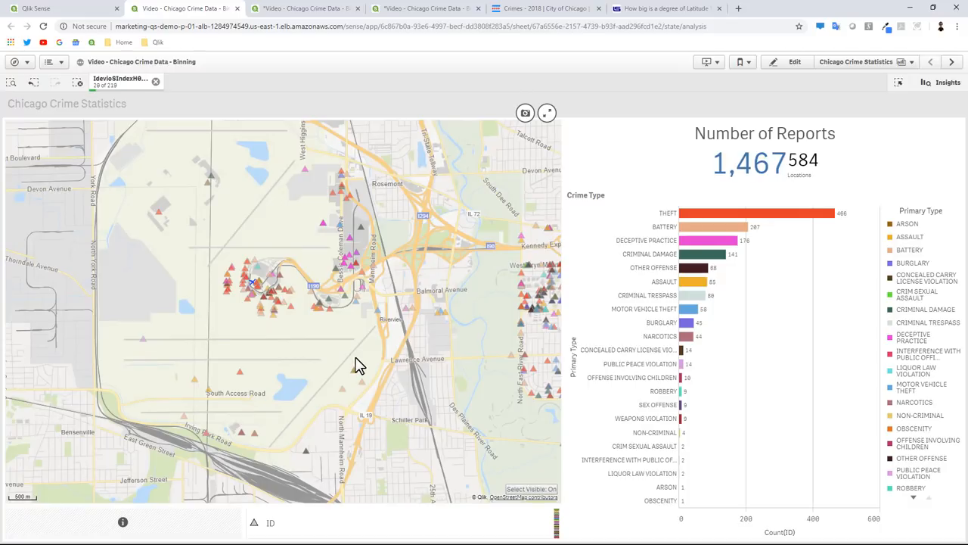
mouse_move(380, 392)
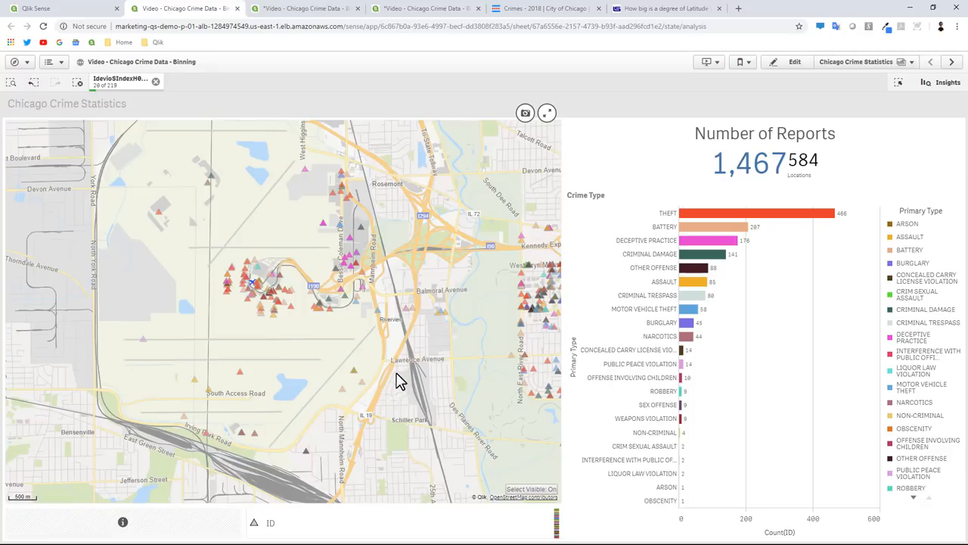
mouse_move(431, 391)
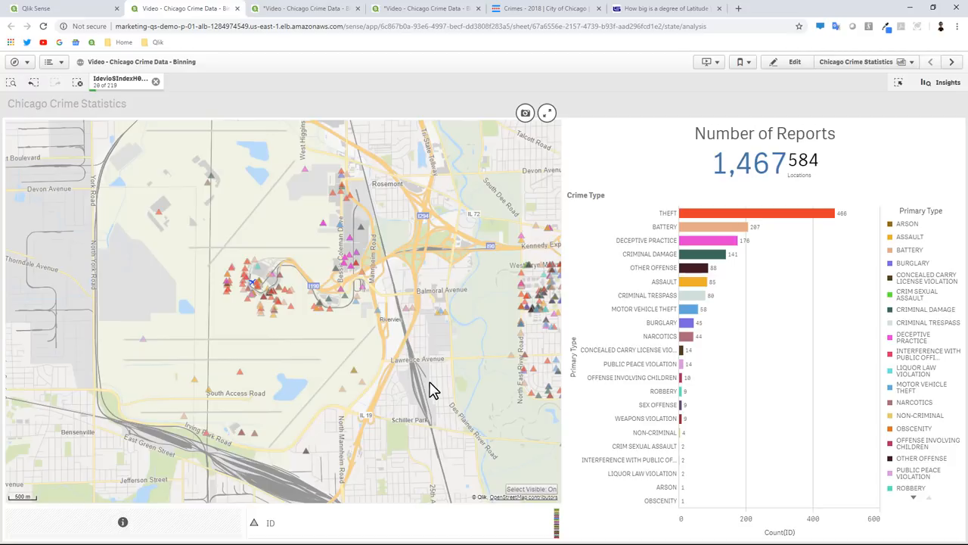
mouse_move(285, 367)
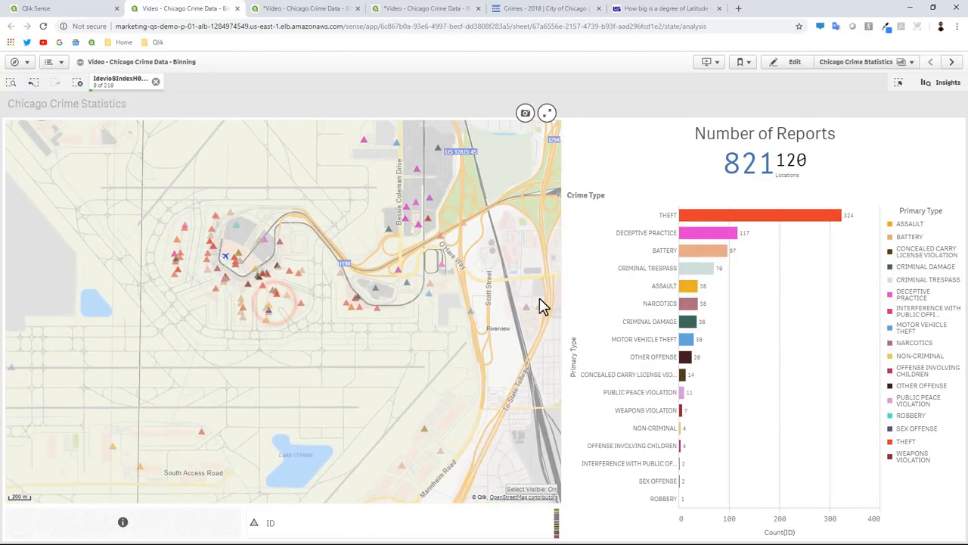
mouse_move(698, 215)
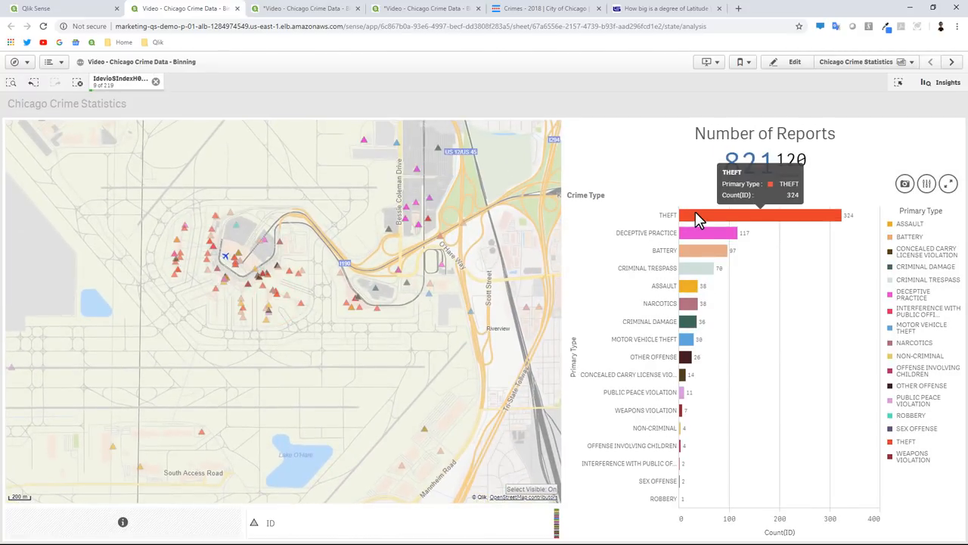
Narrow the Crime Type chart selection to MOTOR VEHICLE THEFT only, leaving 27 reports.
click(687, 286)
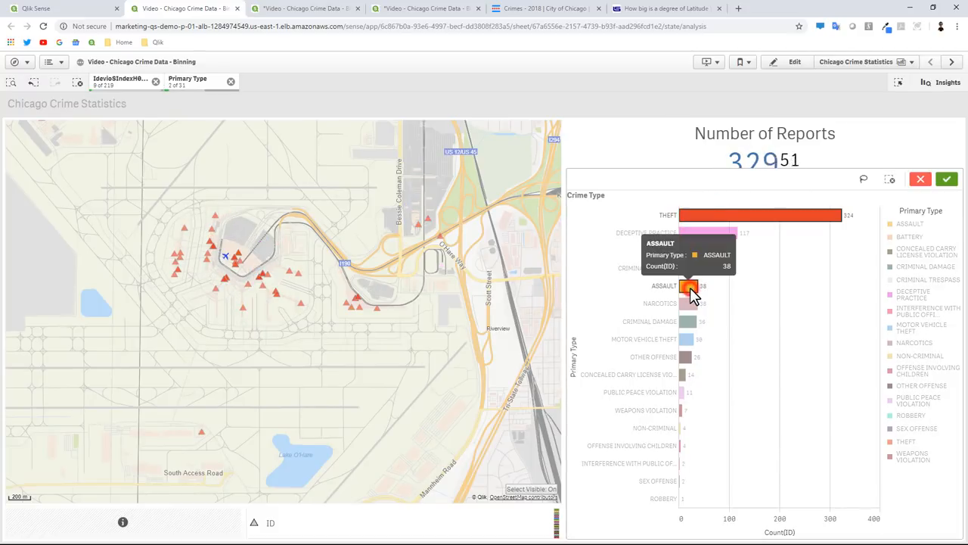
click(691, 290)
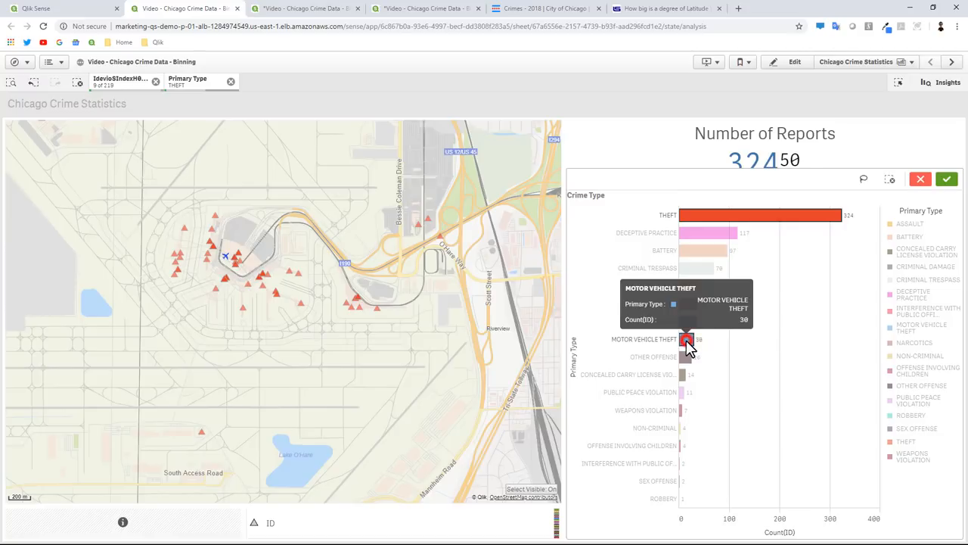
click(685, 339)
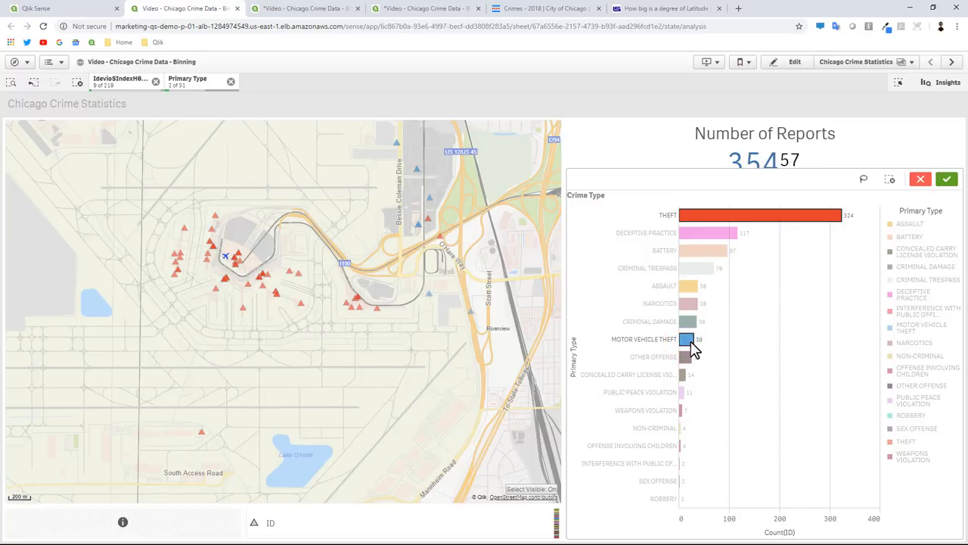
mouse_move(688, 338)
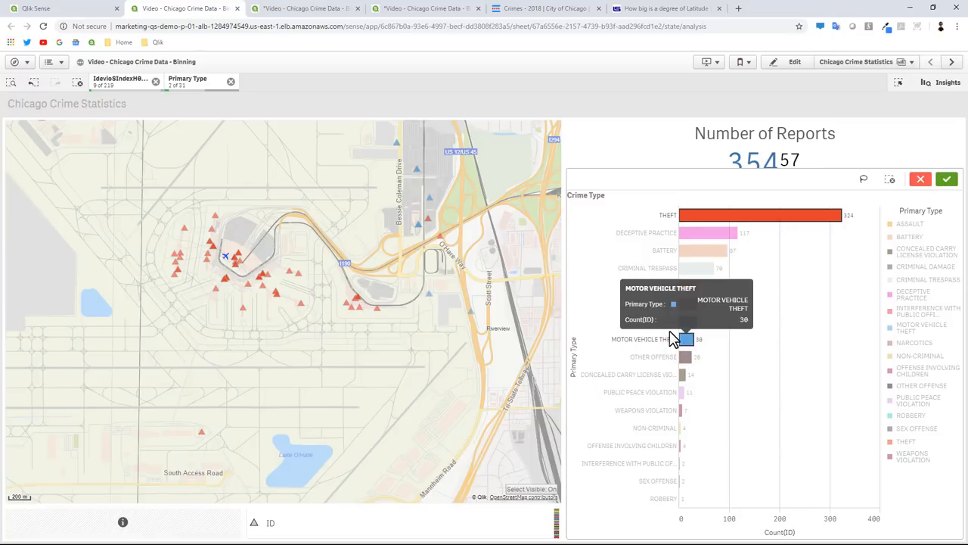
click(692, 215)
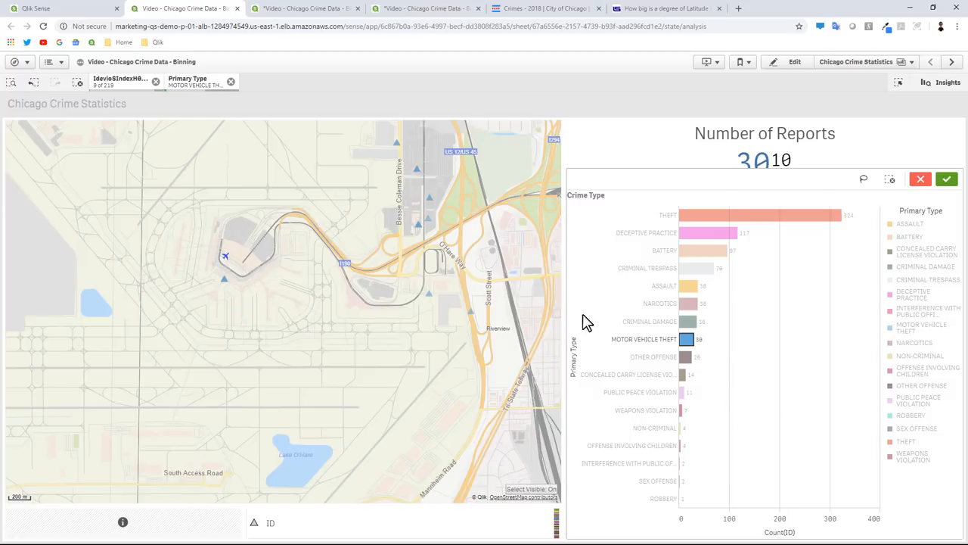
click(686, 339)
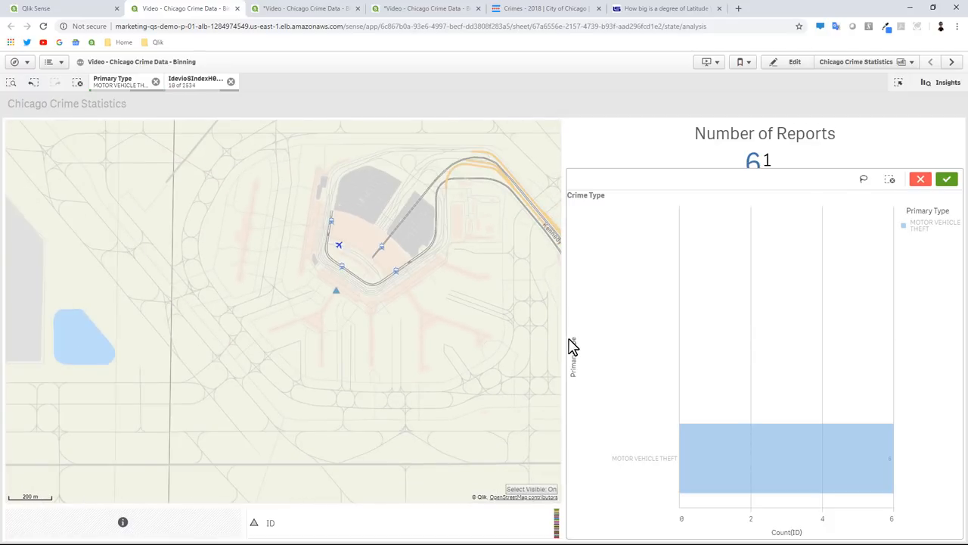
mouse_move(339, 288)
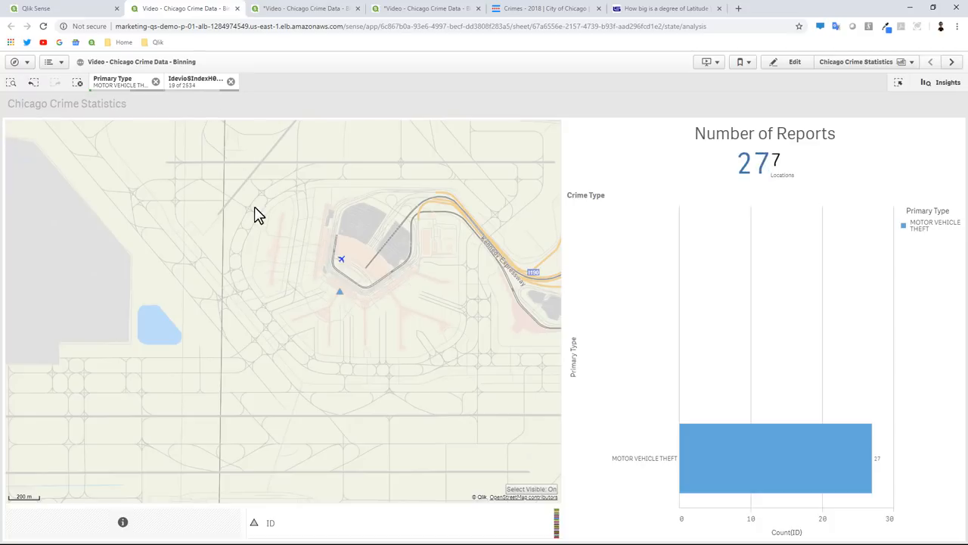
Reselect only MOTOR VEHICLE THEFT and pan the map east of O'Hare toward Riverview.
click(156, 81)
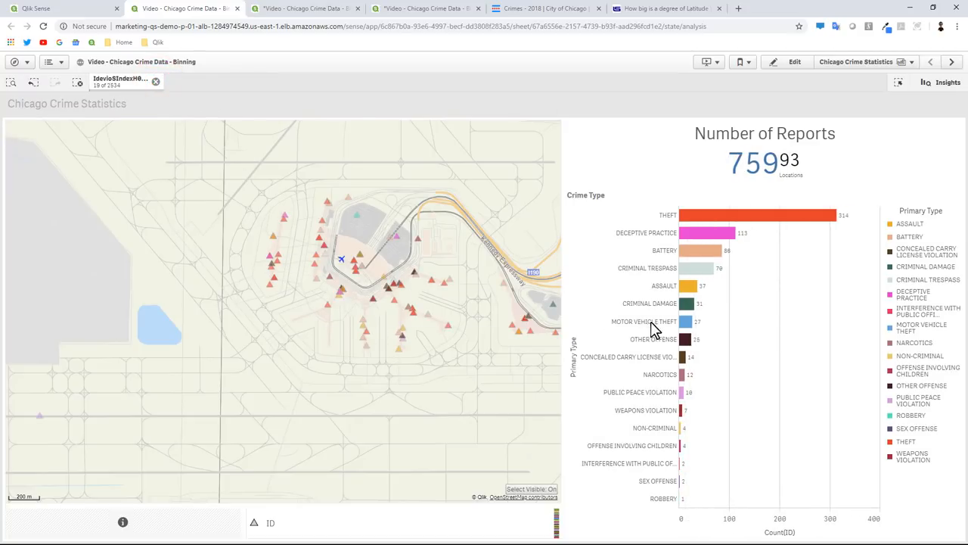
click(682, 321)
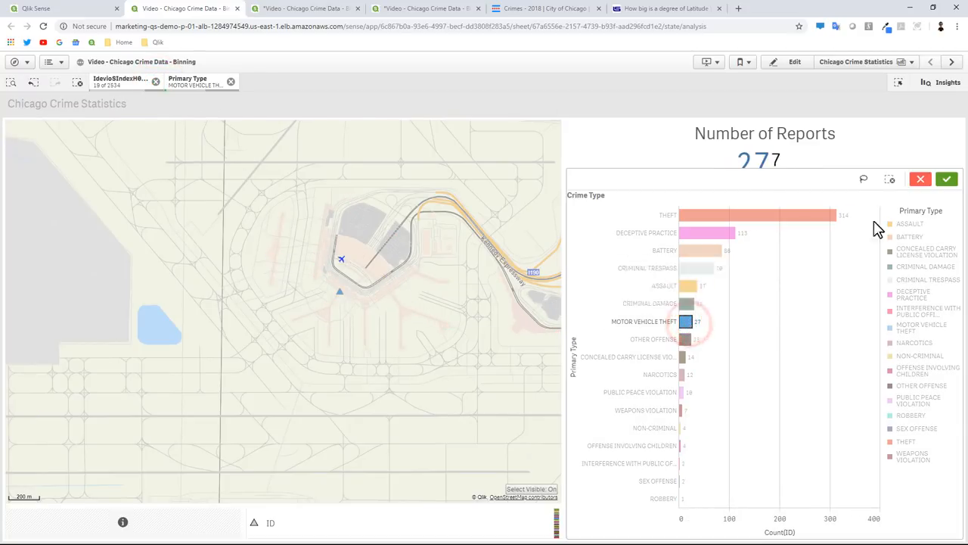
click(948, 180)
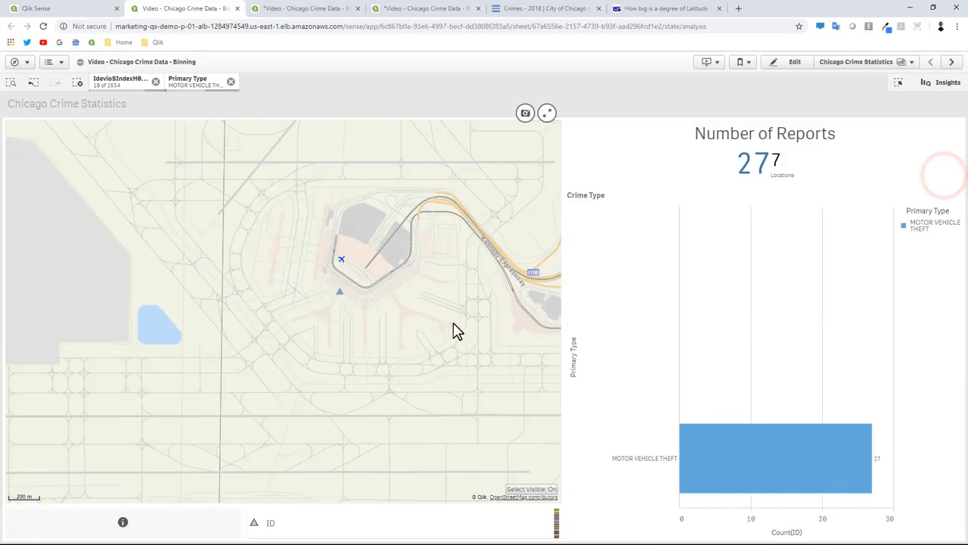
mouse_move(372, 318)
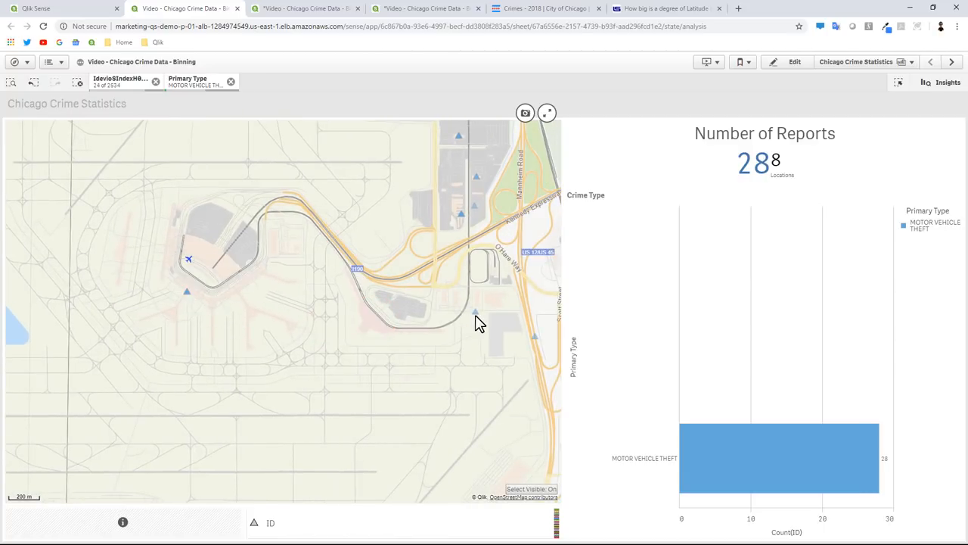
mouse_move(463, 214)
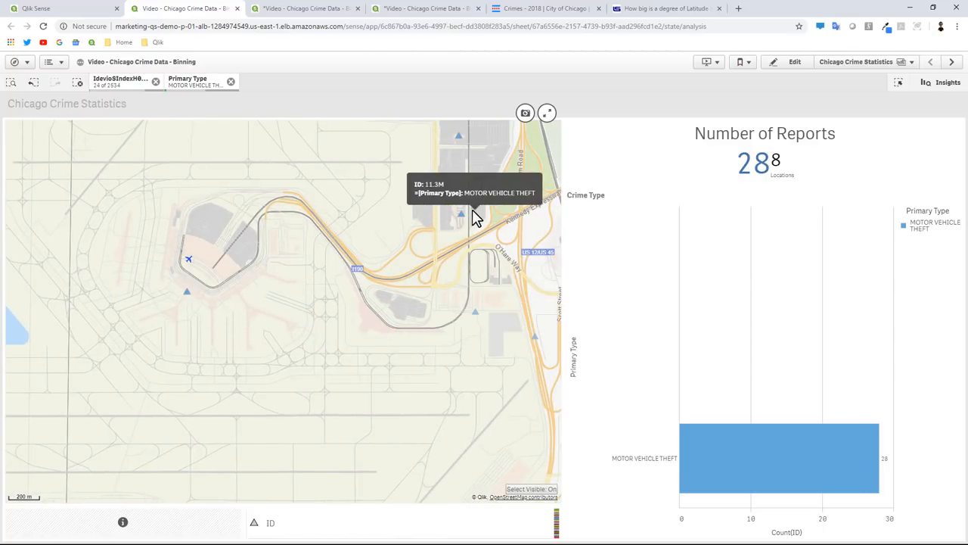
mouse_move(454, 140)
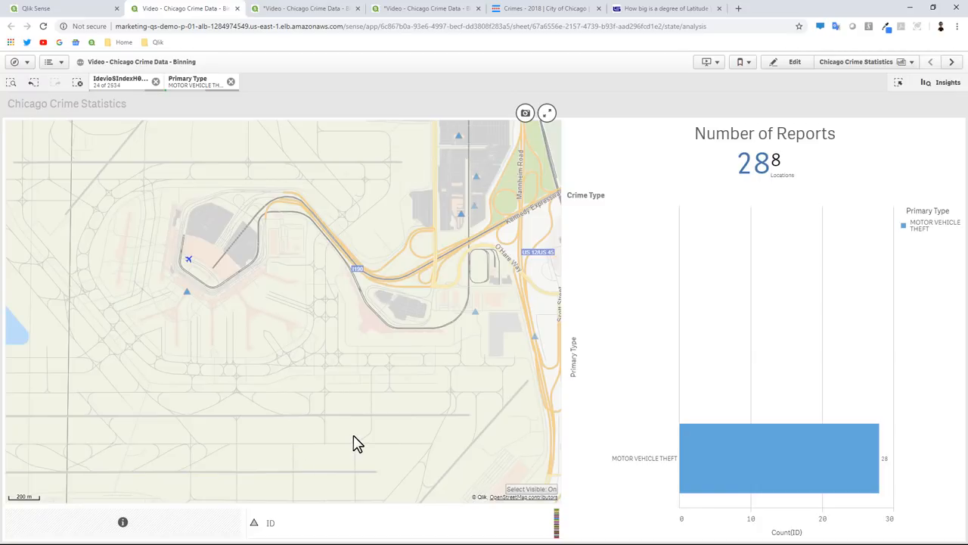
drag(358, 443, 261, 401)
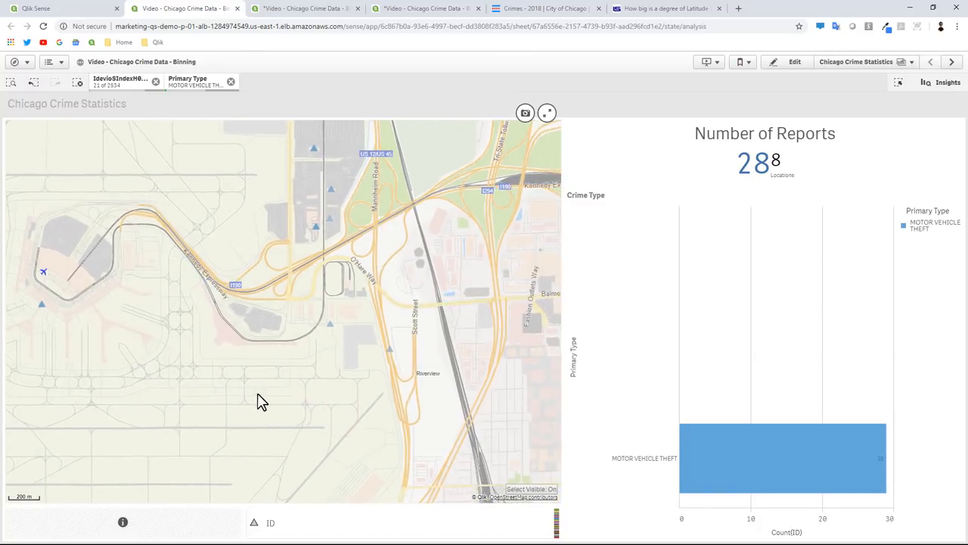
click(546, 112)
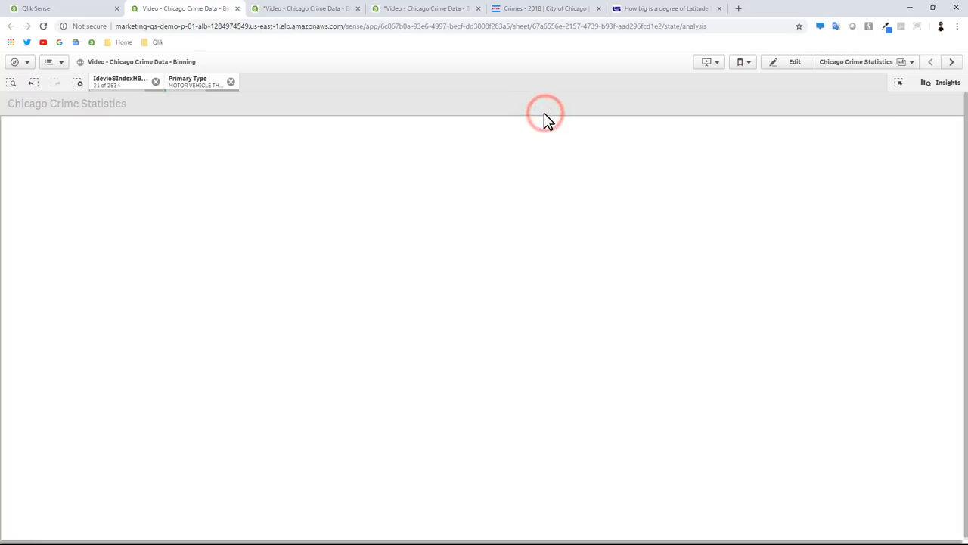